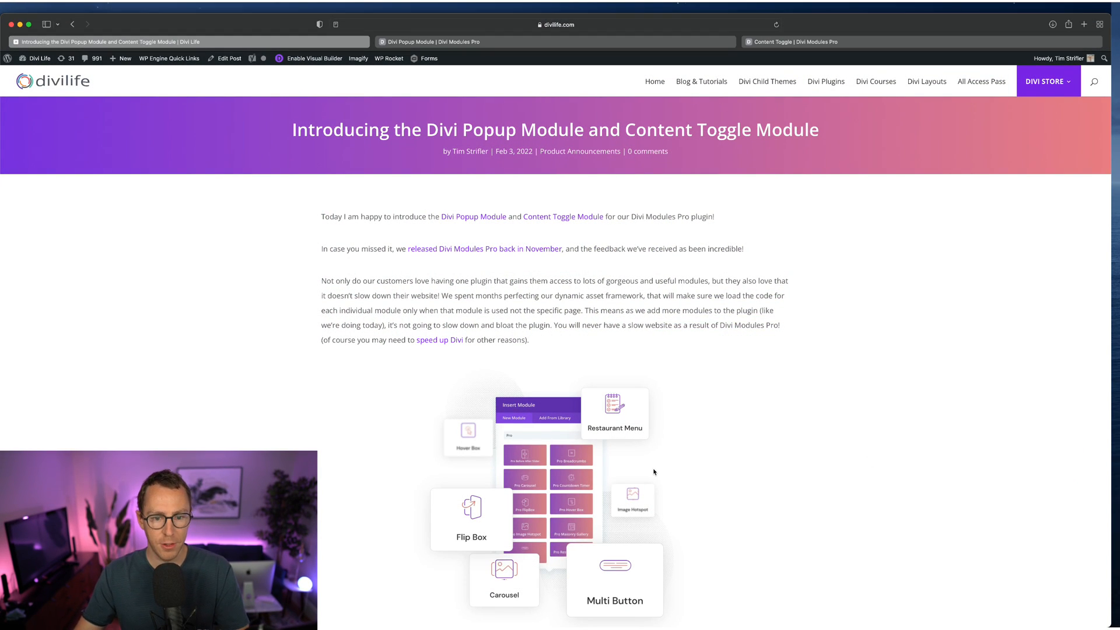
# Scroll the release post down past the intro image to the survey ranking section
pyautogui.scroll(-3)
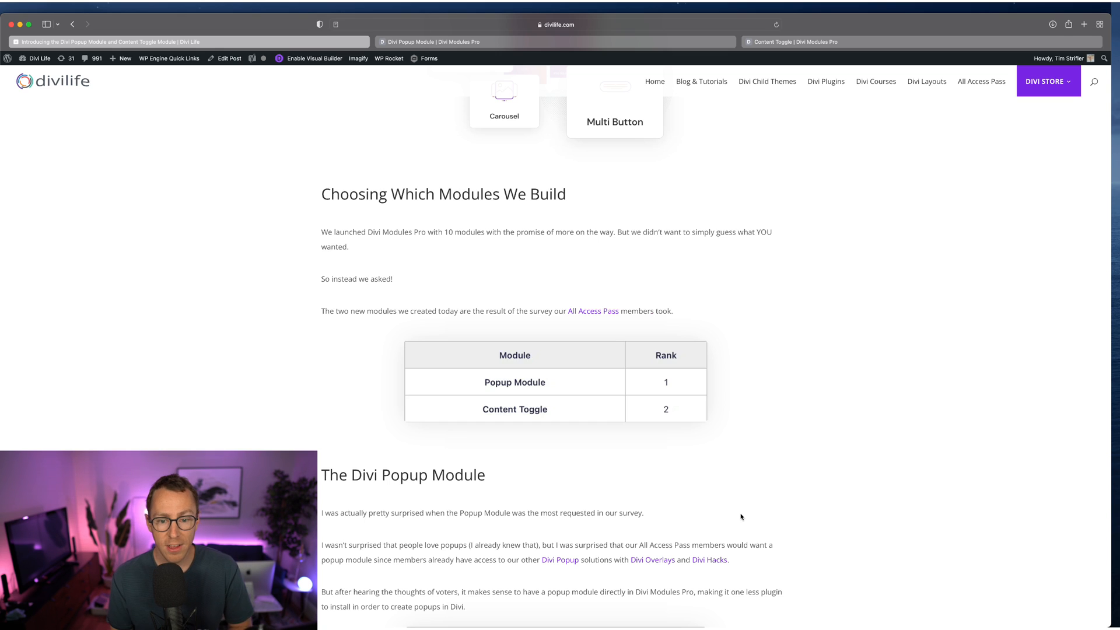
pyautogui.scroll(-3)
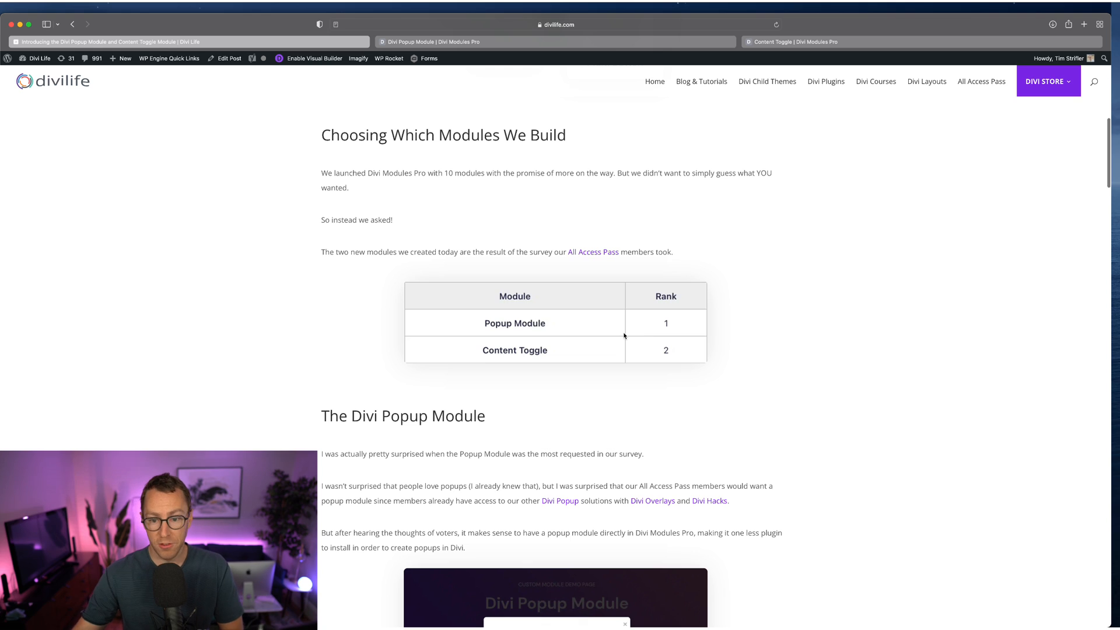
pyautogui.moveTo(601, 421)
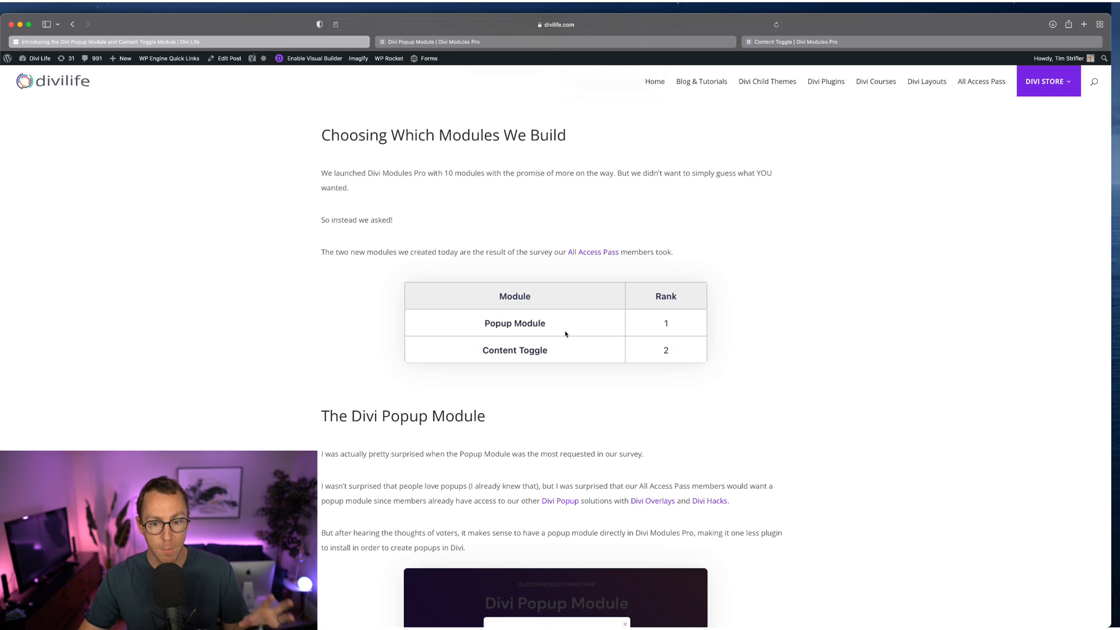
pyautogui.moveTo(613, 427)
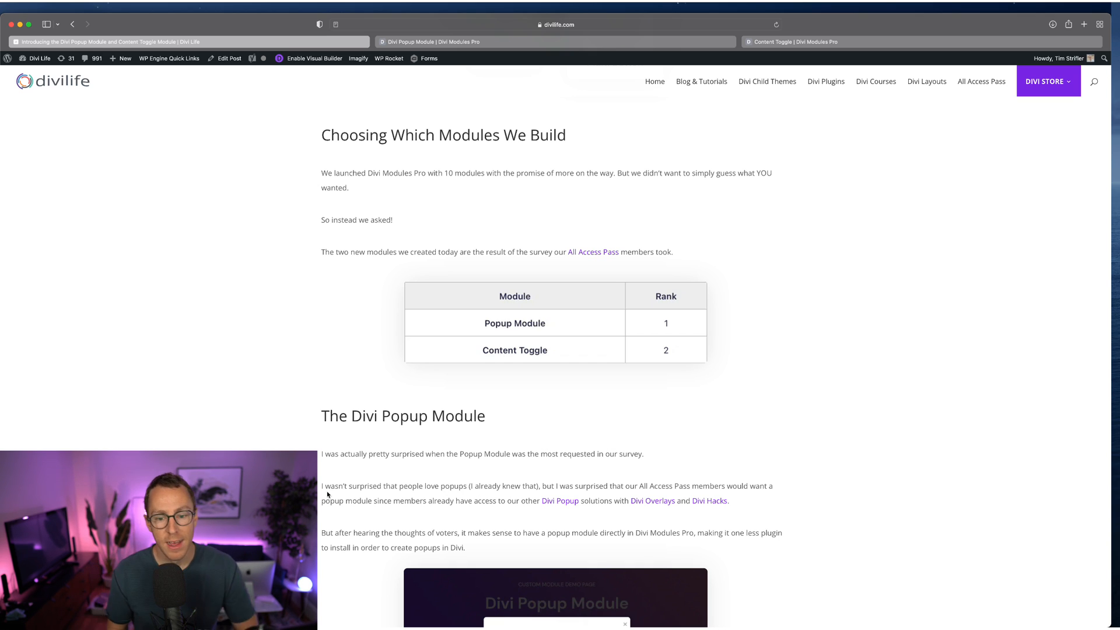
# Scroll down to the popup demo image and the 'What Makes the Divi Popup Module Different' heading
pyautogui.scroll(-3)
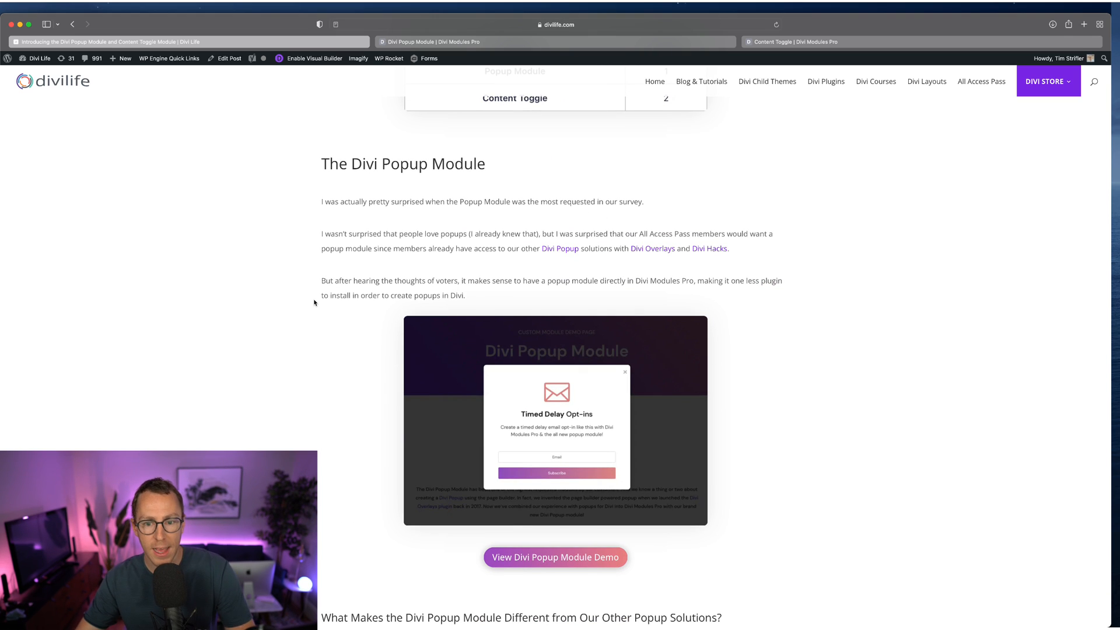
pyautogui.scroll(-3)
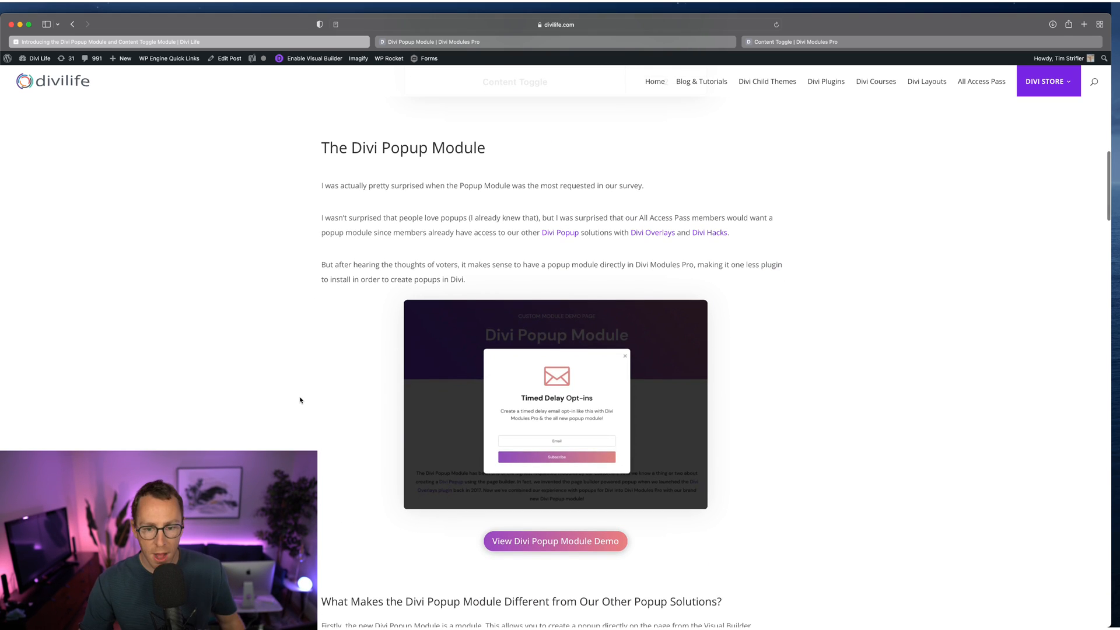
pyautogui.scroll(-3)
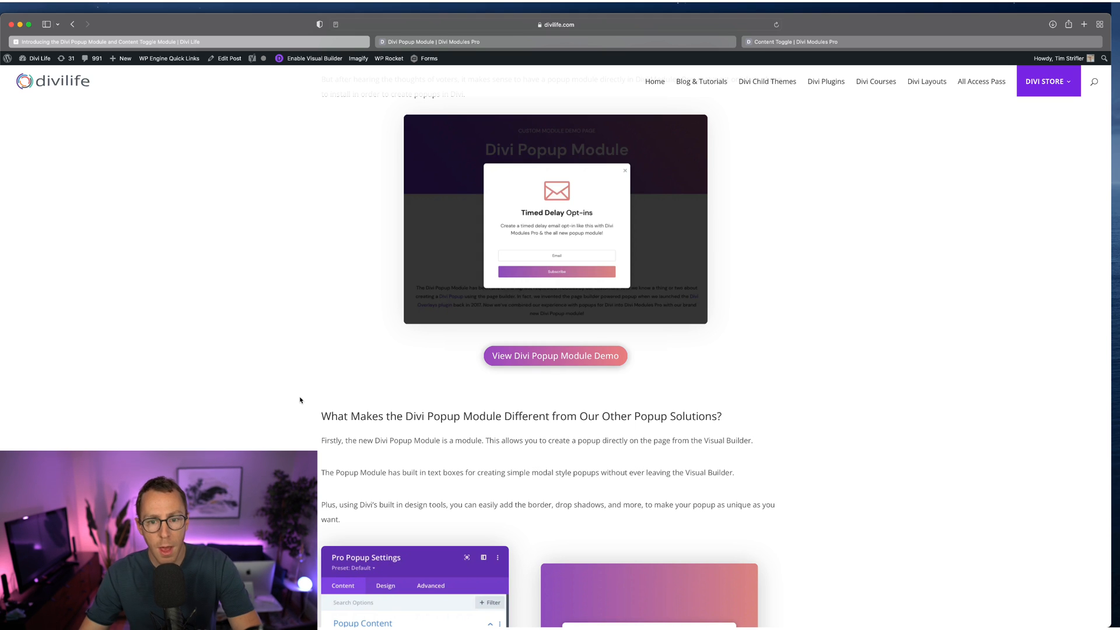
# Scroll down to the Pro Popup Settings screenshot beside the Simple Popup Demo image
pyautogui.scroll(-3)
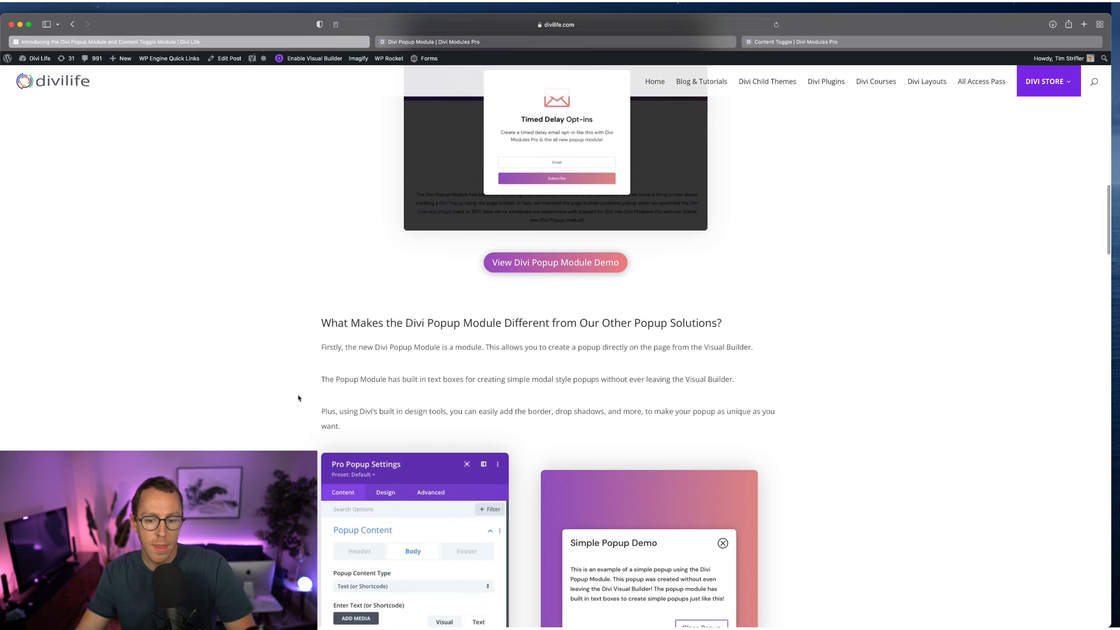
pyautogui.scroll(-3)
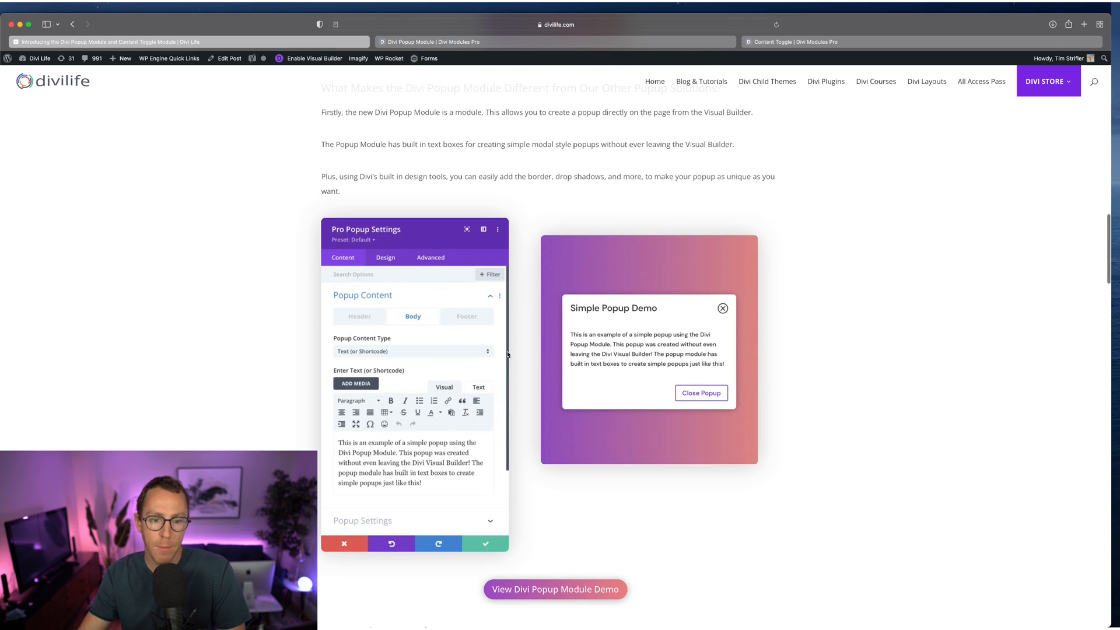
pyautogui.scroll(-3)
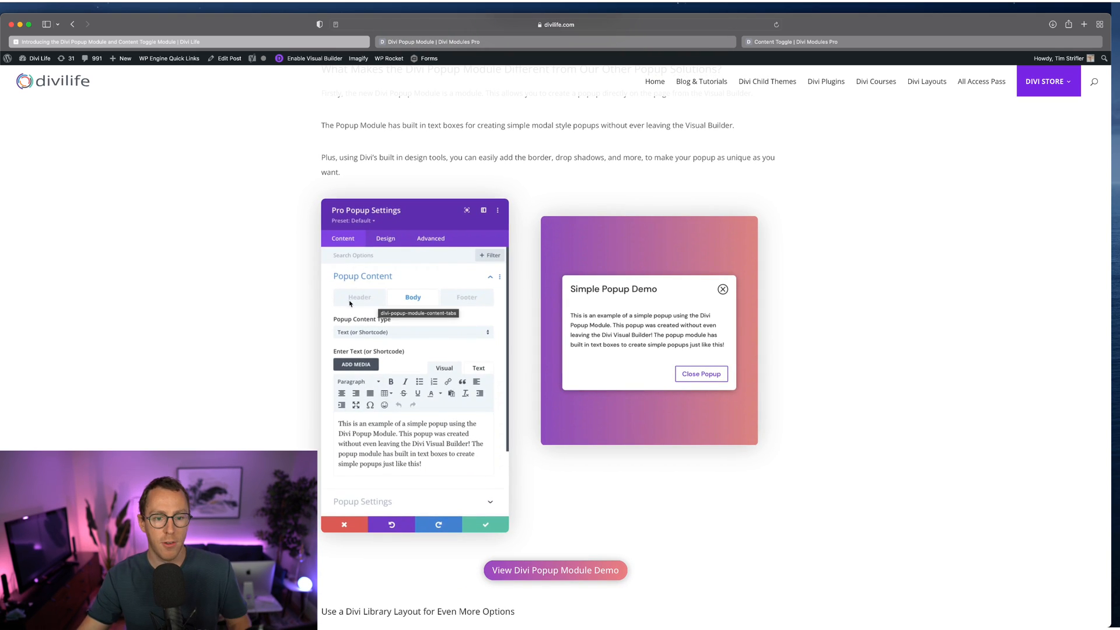
pyautogui.moveTo(419, 408)
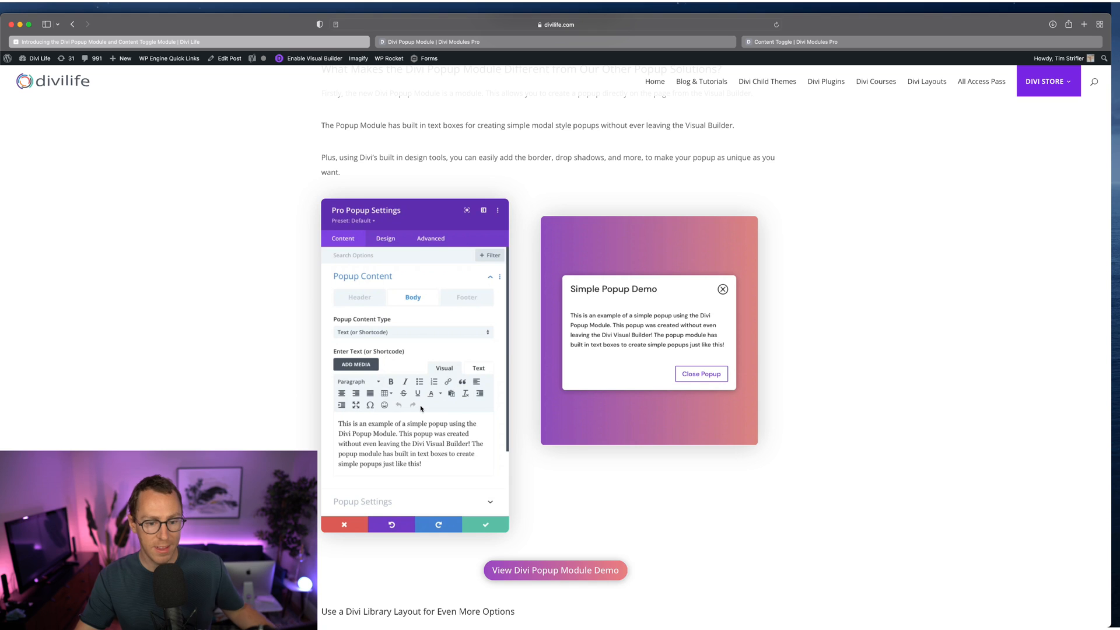
pyautogui.moveTo(528, 384)
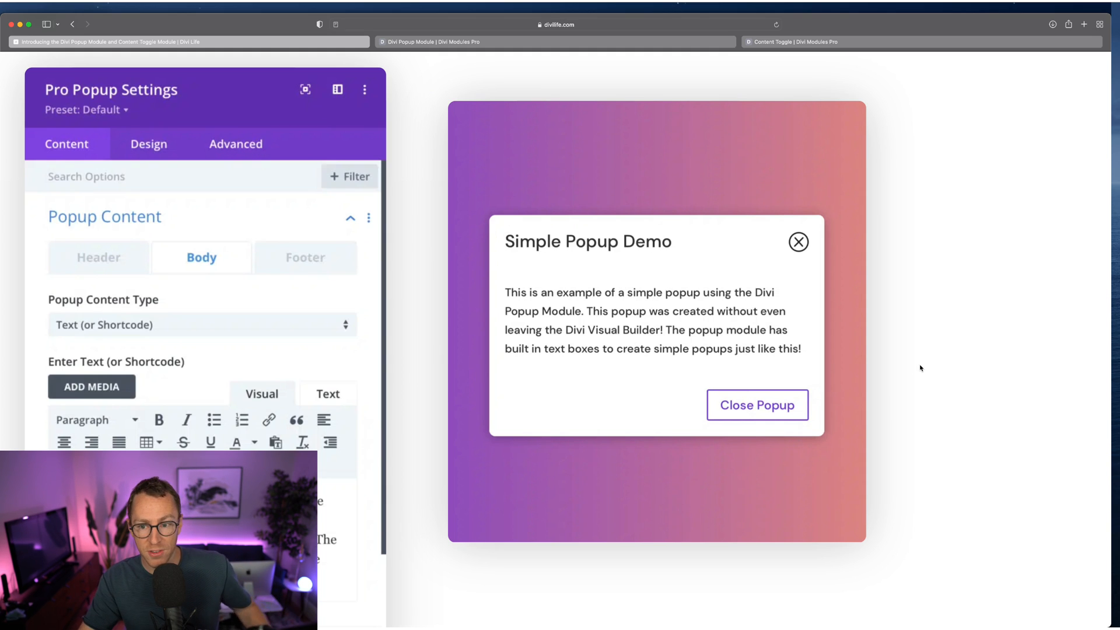
pyautogui.moveTo(646, 278)
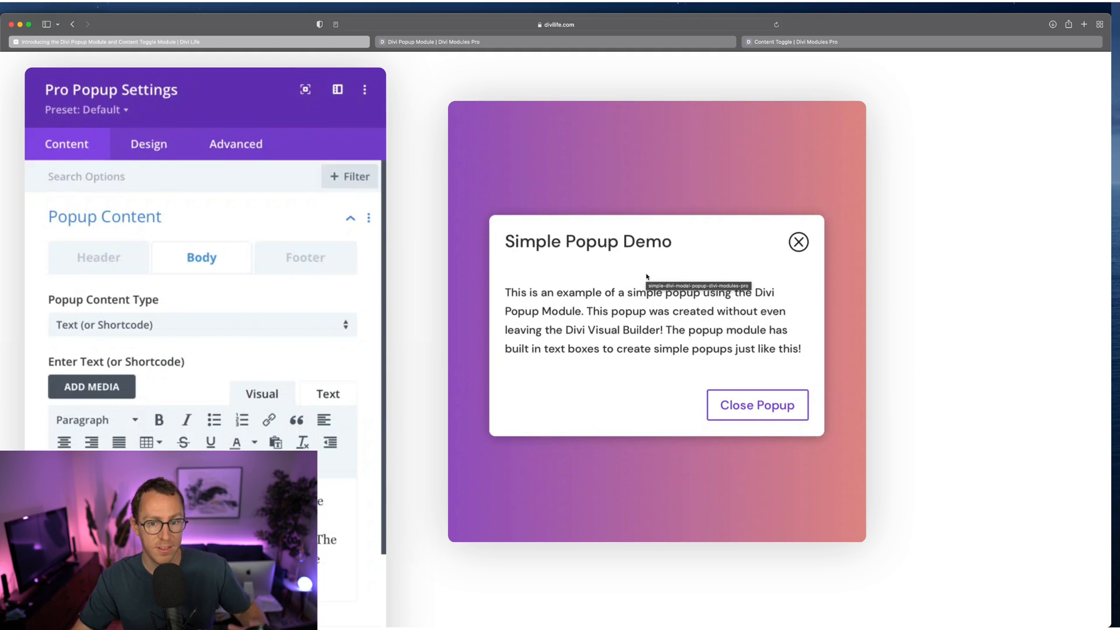
pyautogui.moveTo(1006, 290)
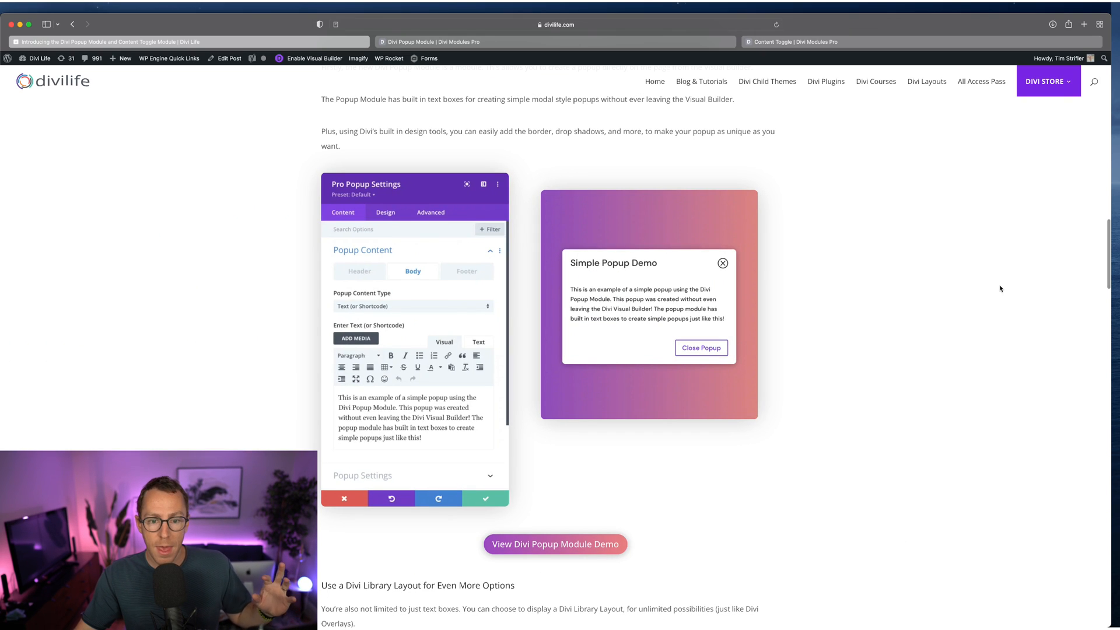
pyautogui.moveTo(765, 429)
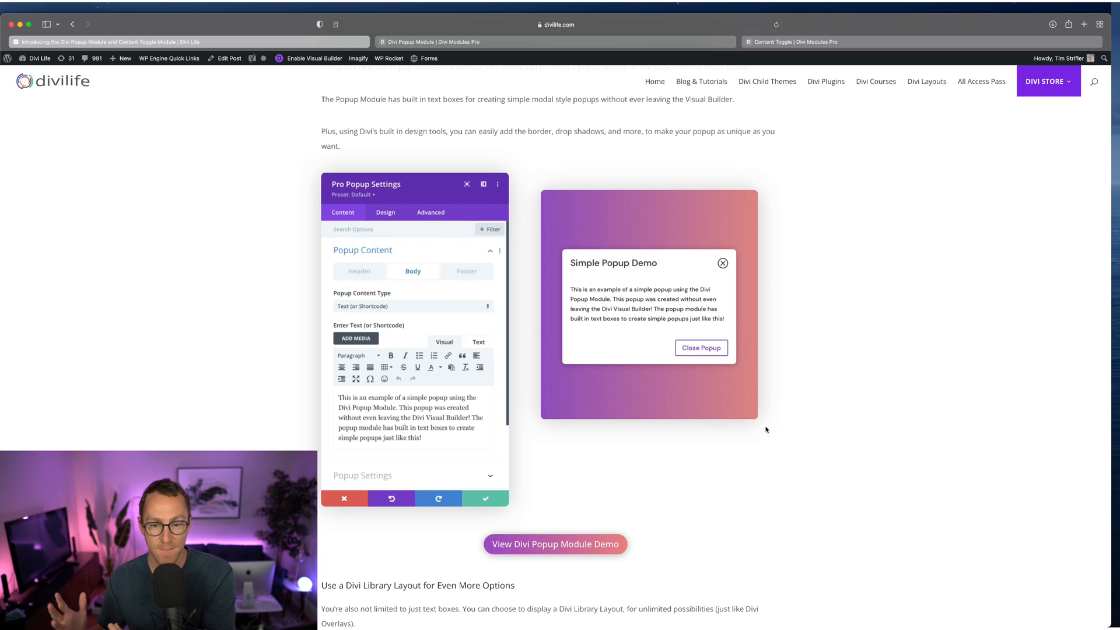
pyautogui.moveTo(813, 506)
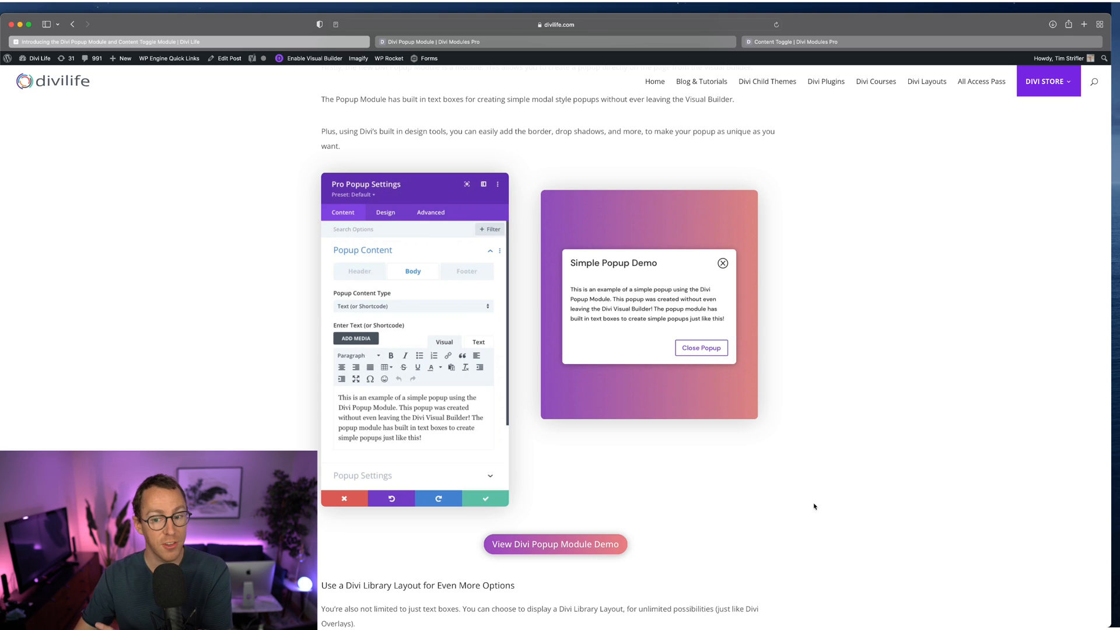
# Scroll to the Divi Library Layout section with its 'Save 20% on All Accessories' popup example
pyautogui.scroll(-3)
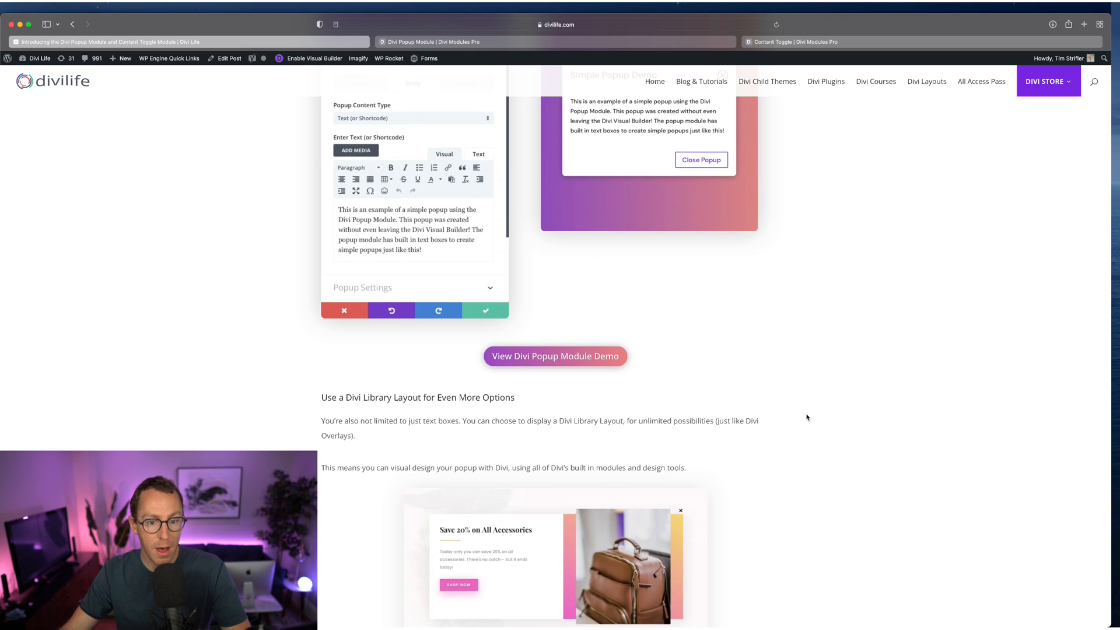
pyautogui.scroll(3)
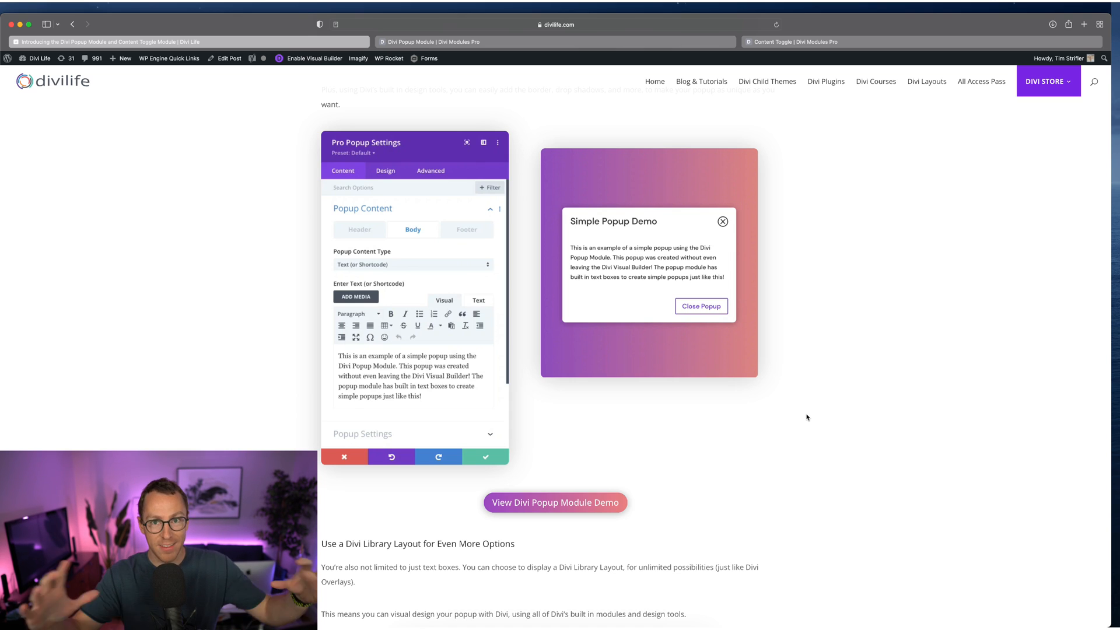
pyautogui.moveTo(339, 259)
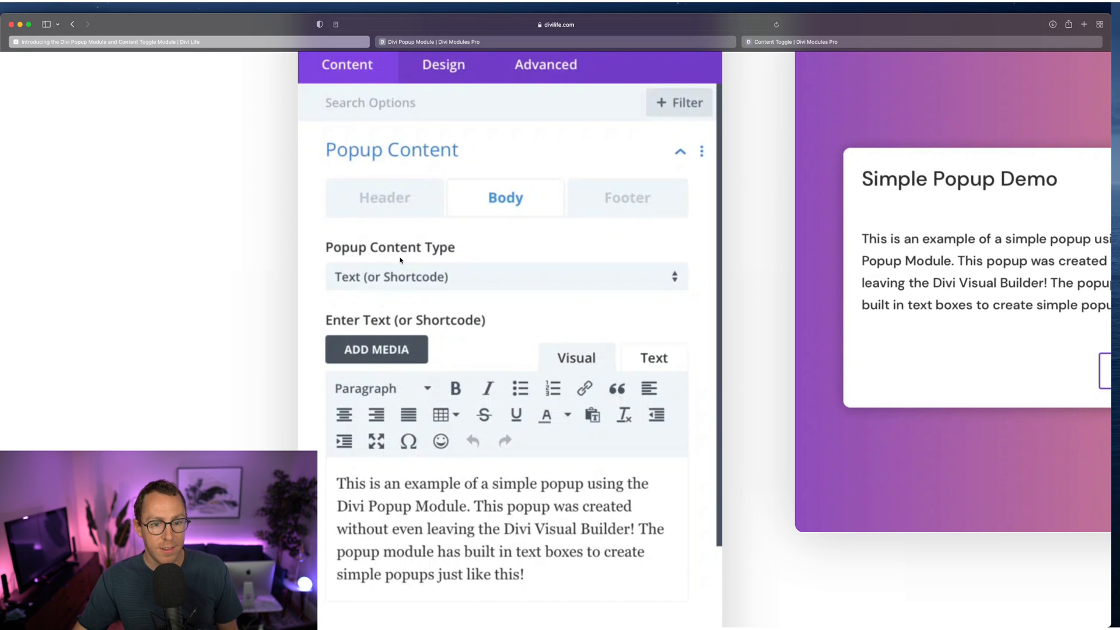
pyautogui.moveTo(469, 287)
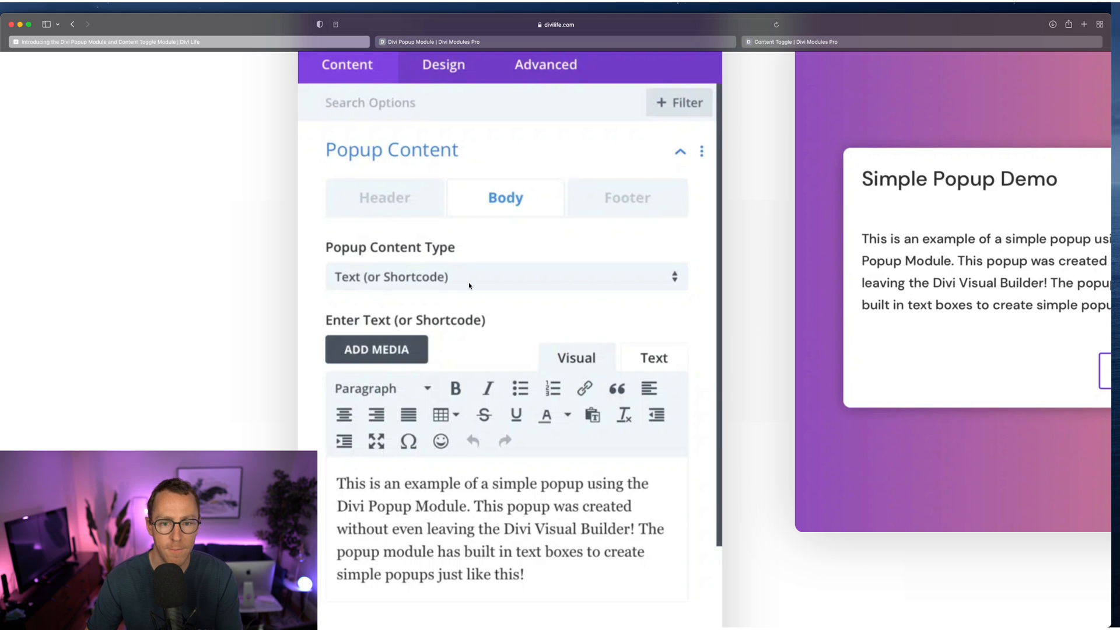
pyautogui.moveTo(530, 431)
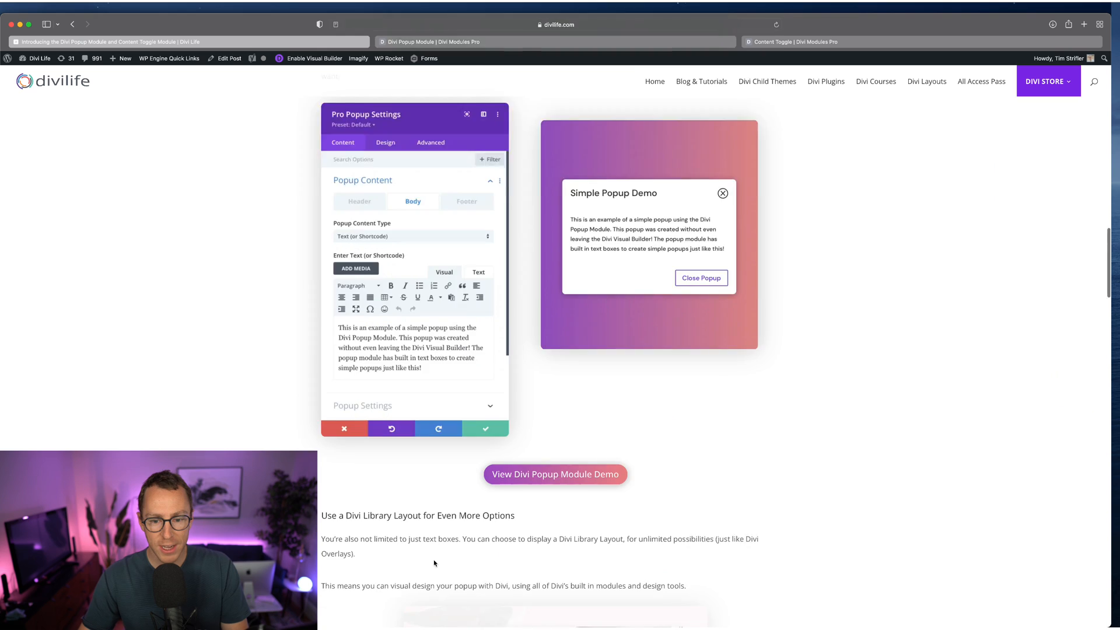
pyautogui.scroll(-3)
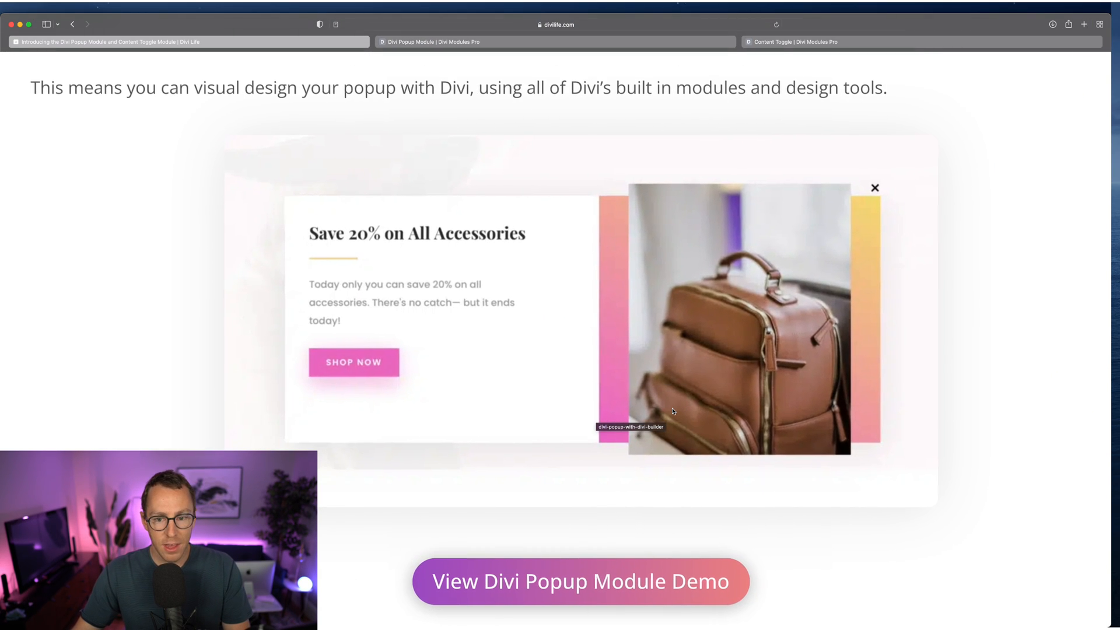
pyautogui.moveTo(553, 512)
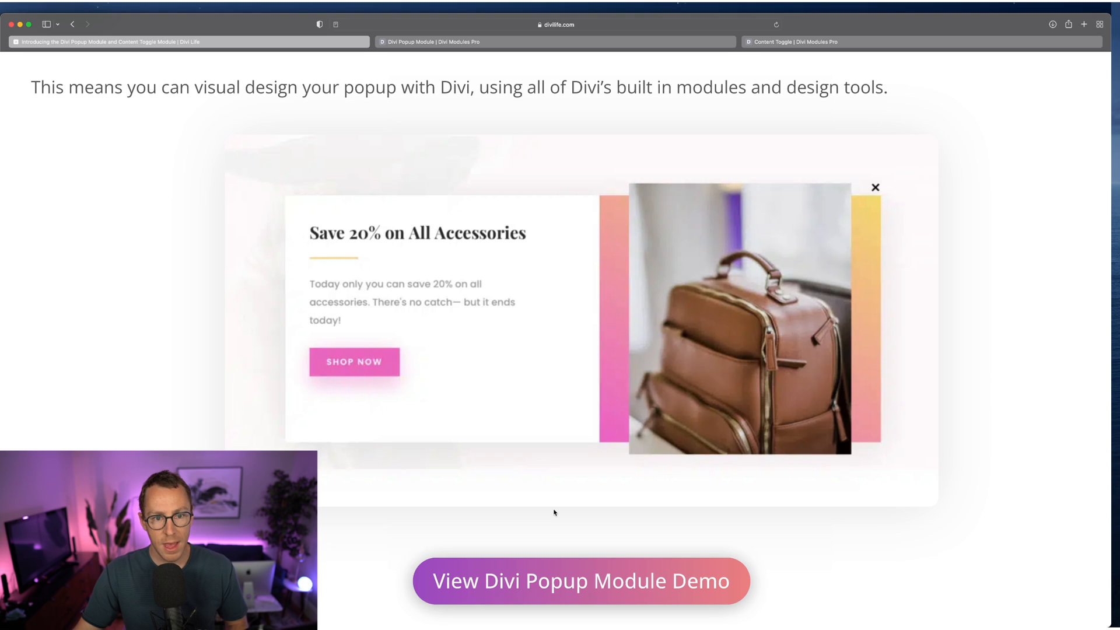
pyautogui.scroll(3)
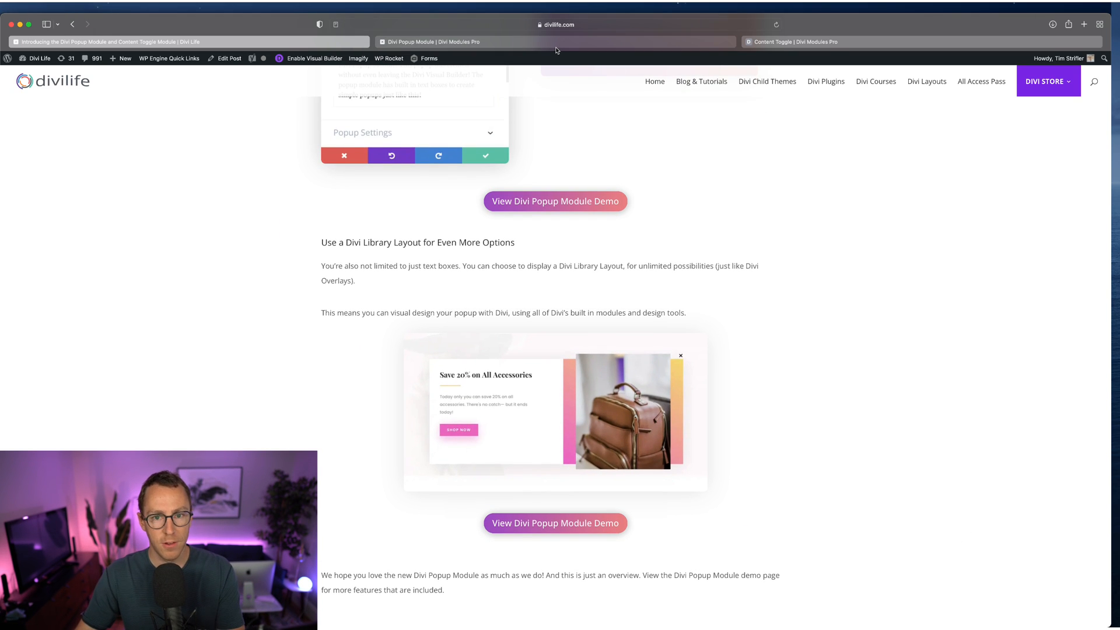
# Switch to the Divi Popup Module demo tab showing the Timed Delay Opt-ins popup
pyautogui.click(431, 42)
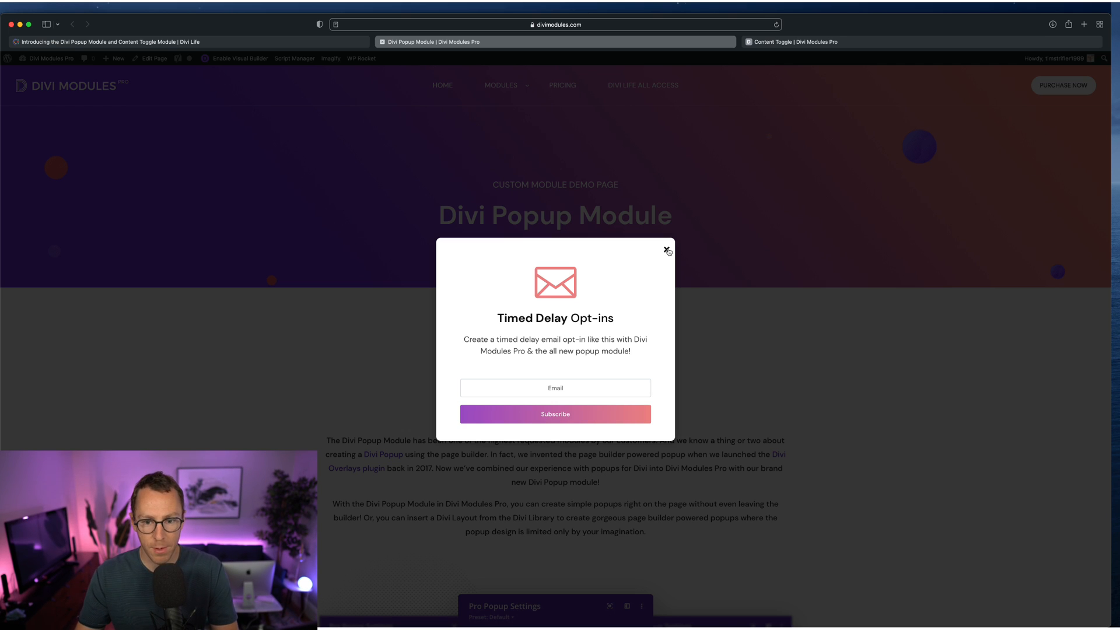
# Dismiss the Timed Delay Opt-ins popup and trigger the Popup Demo 1 simple popup
pyautogui.click(666, 250)
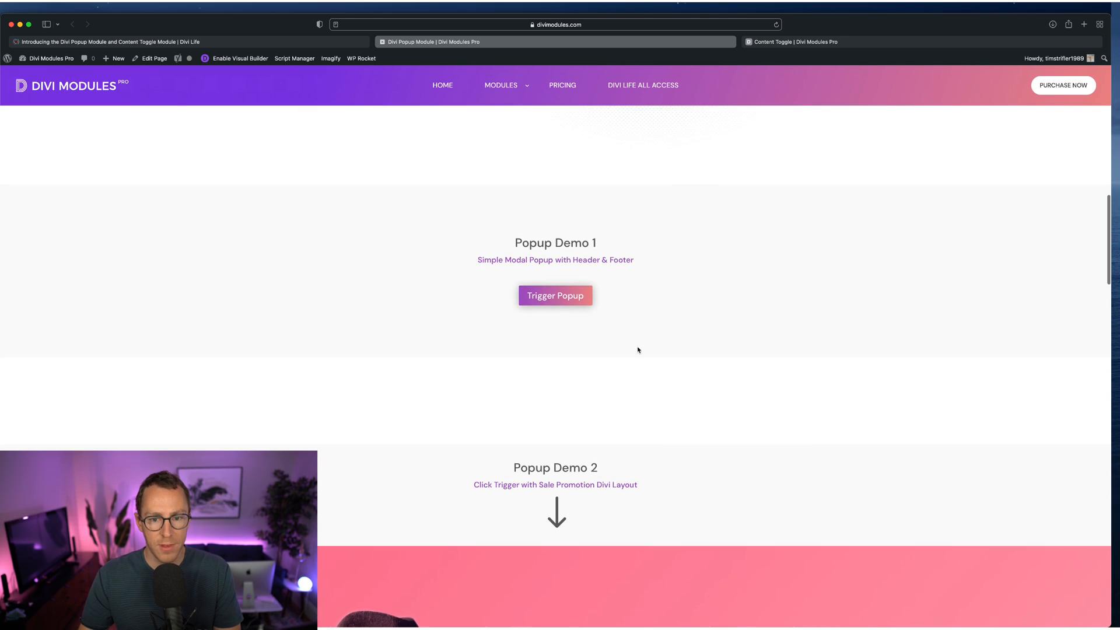
pyautogui.click(555, 295)
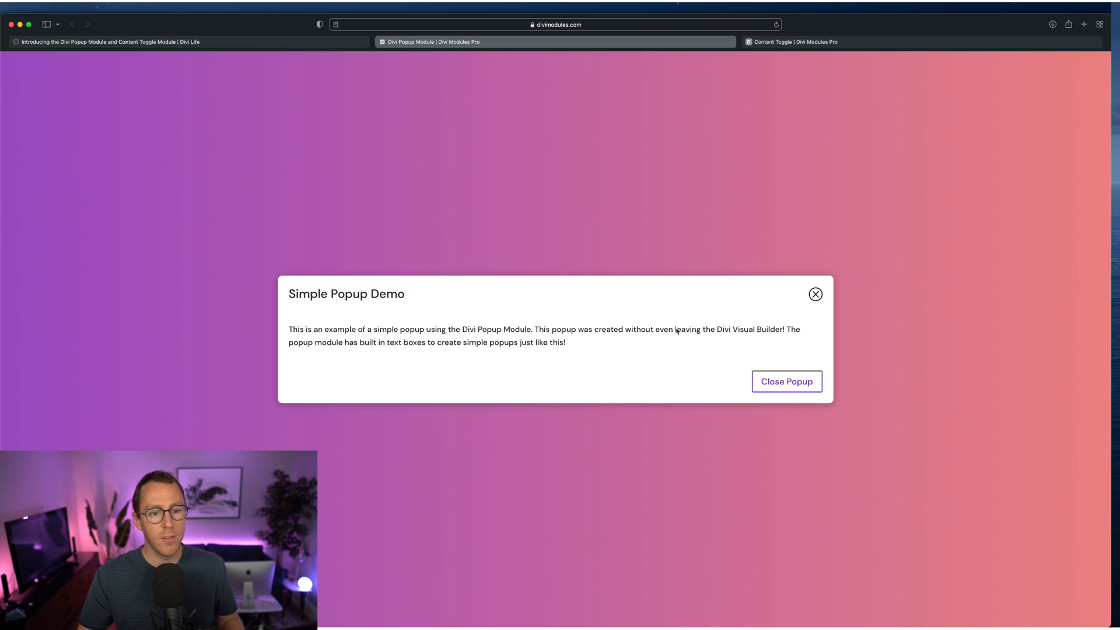
pyautogui.moveTo(908, 330)
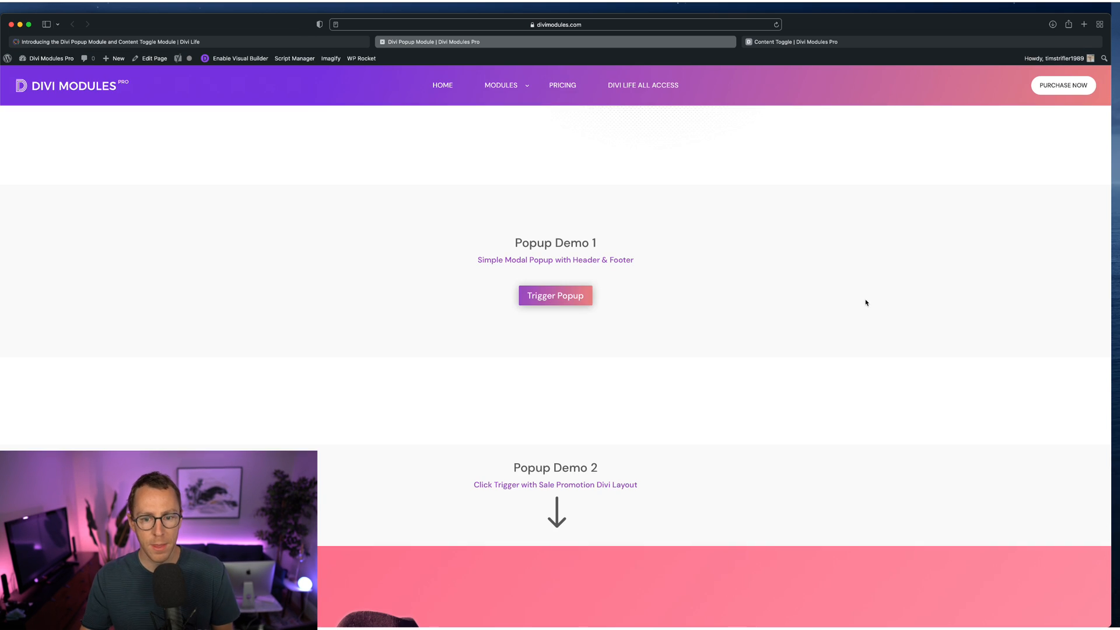
# Trigger the Sale Promotion 'Save 20% on All Accessories' popup and close it
pyautogui.scroll(-3)
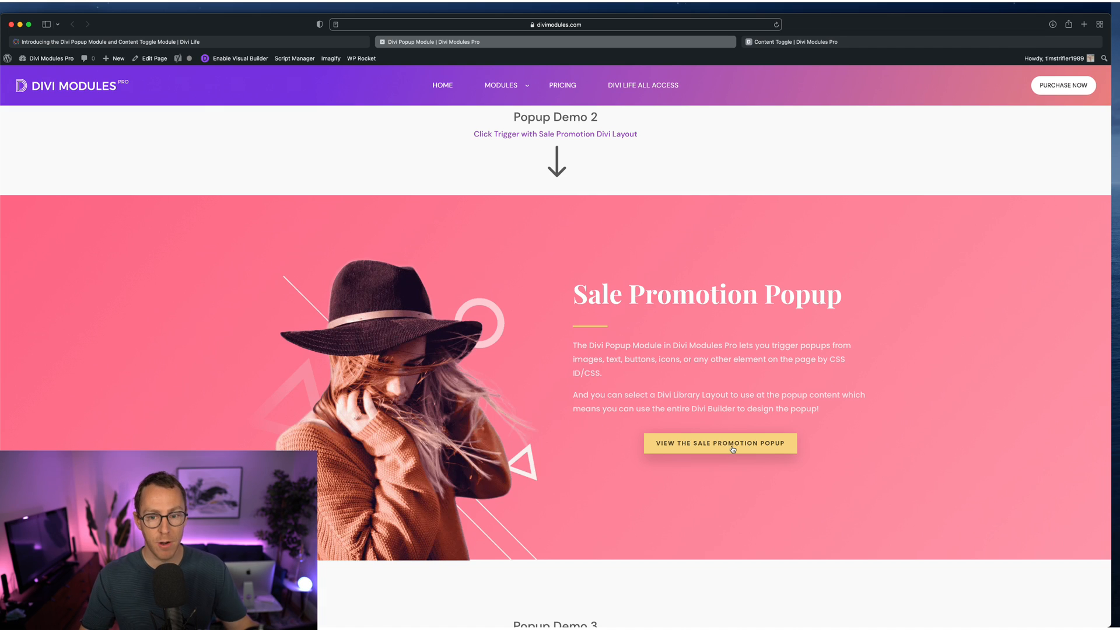
pyautogui.click(719, 443)
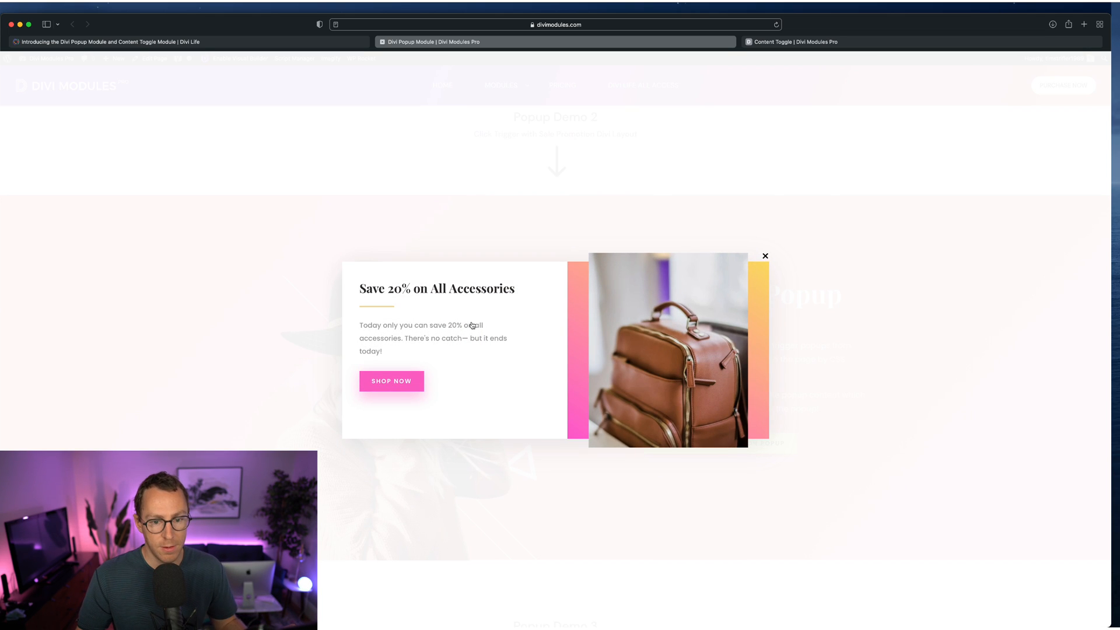
pyautogui.moveTo(661, 378)
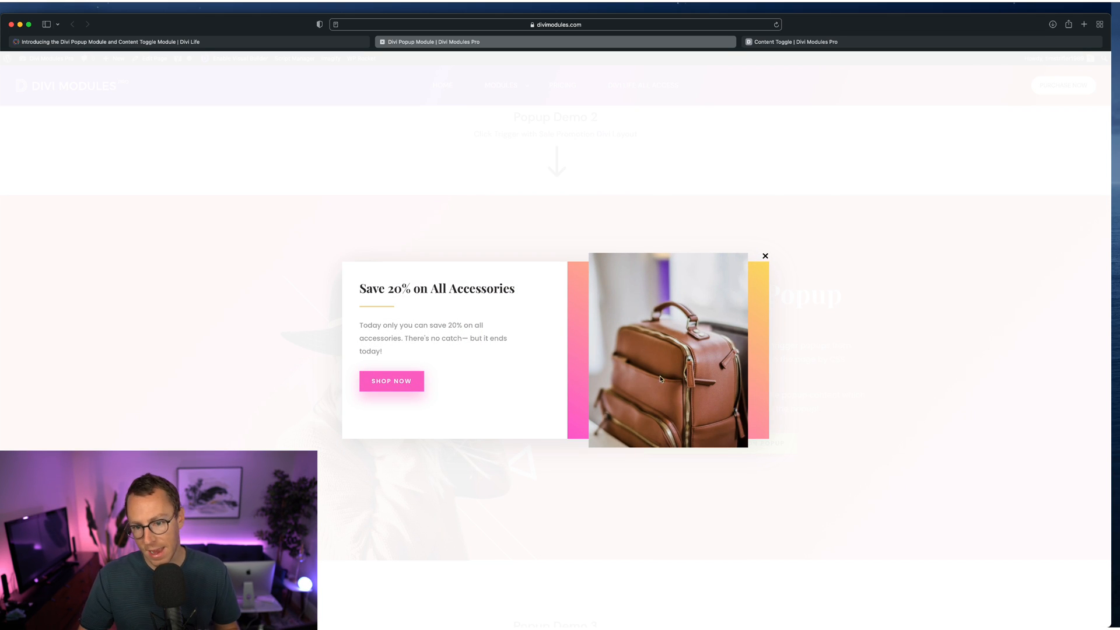
pyautogui.moveTo(748, 290)
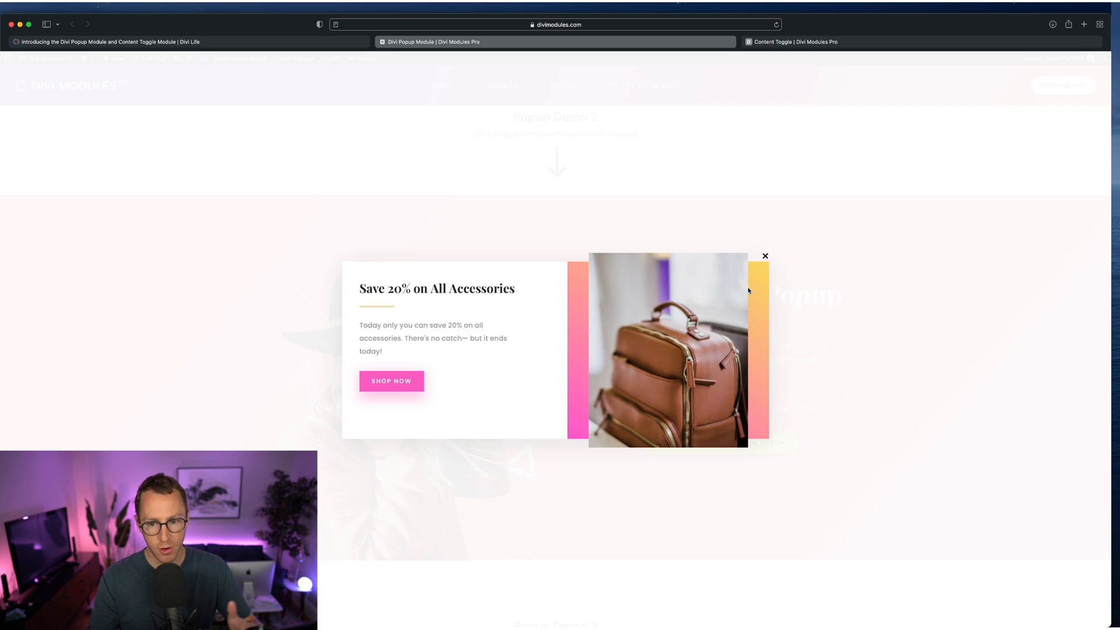
pyautogui.moveTo(765, 263)
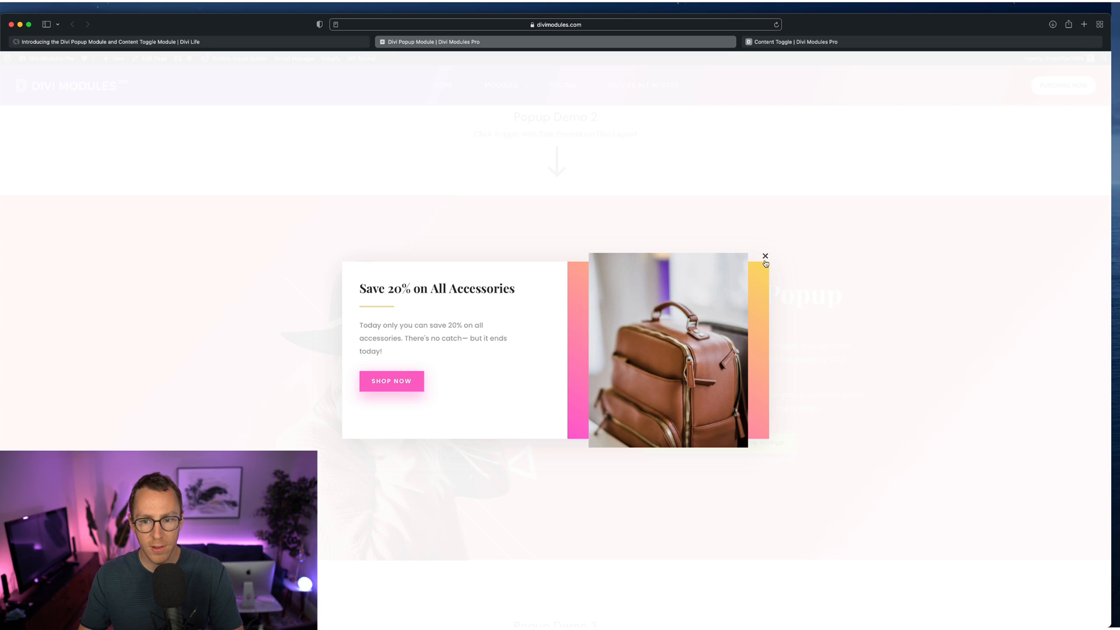
pyautogui.click(766, 256)
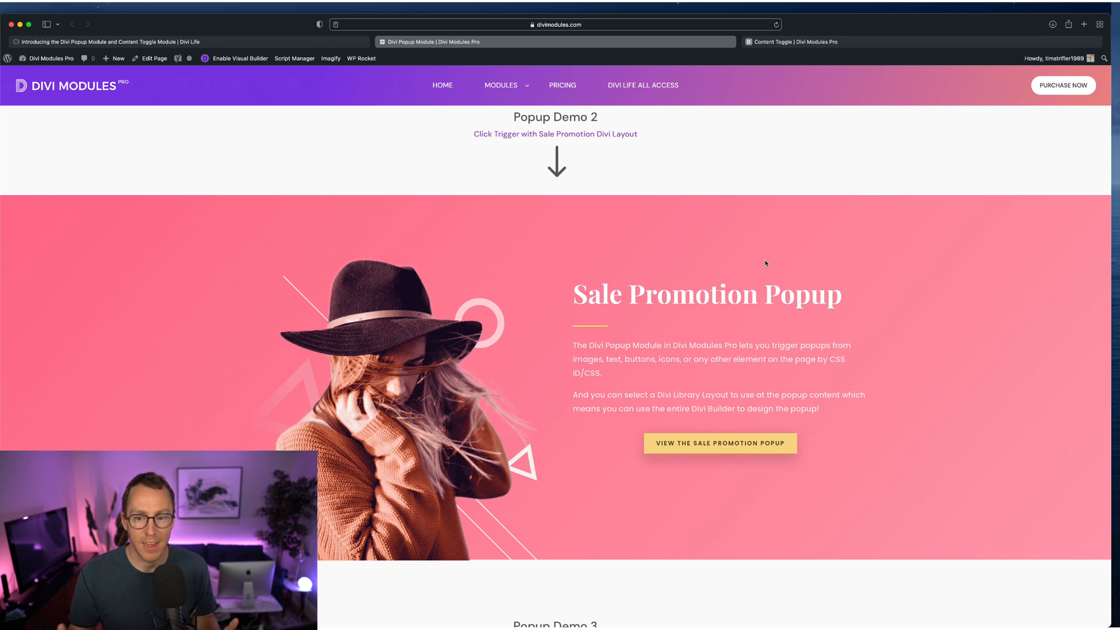
# Scroll to Popup Demo 3 and launch the Video Popup with its embedded YouTube video
pyautogui.scroll(-3)
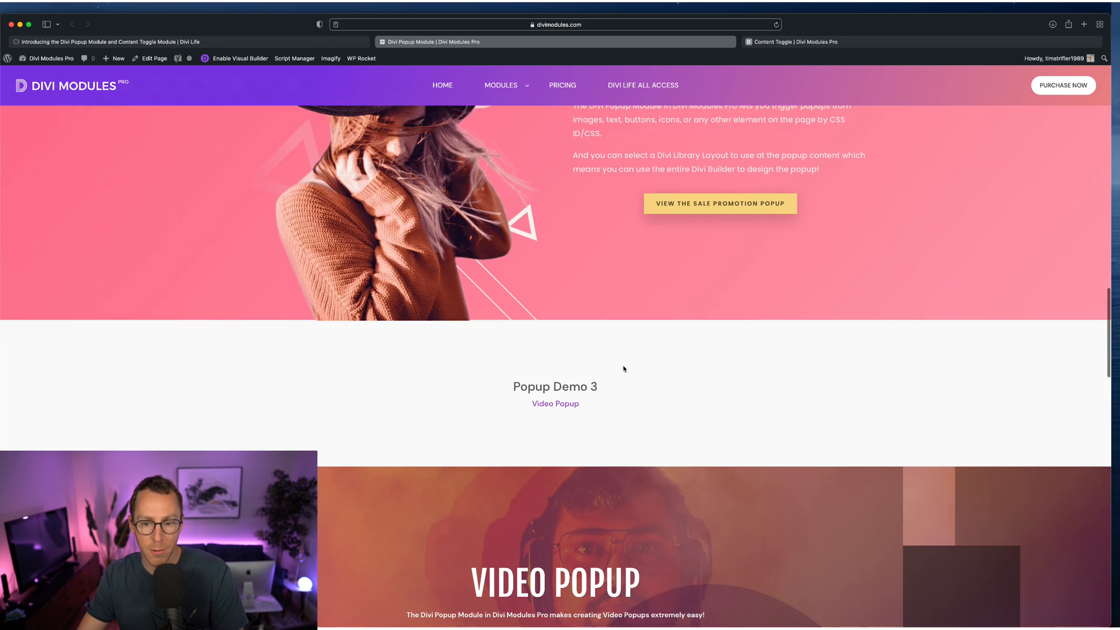
pyautogui.scroll(-3)
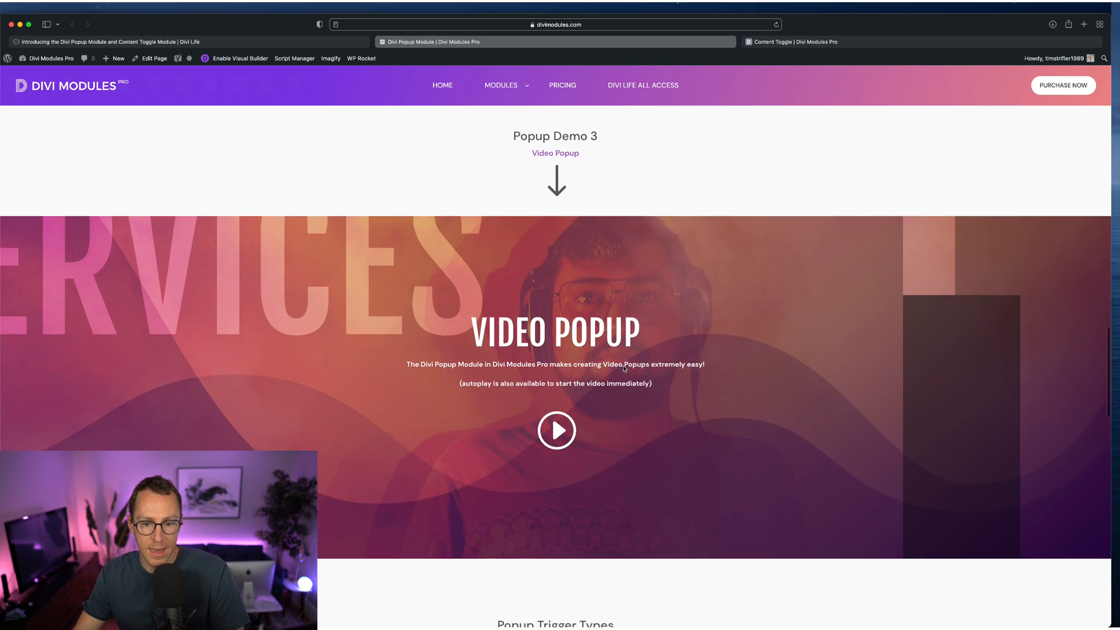
pyautogui.scroll(-3)
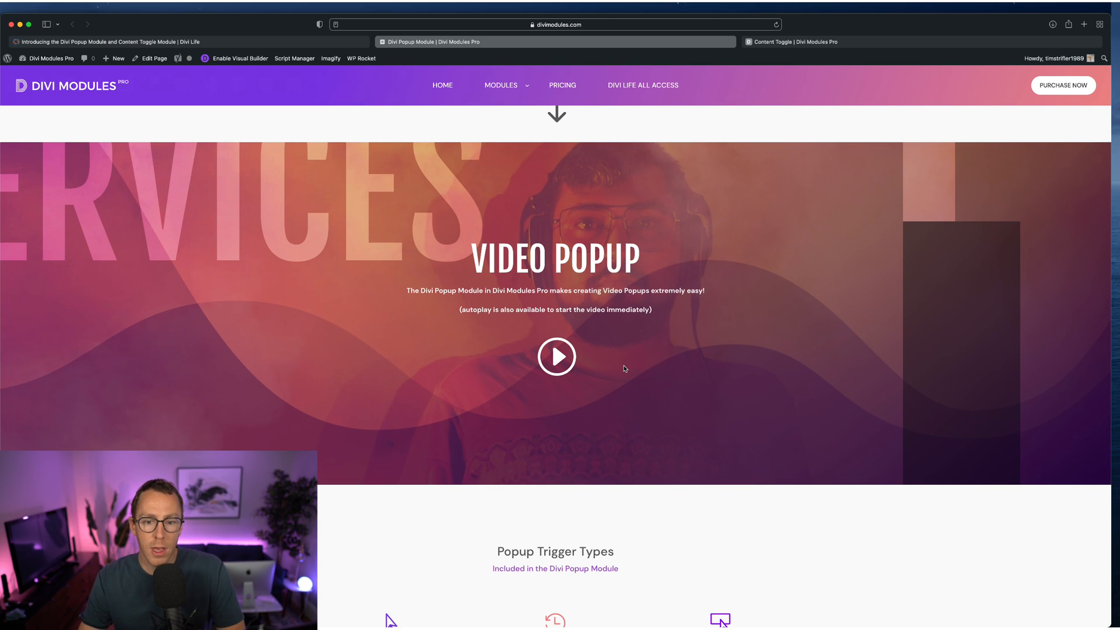
pyautogui.moveTo(556, 356)
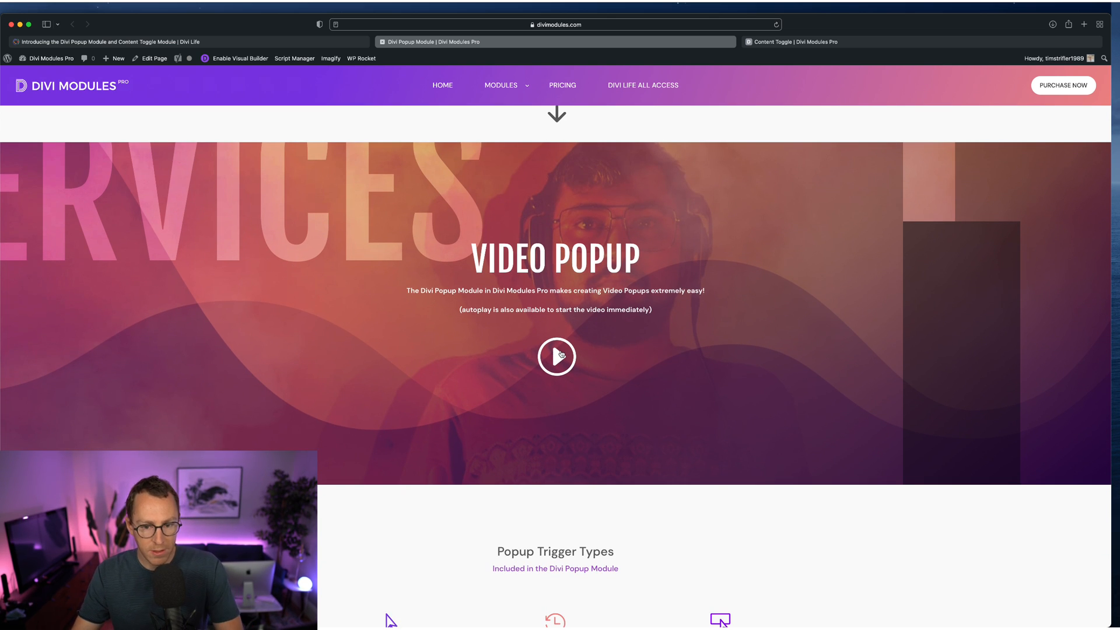
pyautogui.click(555, 357)
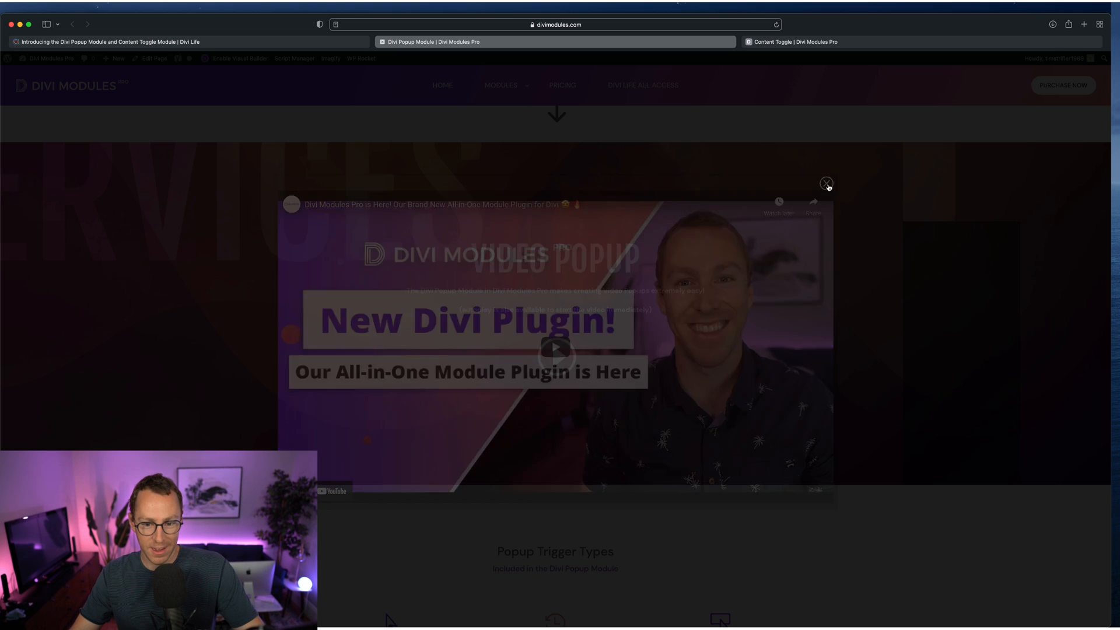
# Close the video popup and scroll past Popup Trigger Types to Additional Popup Settings
pyautogui.click(826, 183)
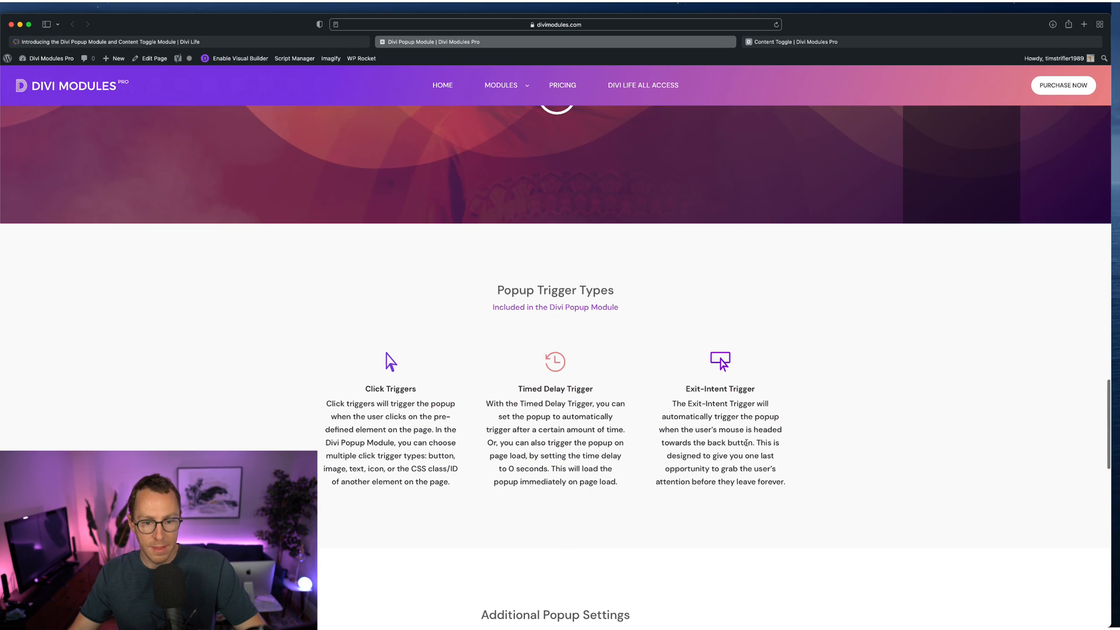
pyautogui.scroll(-3)
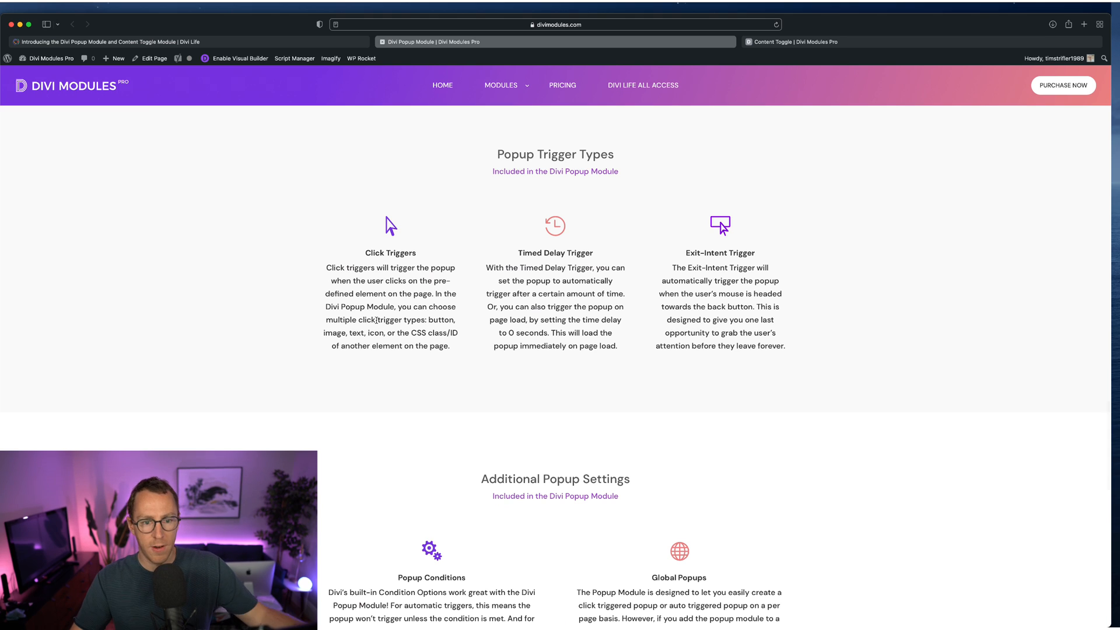
pyautogui.scroll(-3)
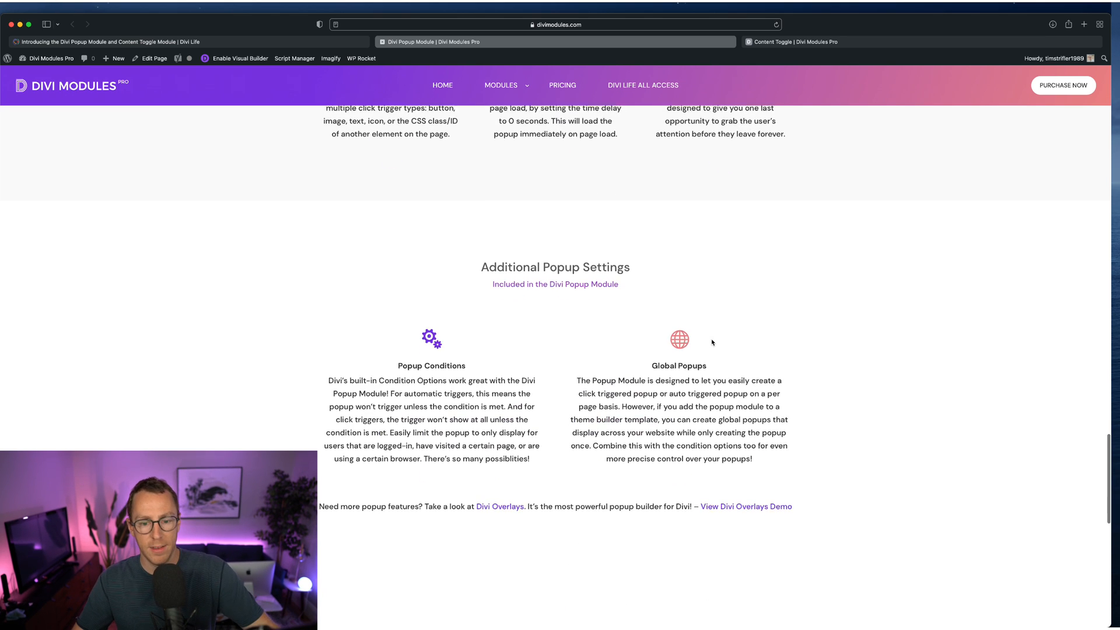
pyautogui.scroll(-3)
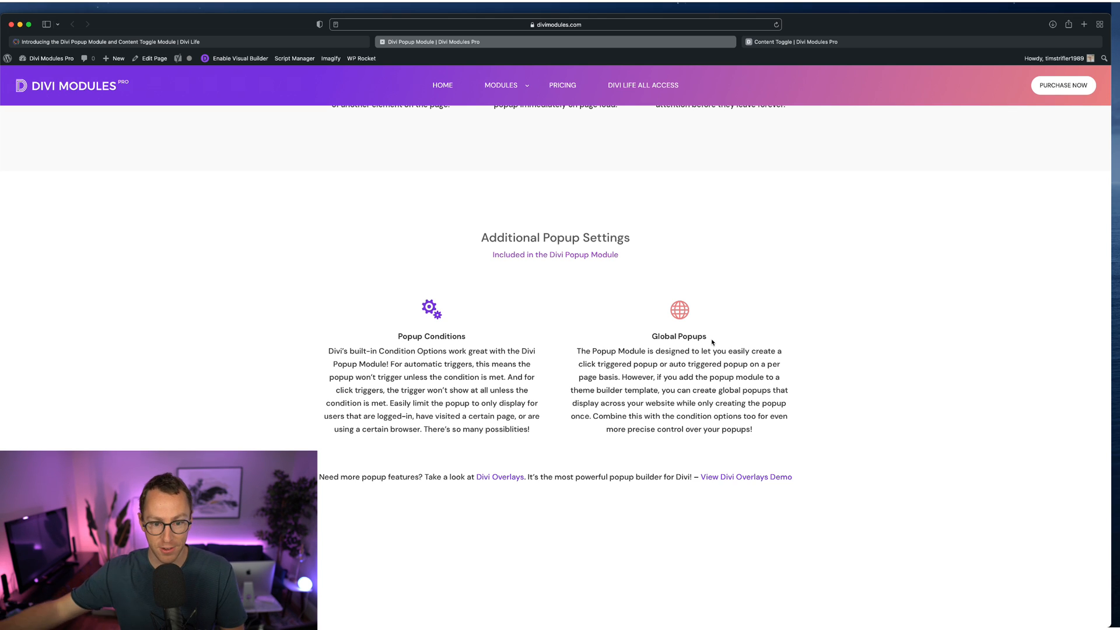
pyautogui.moveTo(511, 348)
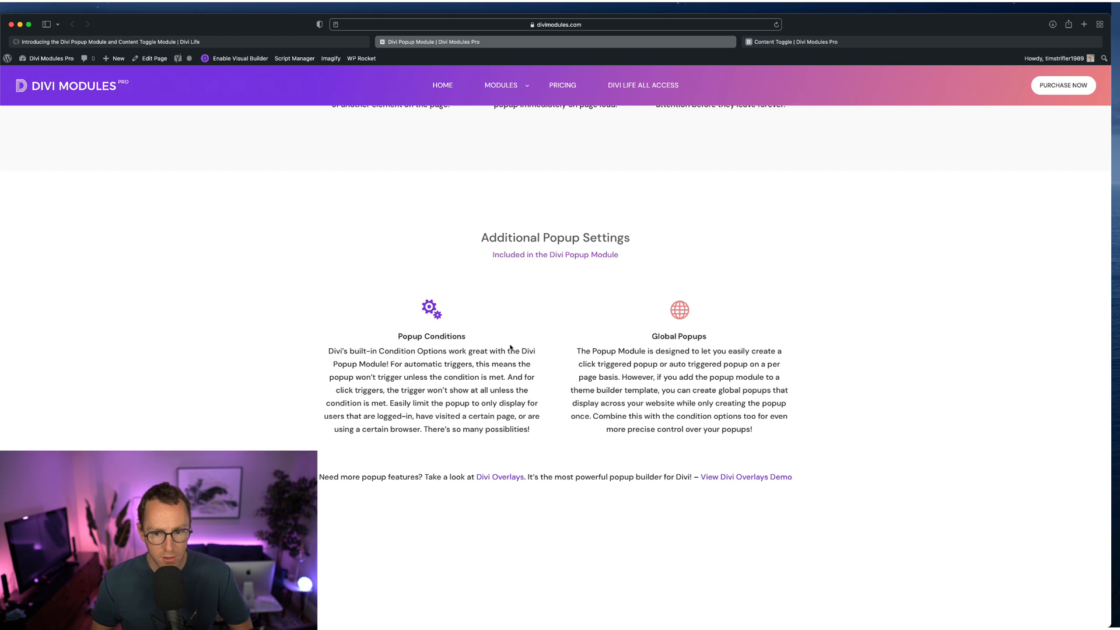
pyautogui.moveTo(397, 339)
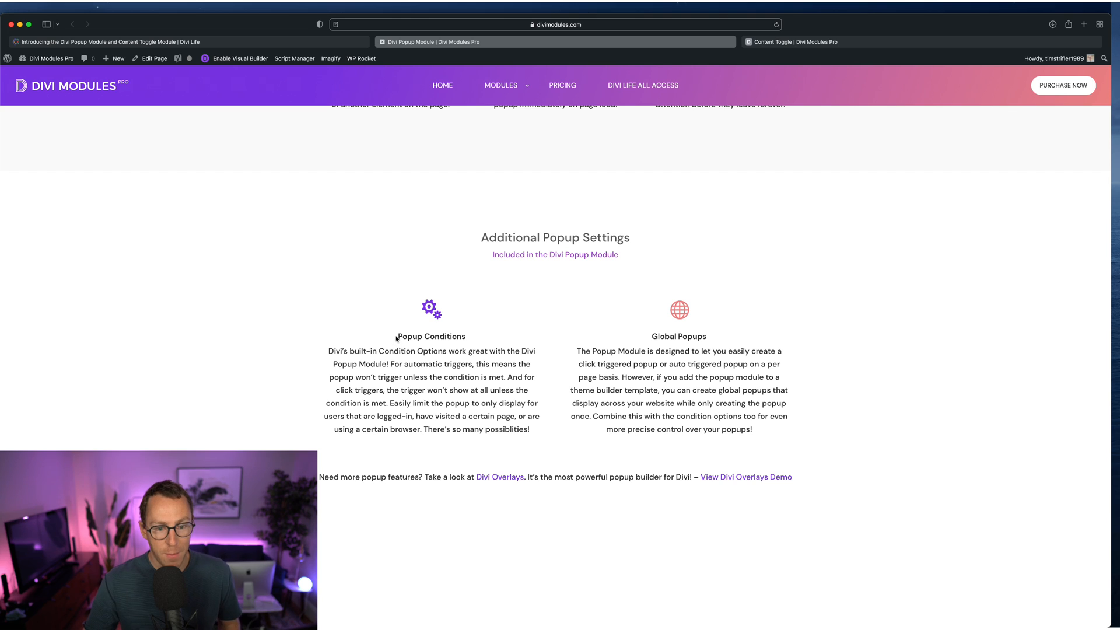
pyautogui.doubleClick(430, 336)
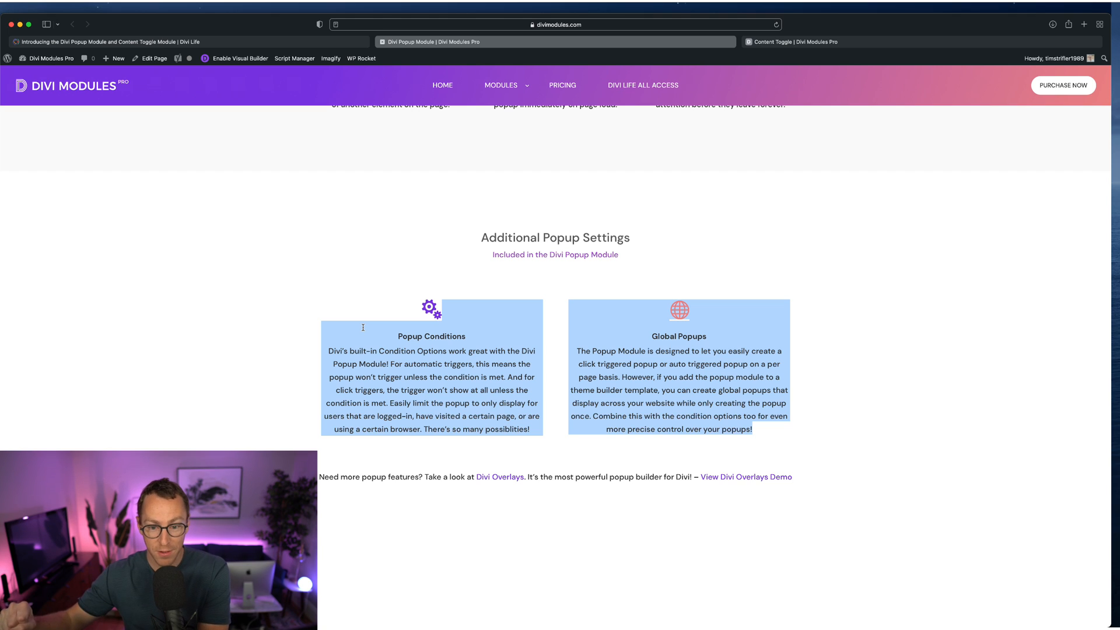
pyautogui.moveTo(406, 333)
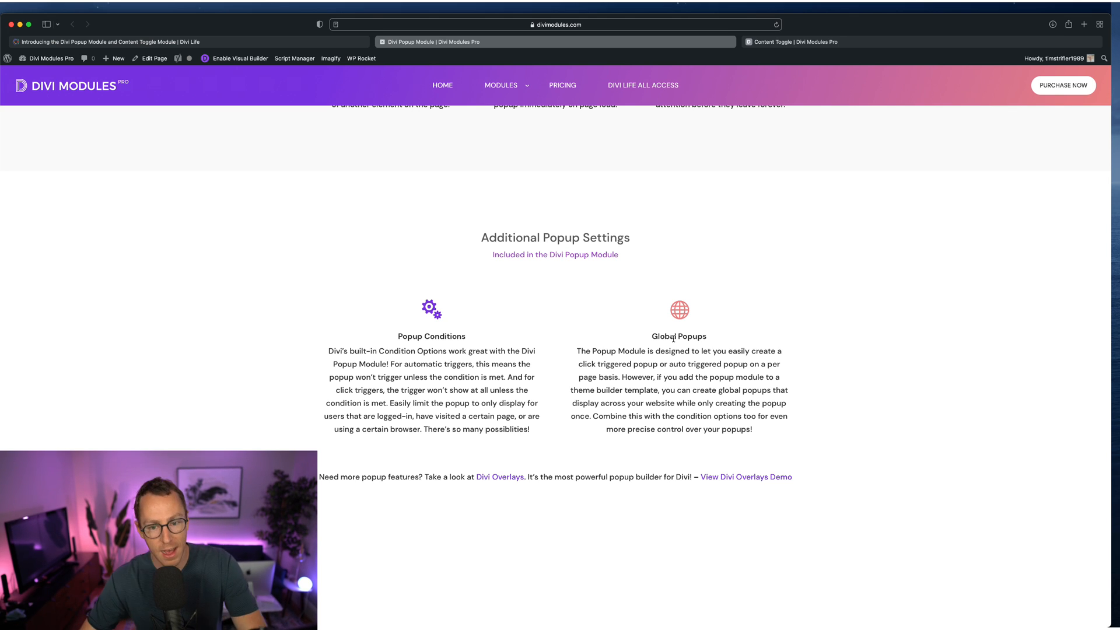
pyautogui.moveTo(787, 374)
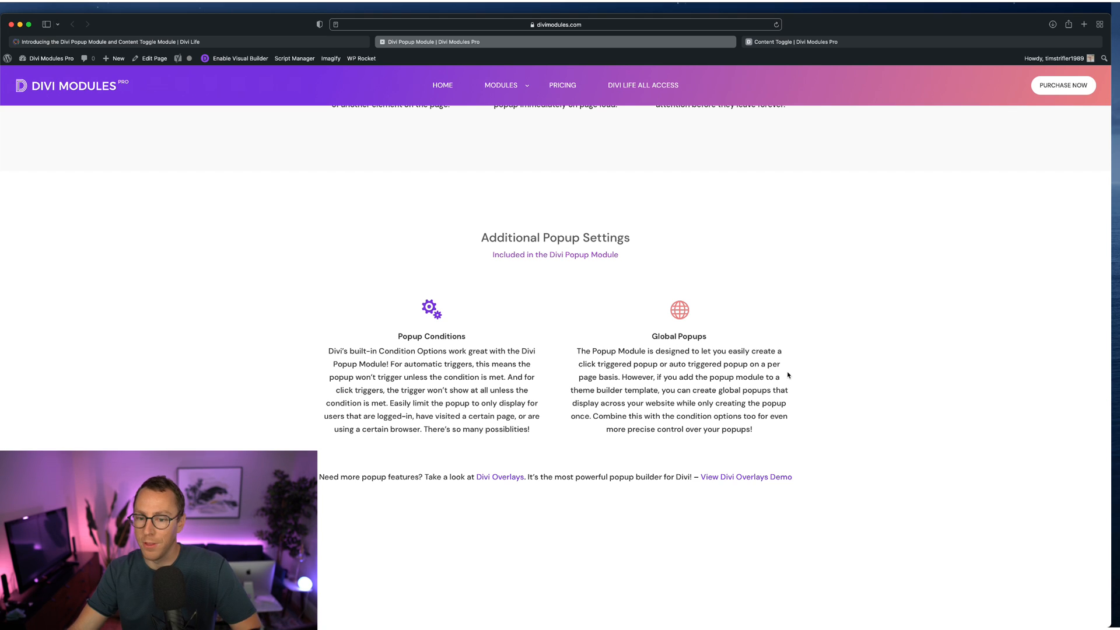
pyautogui.moveTo(400, 336)
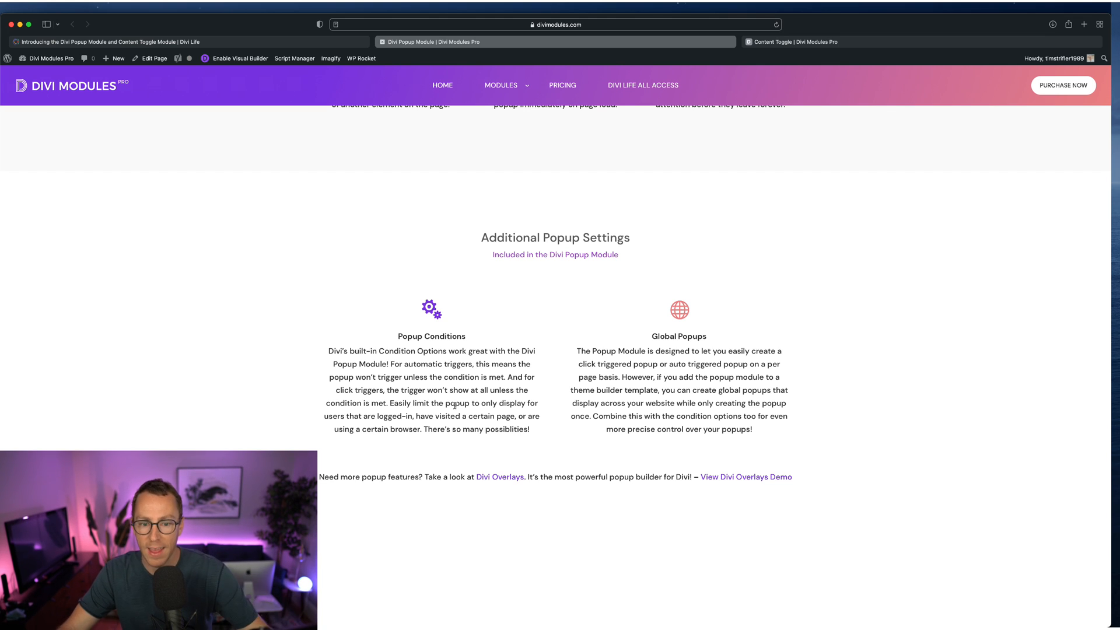
pyautogui.moveTo(710, 439)
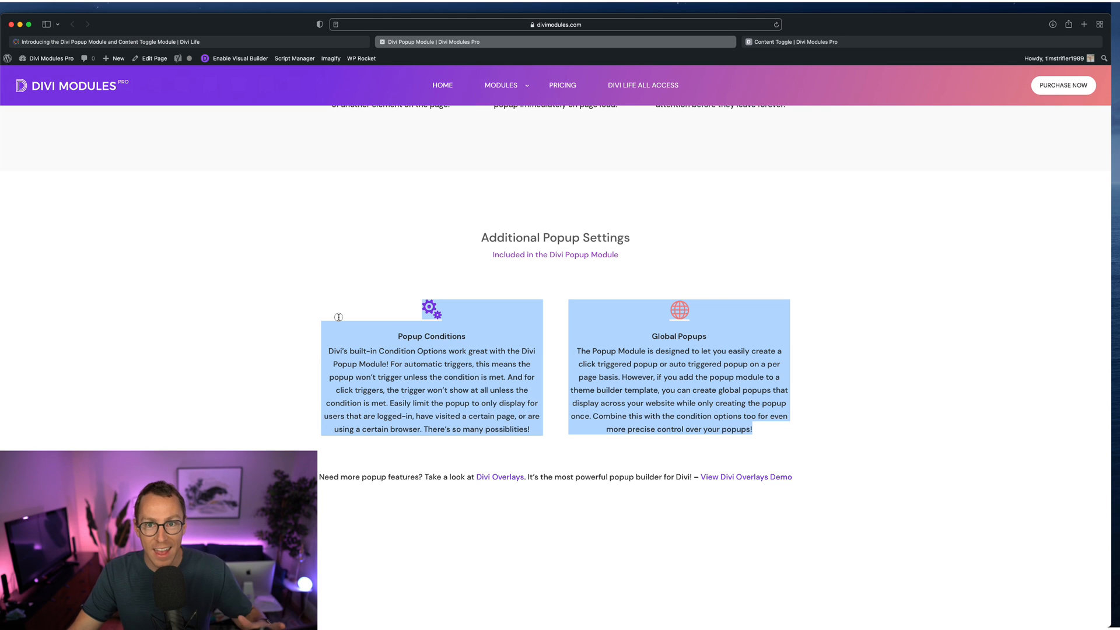
pyautogui.moveTo(339, 317)
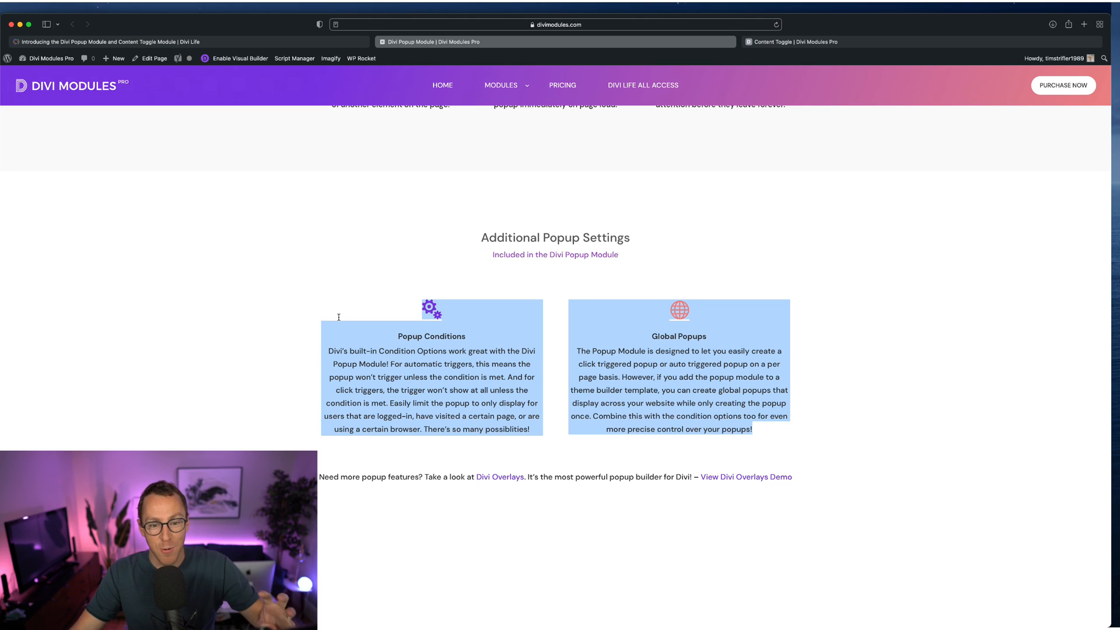
pyautogui.moveTo(658, 311)
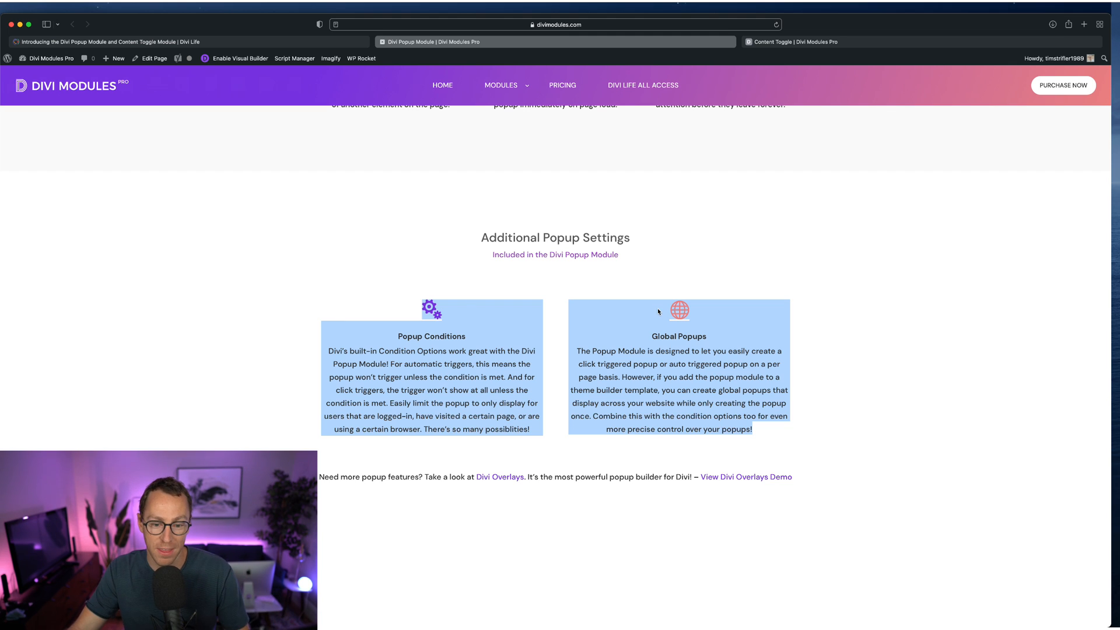
pyautogui.scroll(-3)
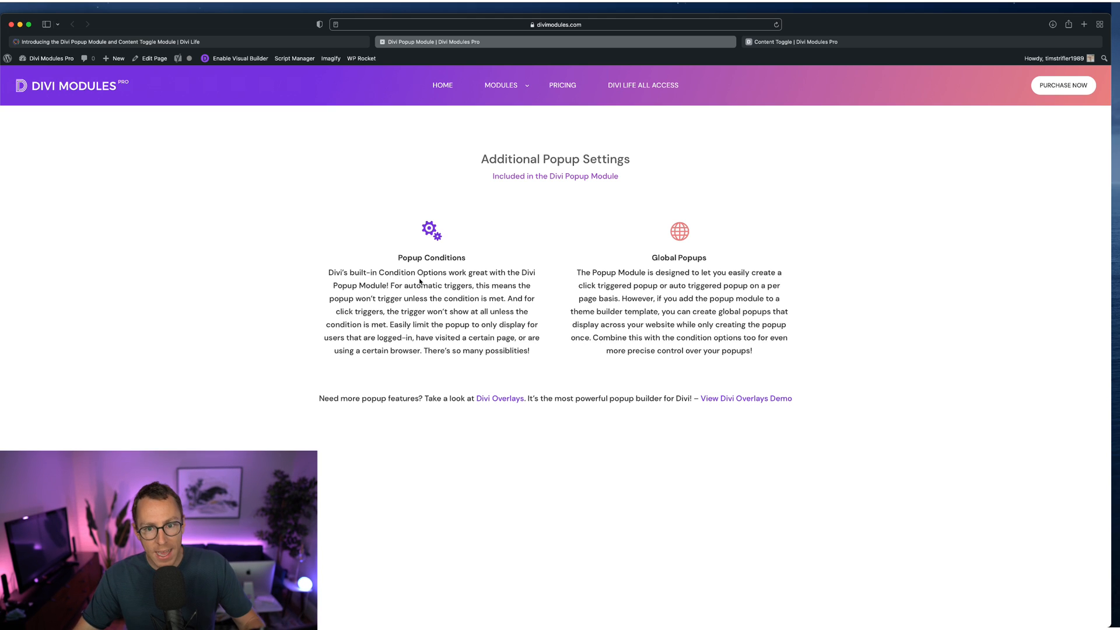
pyautogui.moveTo(421, 408)
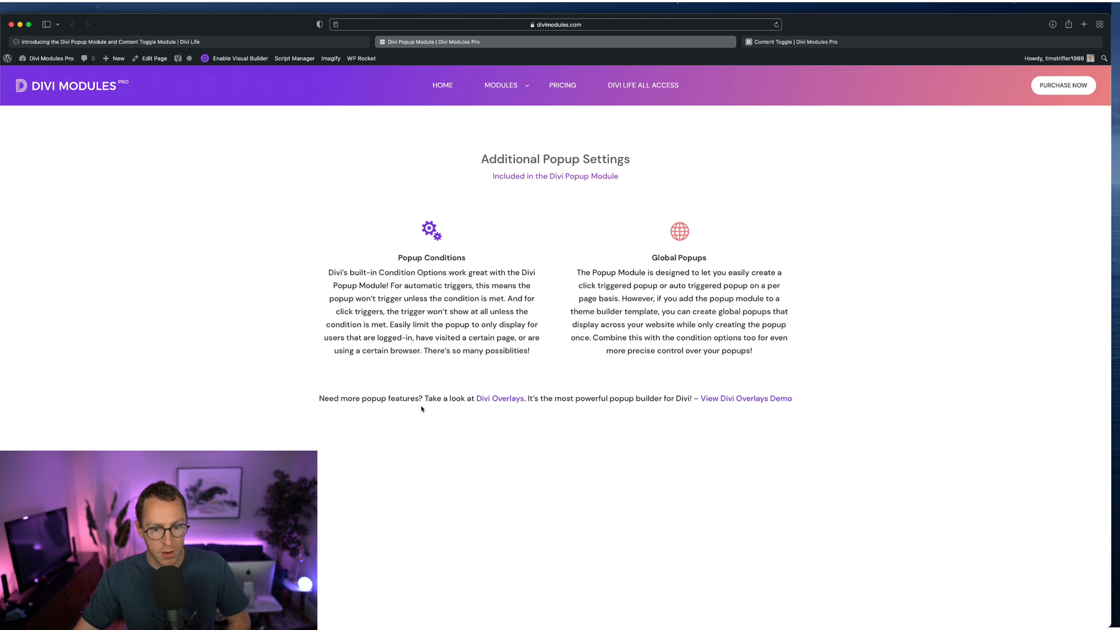
pyautogui.moveTo(489, 408)
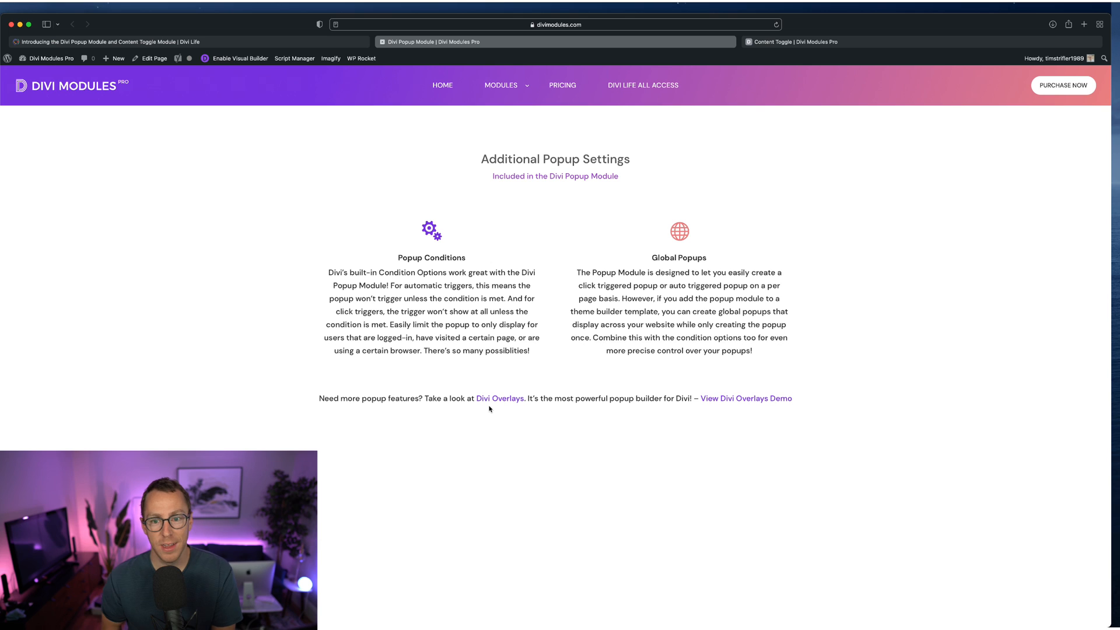
pyautogui.moveTo(696, 297)
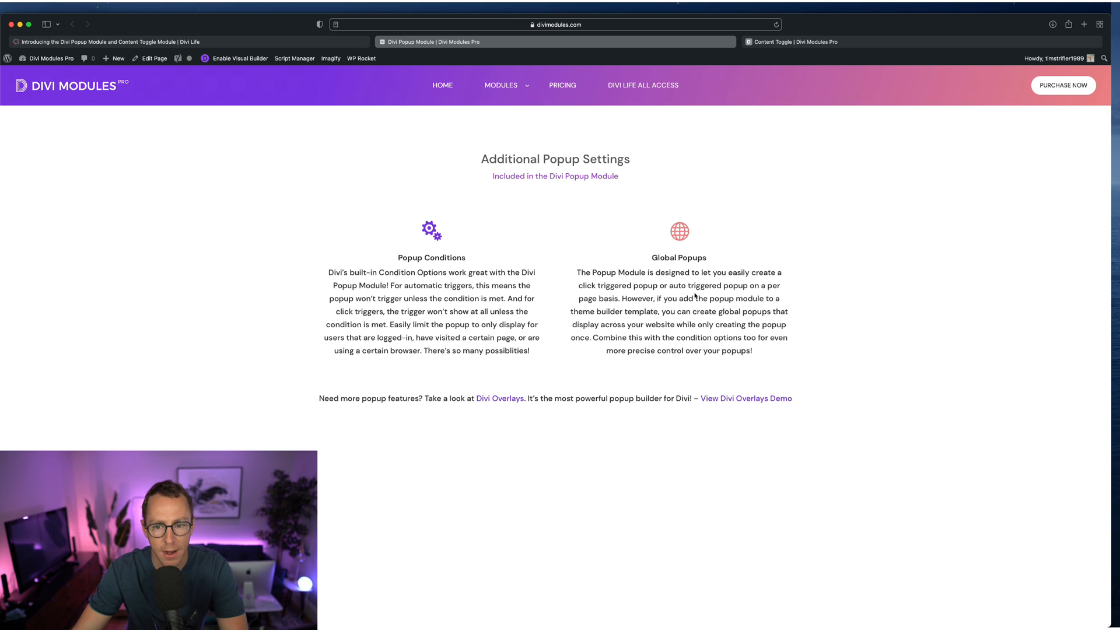
# Scroll around the Popup Module for Divi overview with its Pro Popup Settings preview
pyautogui.scroll(-3)
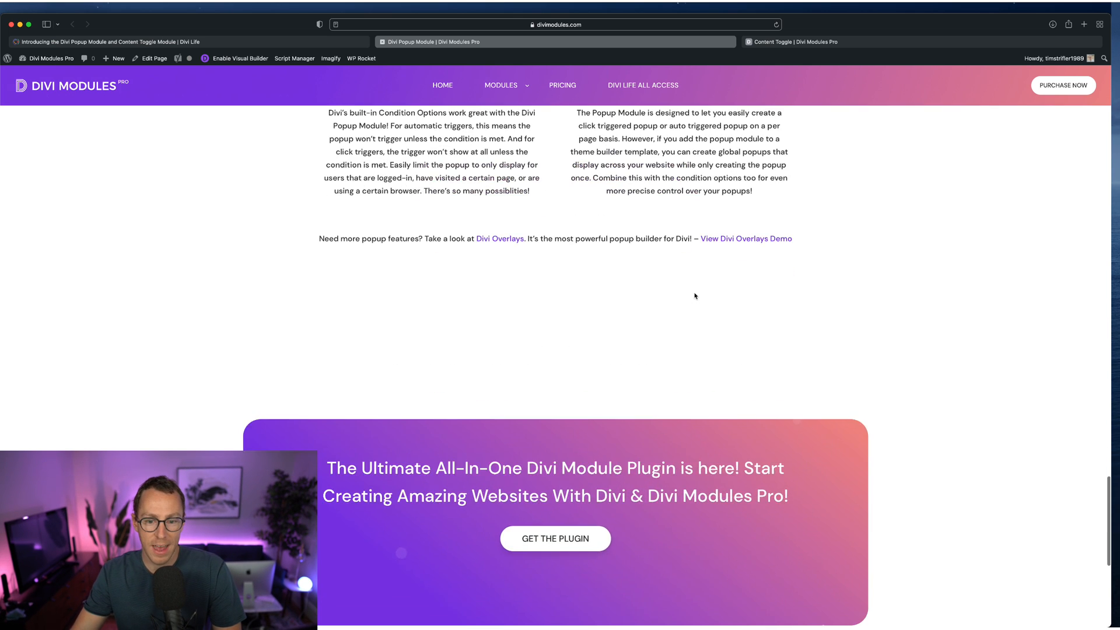
pyautogui.scroll(3)
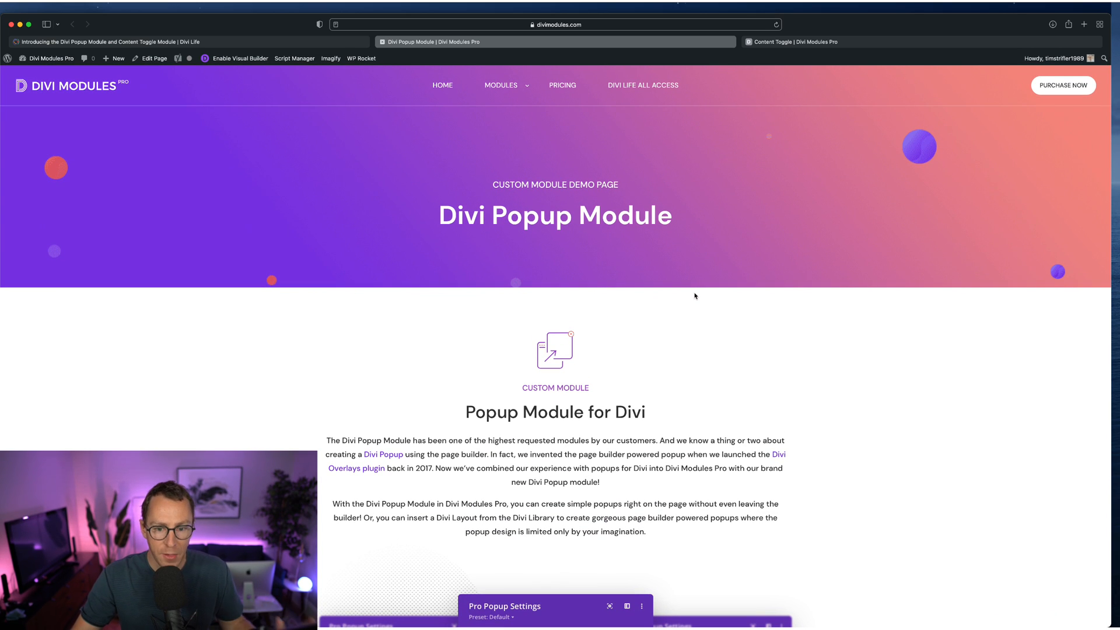
pyautogui.moveTo(643, 483)
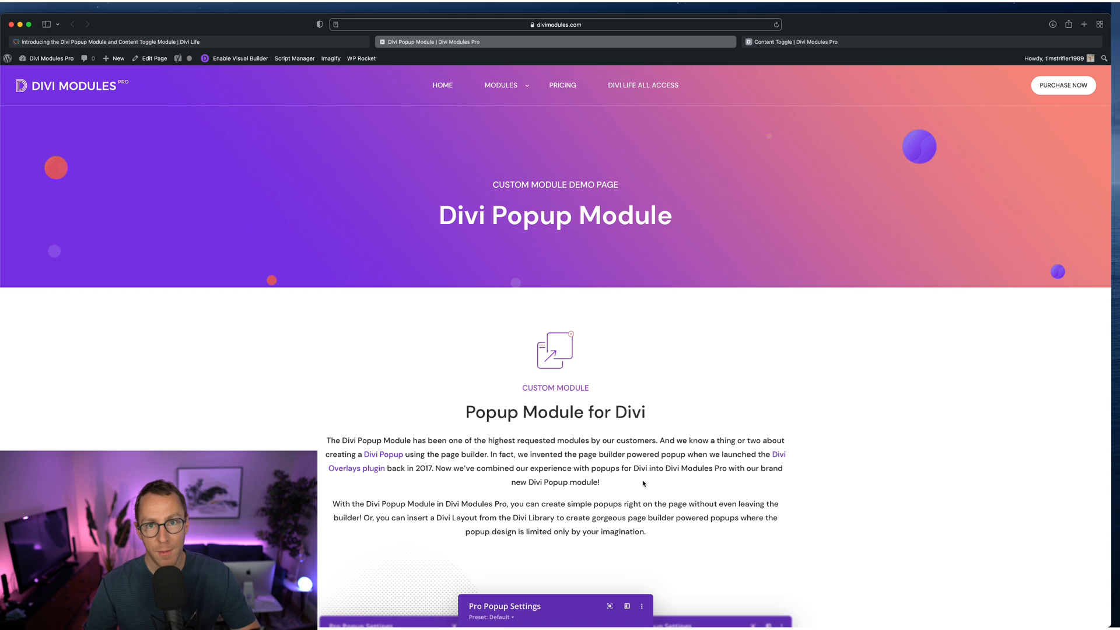
pyautogui.scroll(-3)
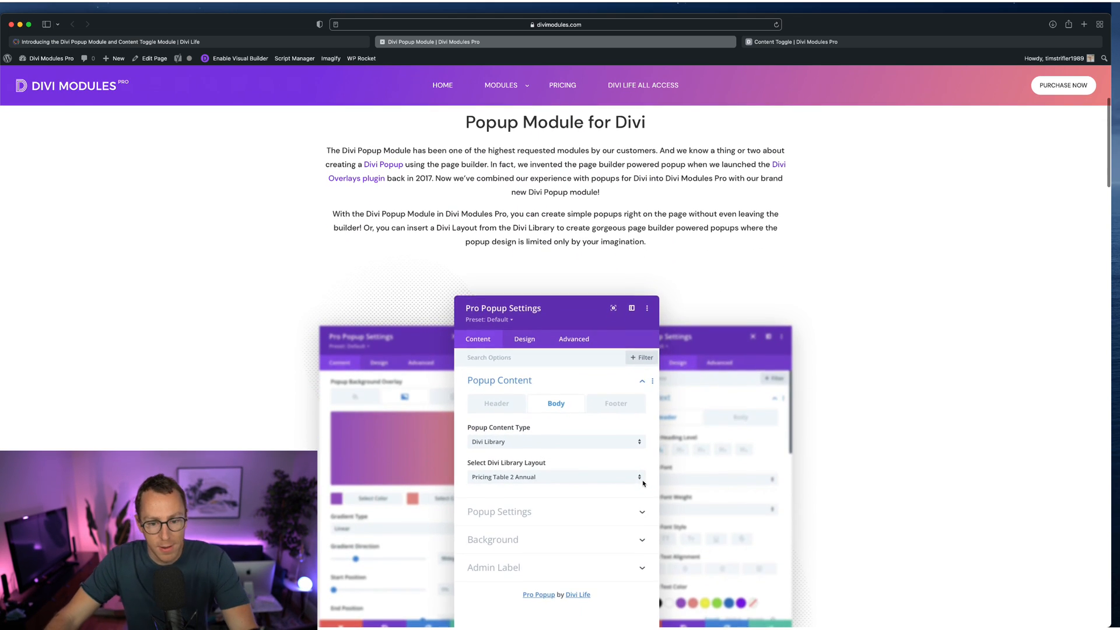
pyautogui.scroll(3)
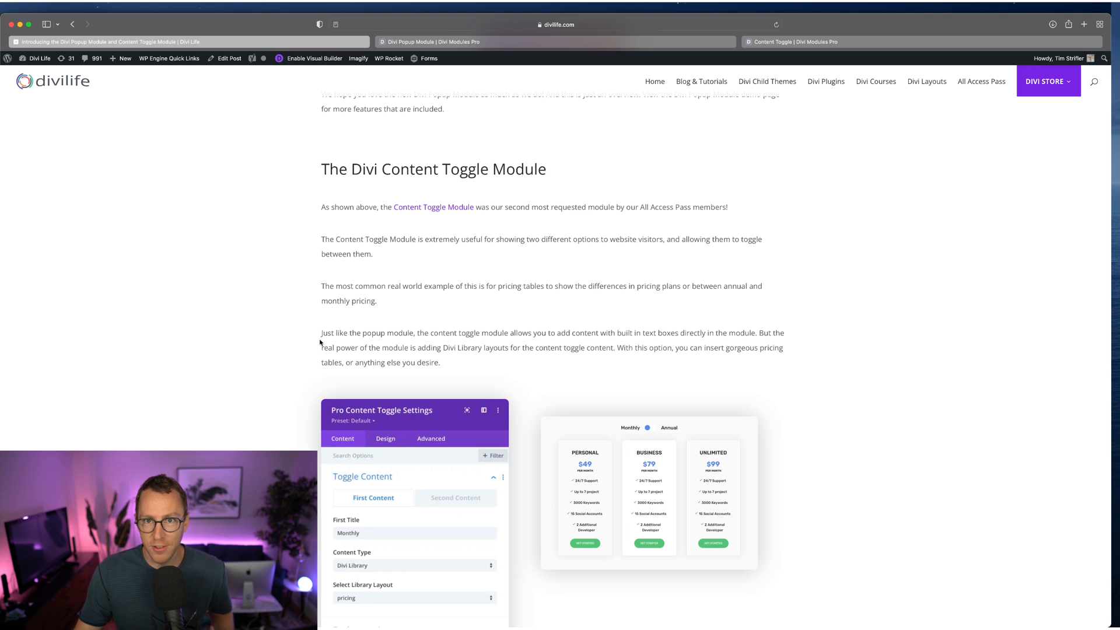
# Scroll the release post to The Divi Content Toggle Module section and its demo button
pyautogui.scroll(-3)
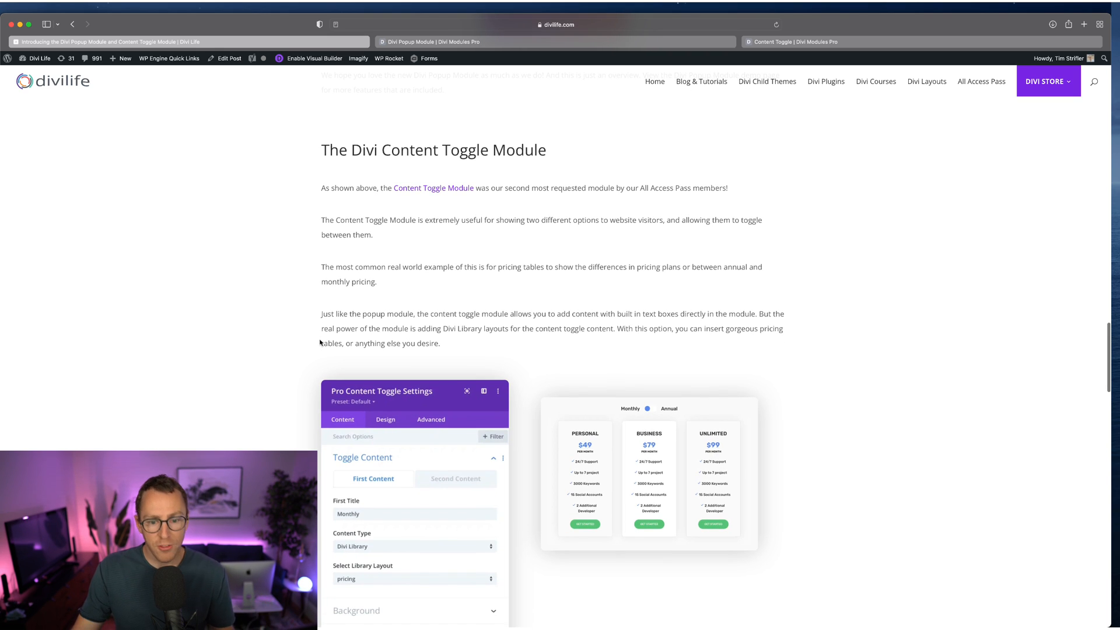
pyautogui.scroll(-3)
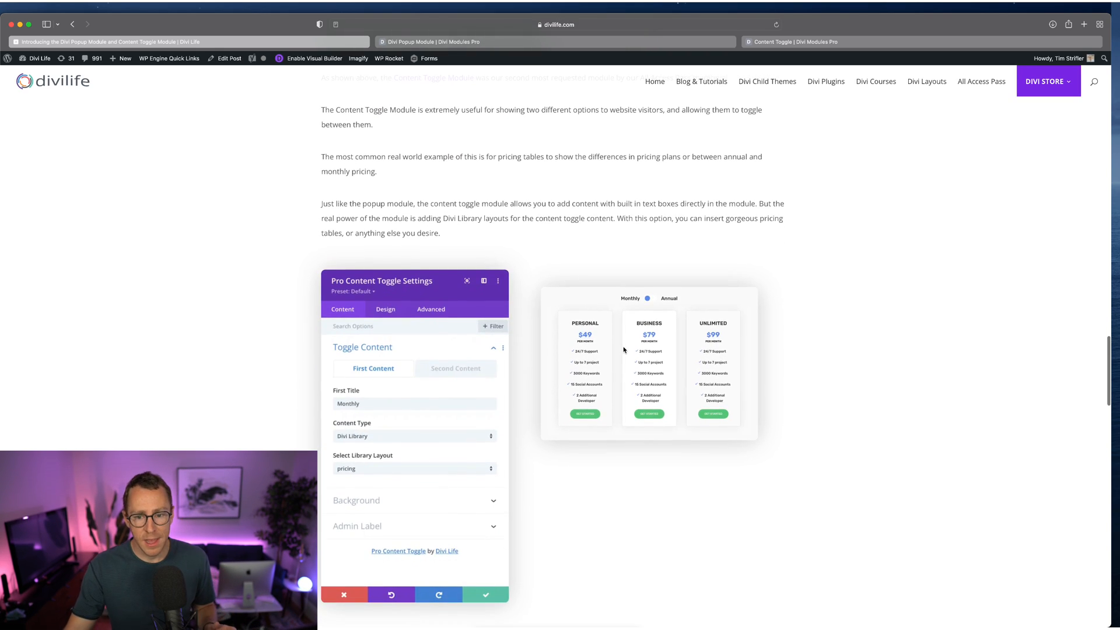
pyautogui.moveTo(696, 319)
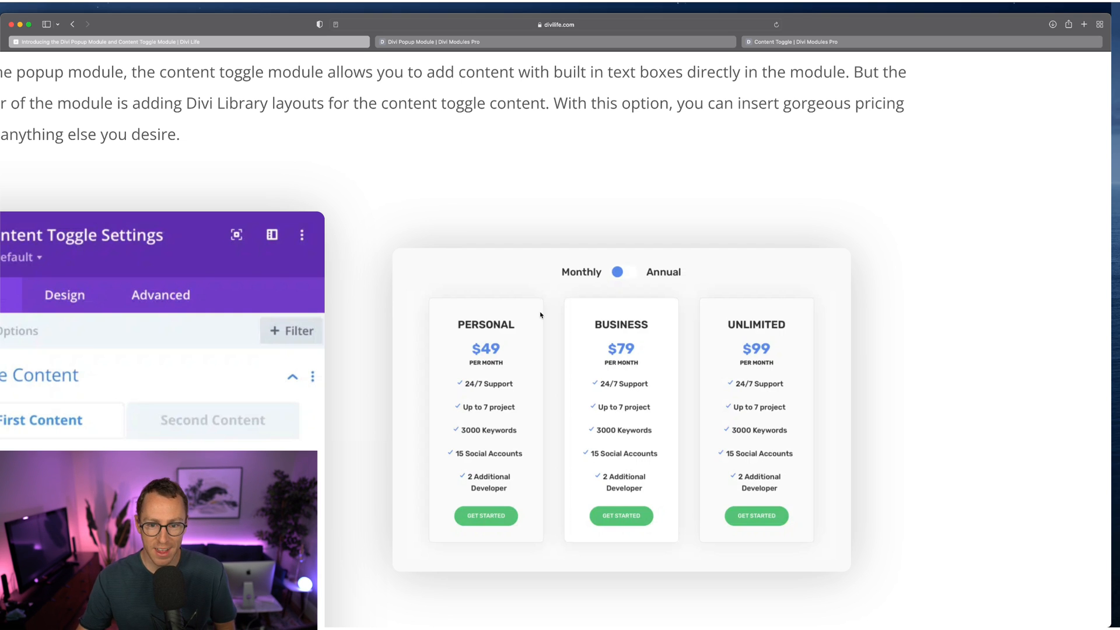
pyautogui.moveTo(540, 314)
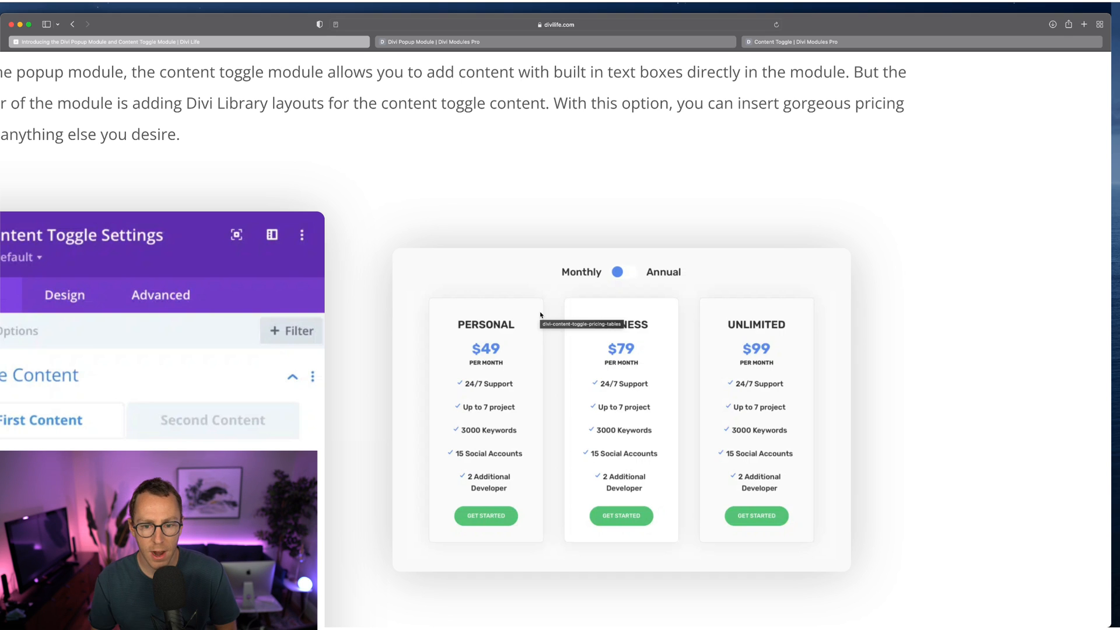
pyautogui.moveTo(525, 211)
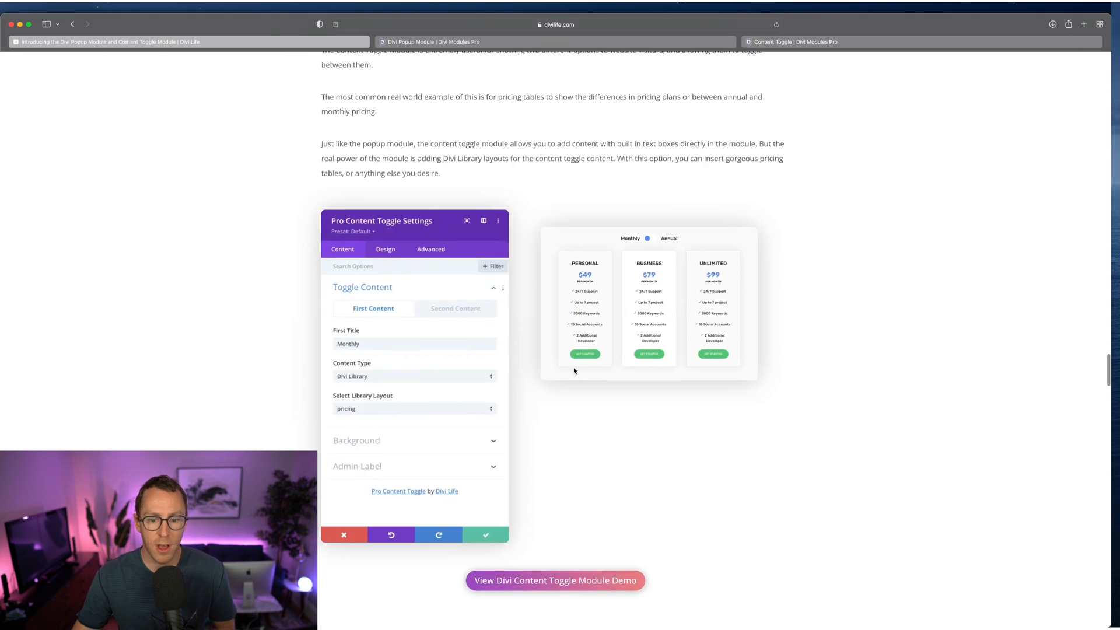
# Switch to the Content Toggle demo tab, try Demo 1's Monthly/Annual switch, then reach the Lunch & Dinner Menu demo
pyautogui.click(793, 42)
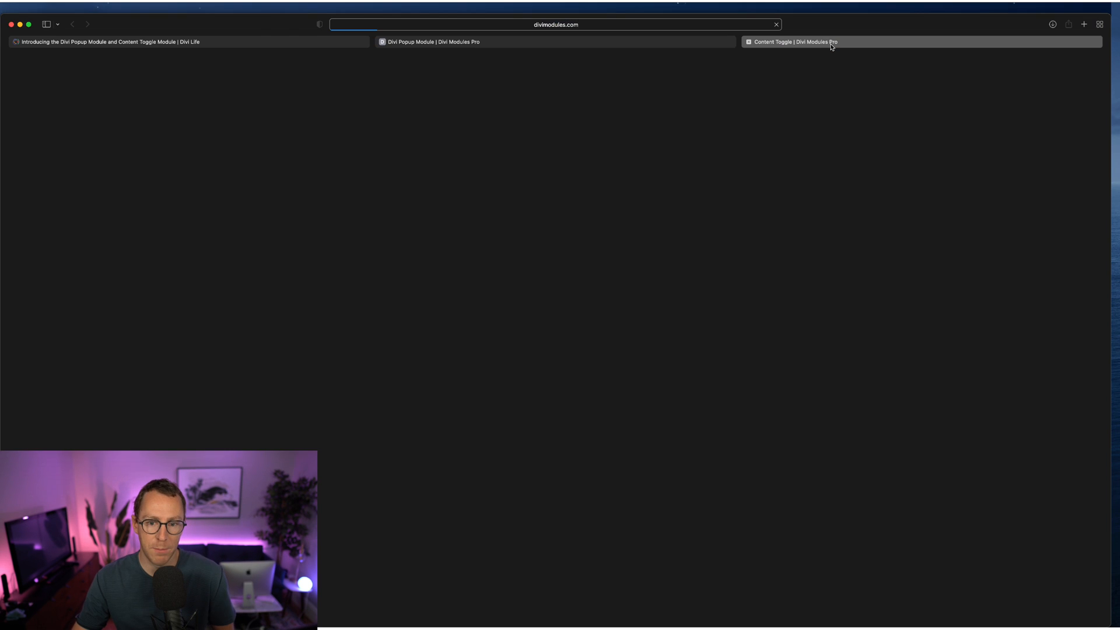
pyautogui.click(791, 42)
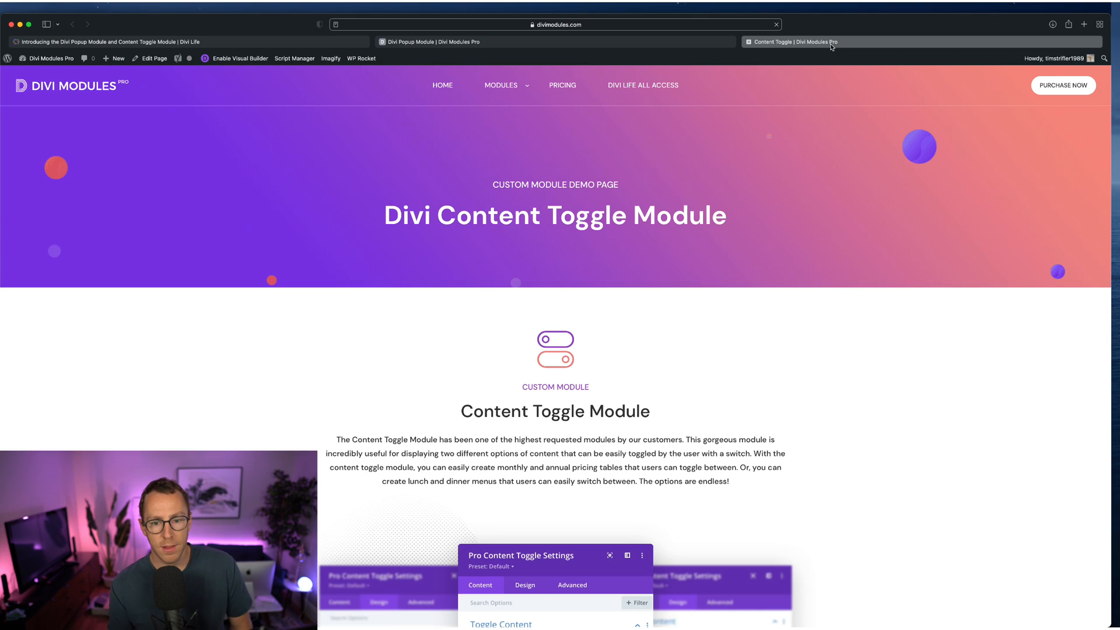
pyautogui.scroll(-3)
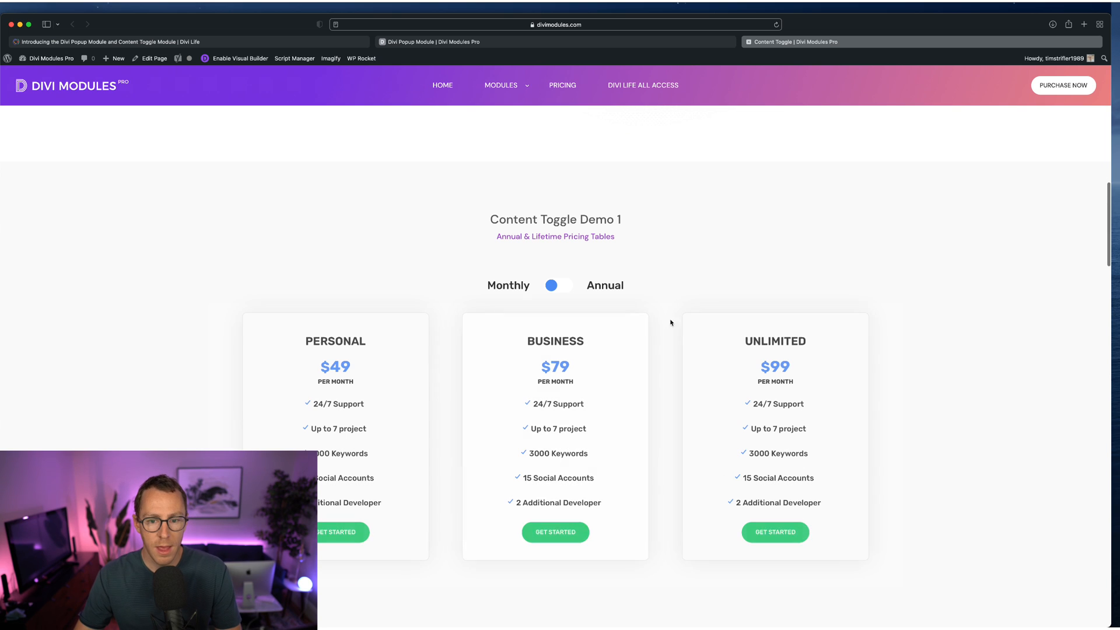
pyautogui.click(557, 285)
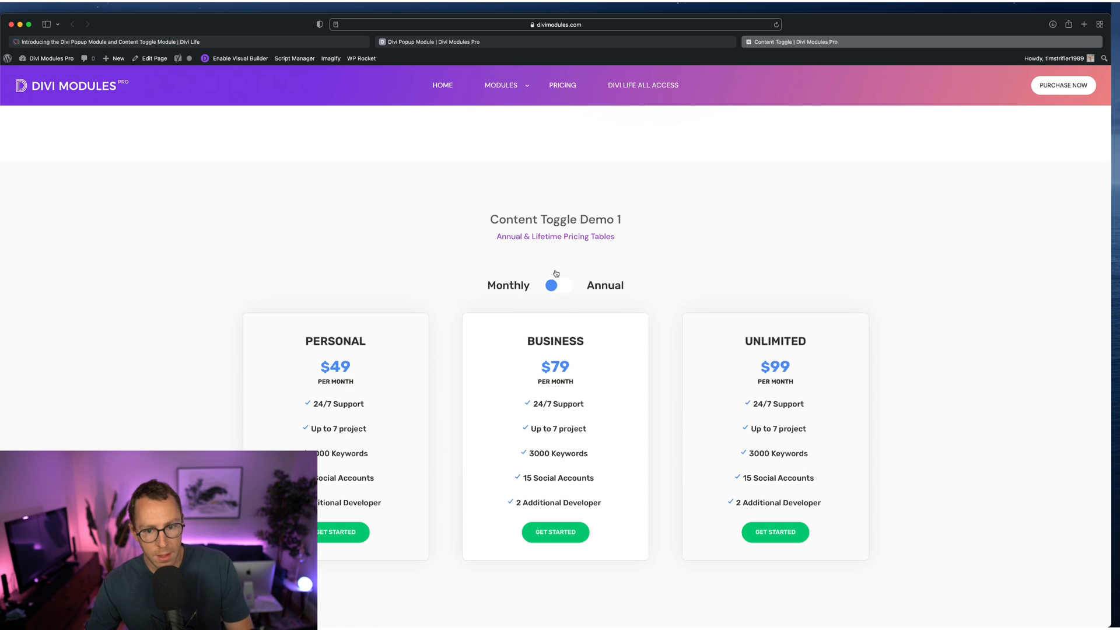
pyautogui.scroll(-3)
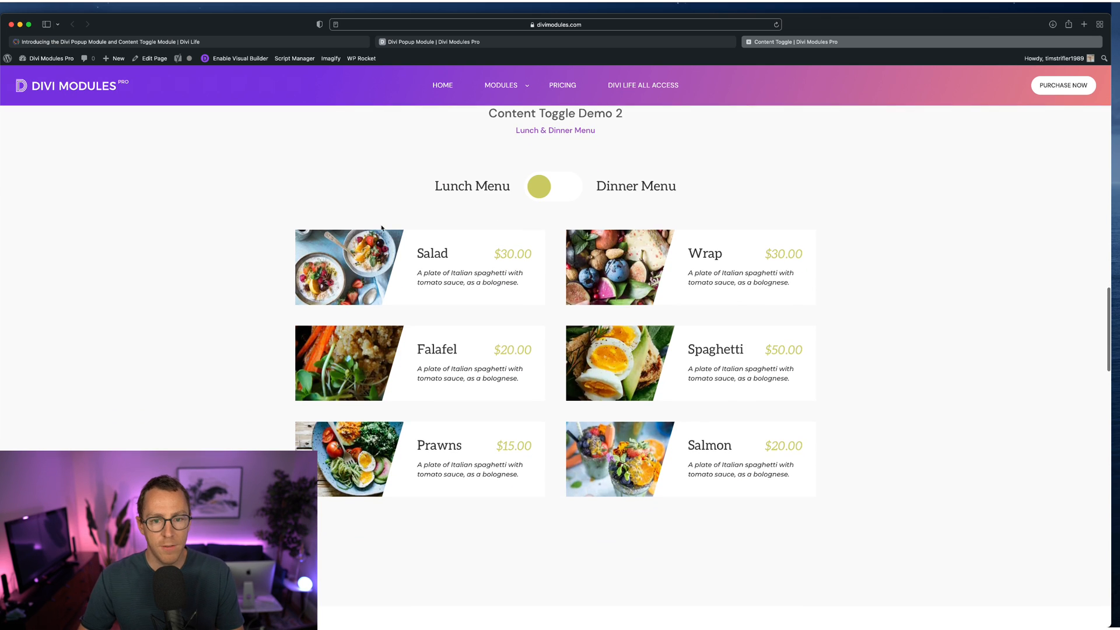
# Reach Demo 3 and flip between Divi Modules Pro Only and All Access Pass pricing
pyautogui.scroll(3)
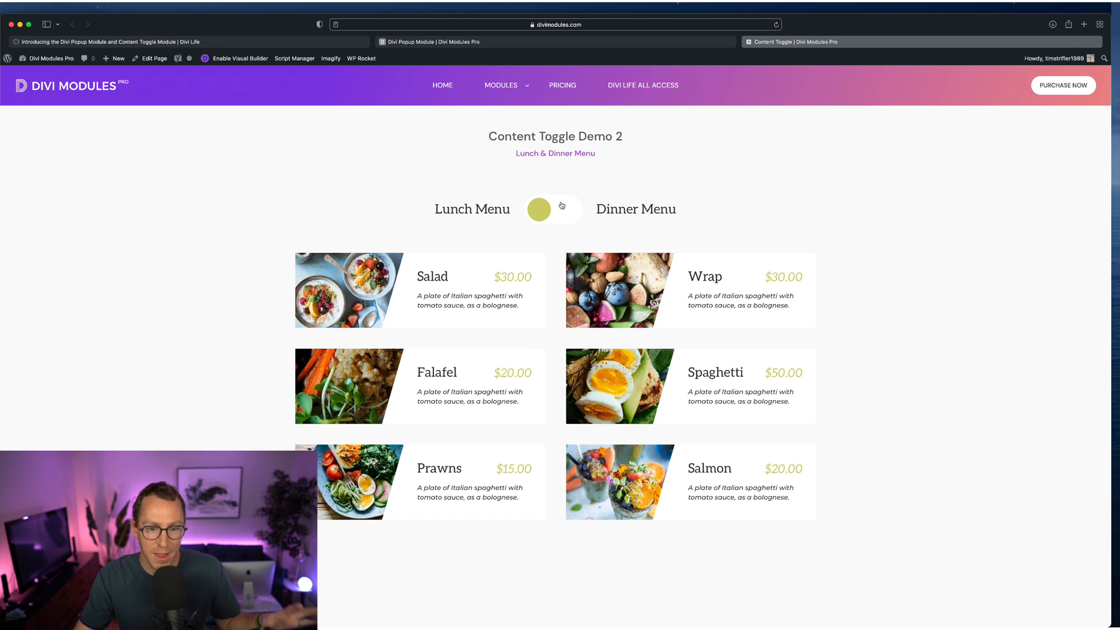
pyautogui.moveTo(271, 363)
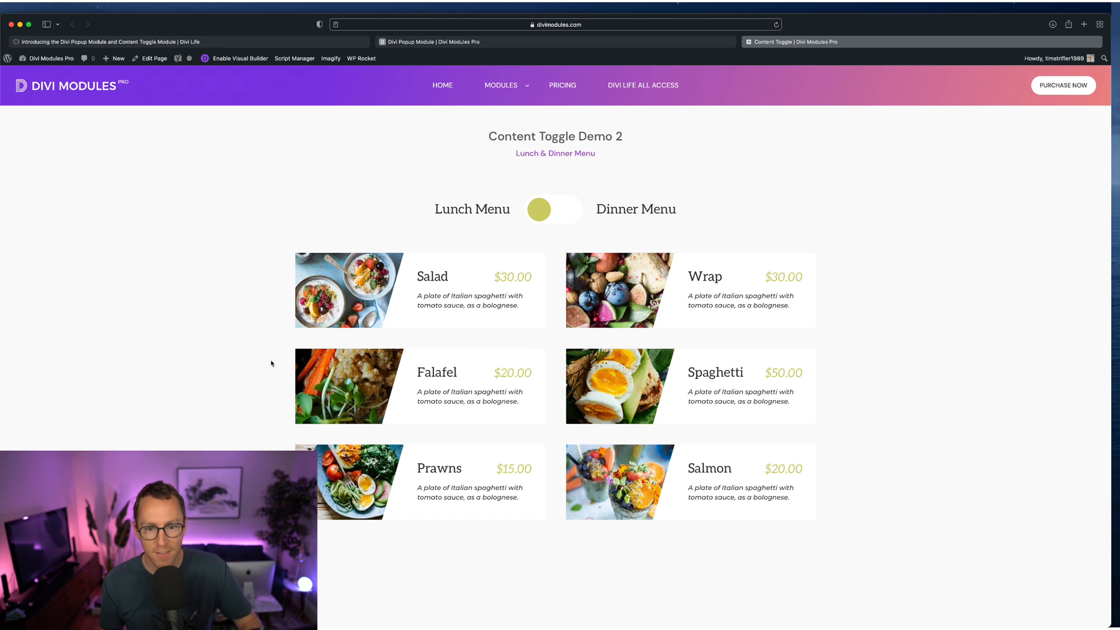
pyautogui.moveTo(746, 386)
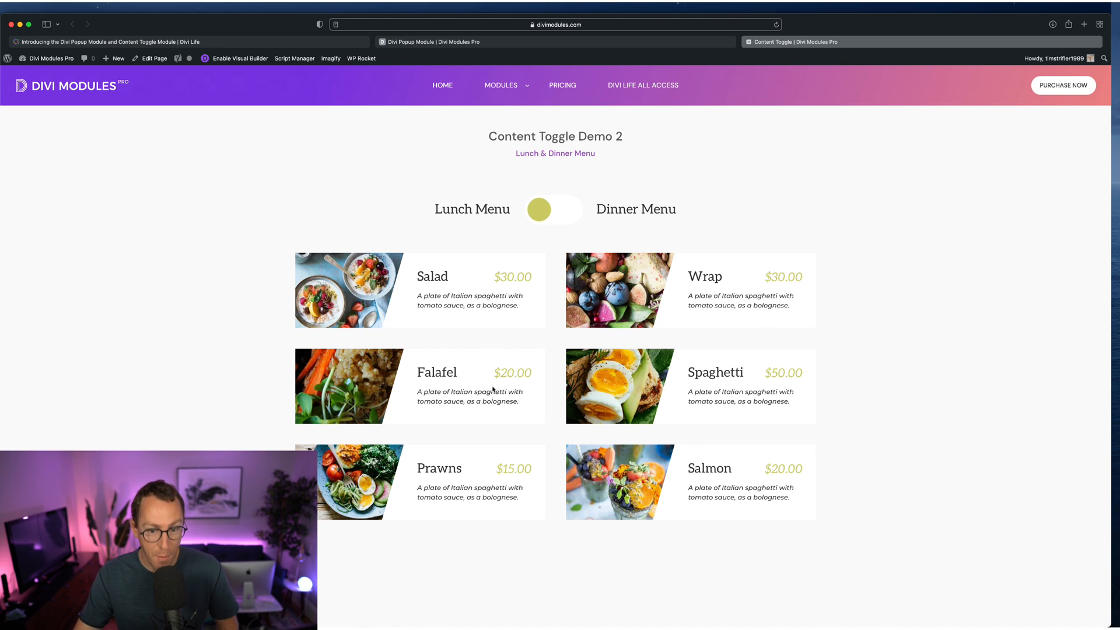
pyautogui.moveTo(402, 428)
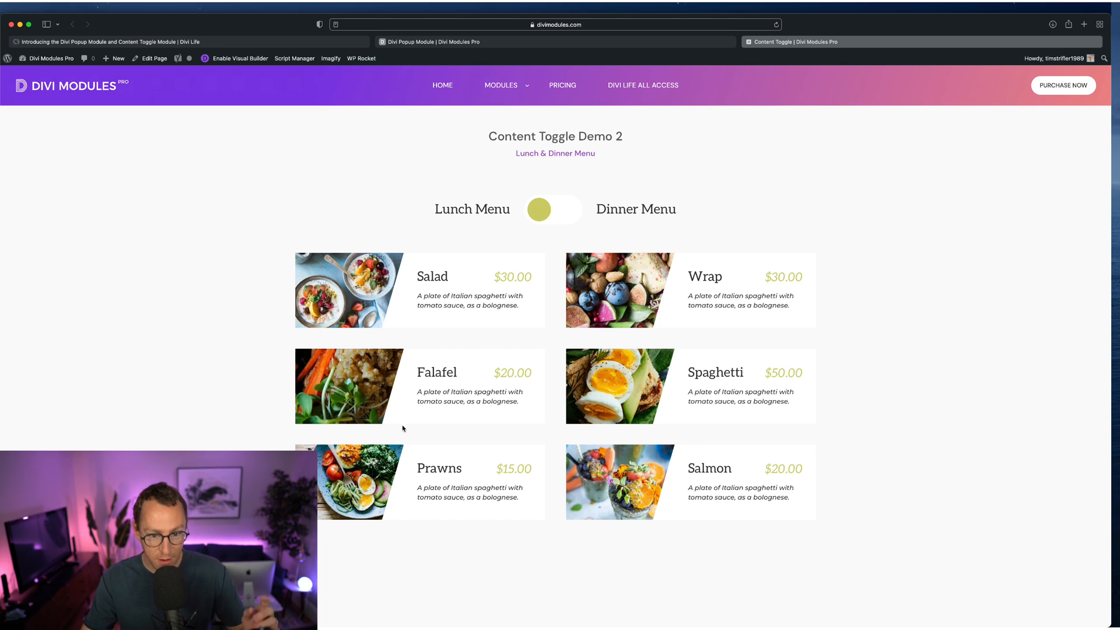
pyautogui.moveTo(528, 307)
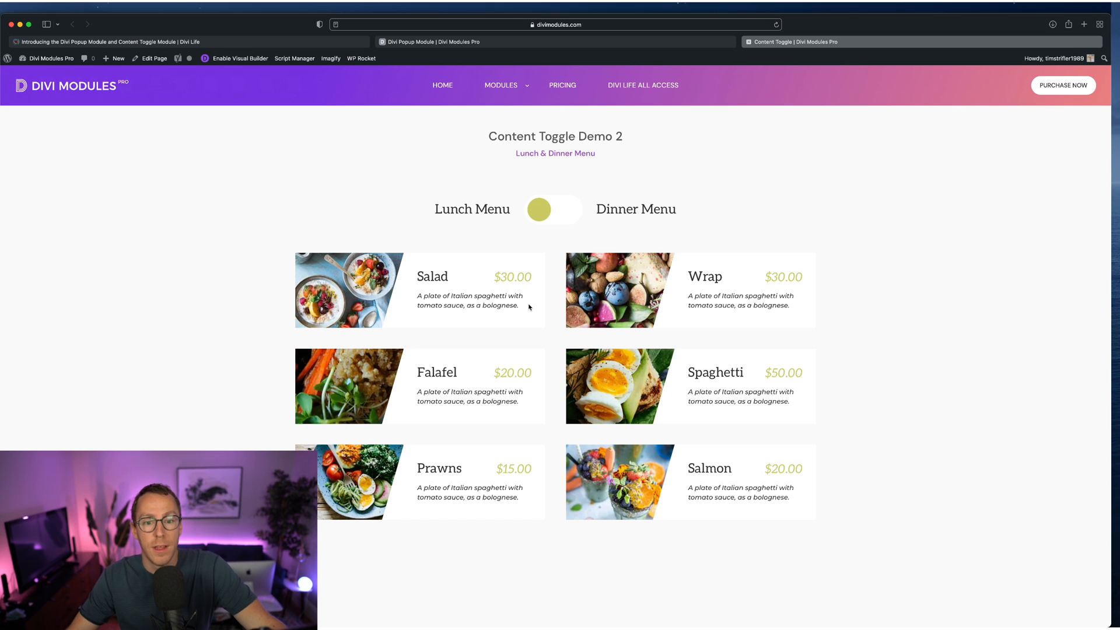
pyautogui.moveTo(546, 296)
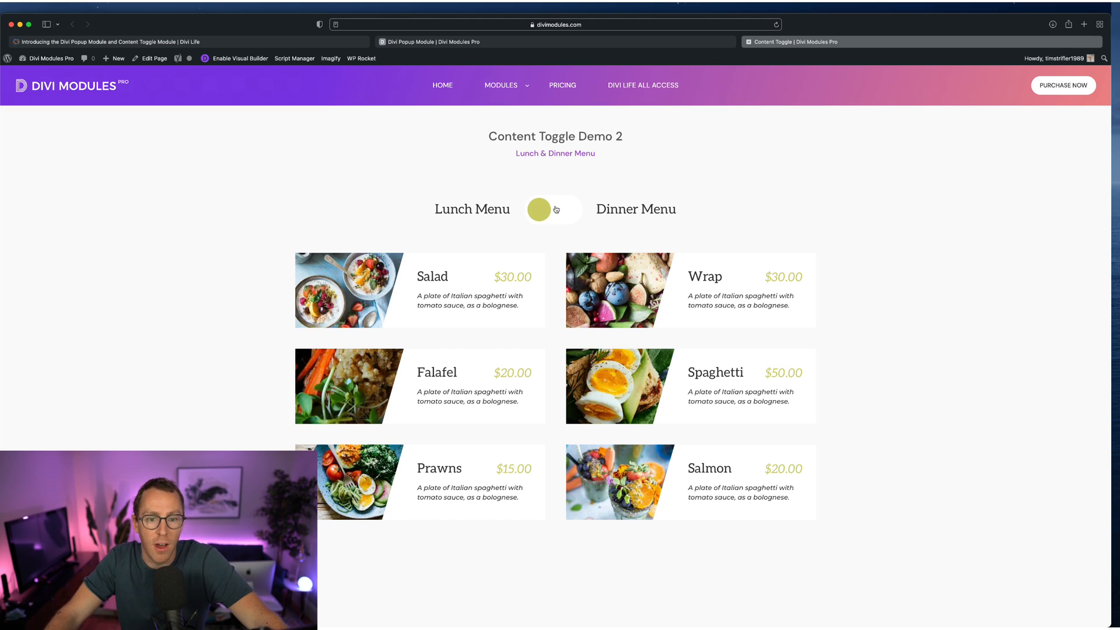
pyautogui.scroll(-3)
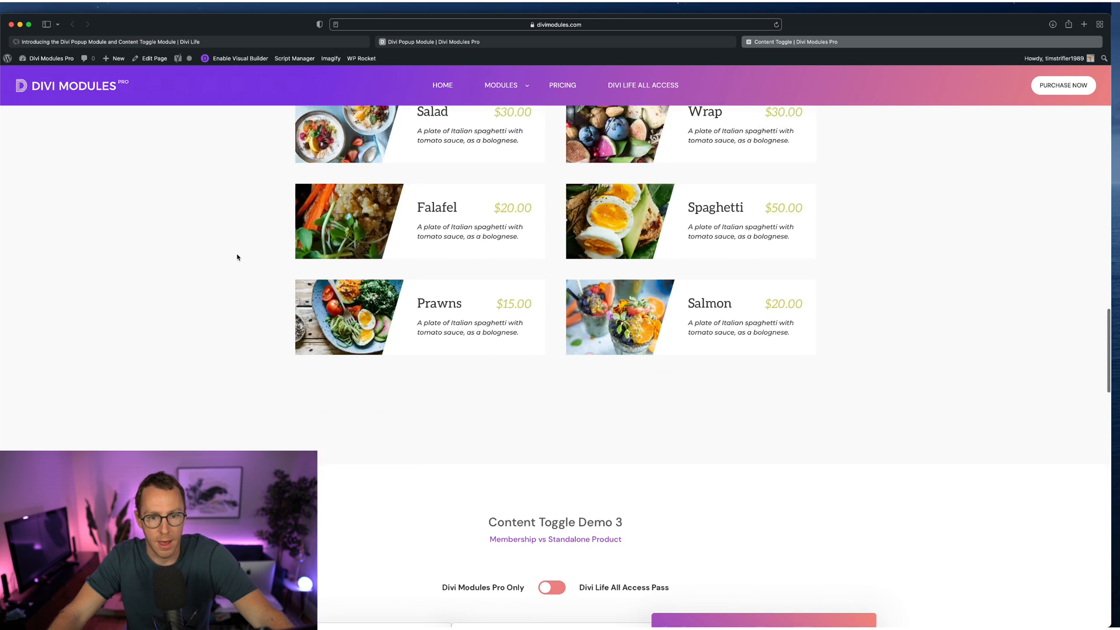
pyautogui.scroll(-3)
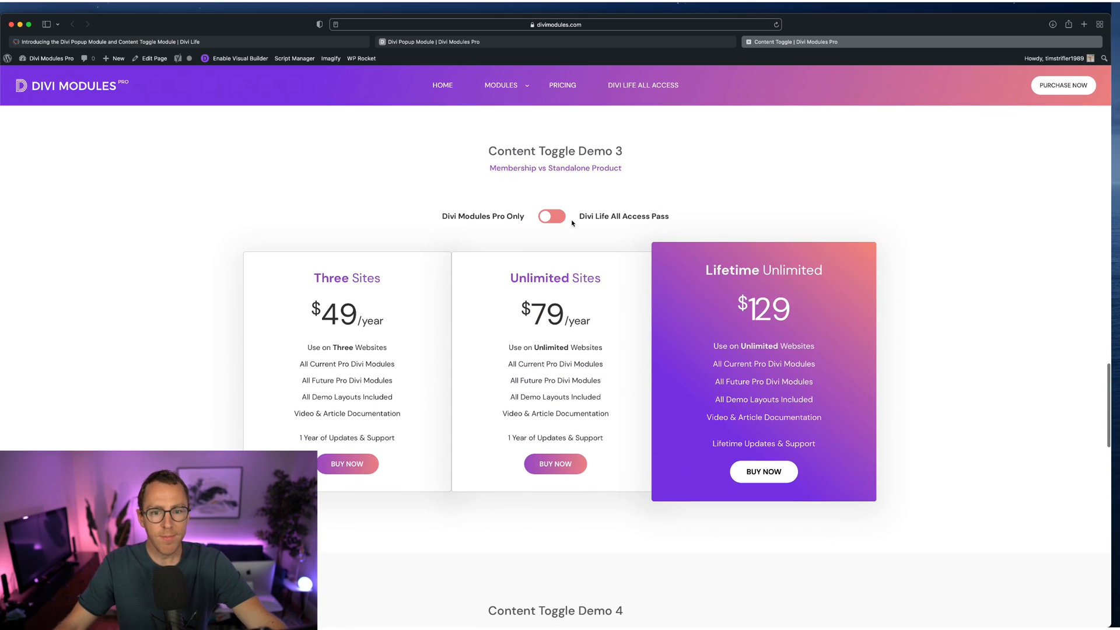
pyautogui.click(551, 217)
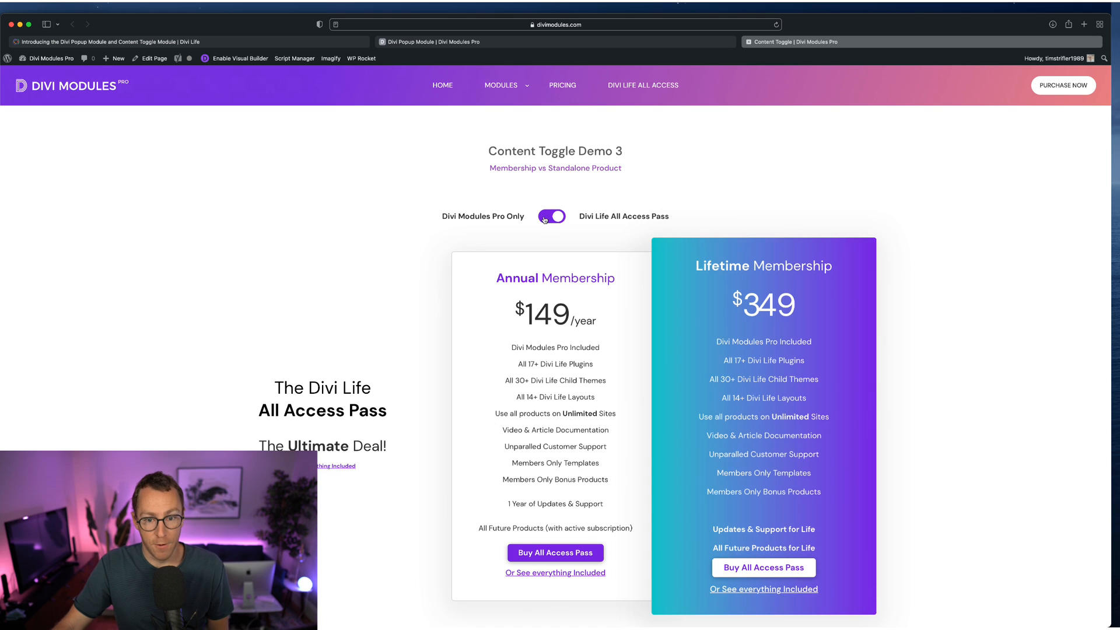
pyautogui.click(551, 216)
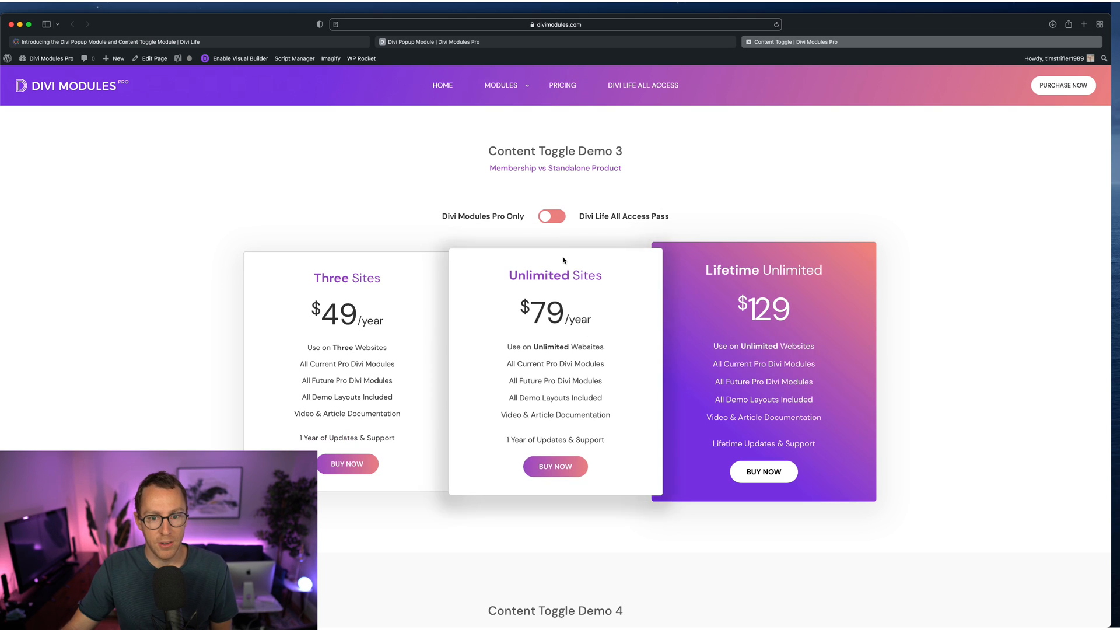
pyautogui.click(551, 217)
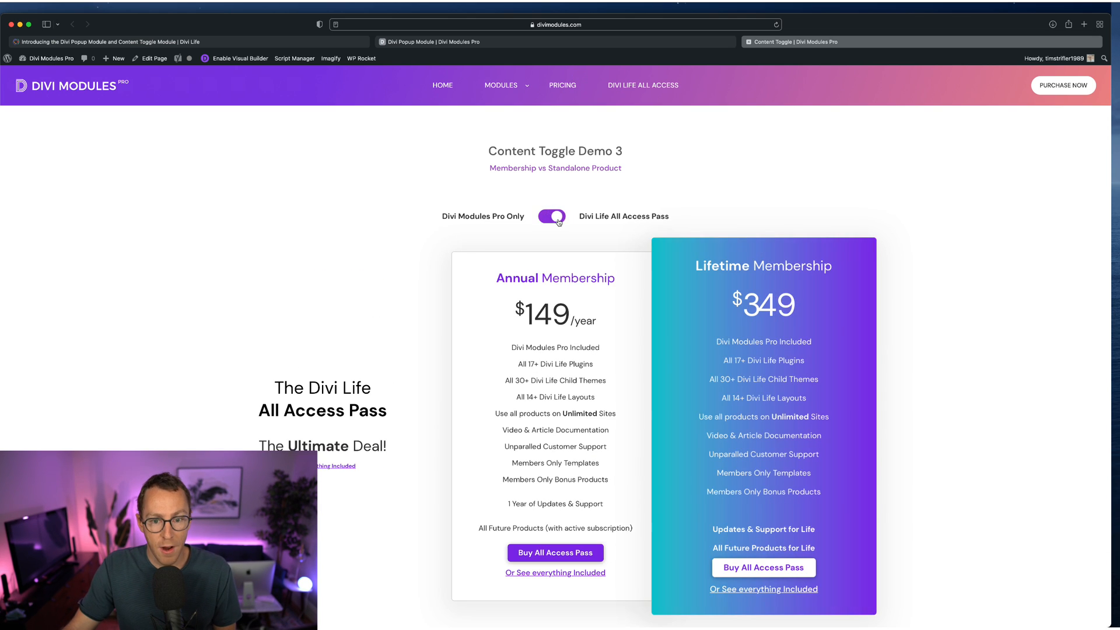
pyautogui.click(552, 216)
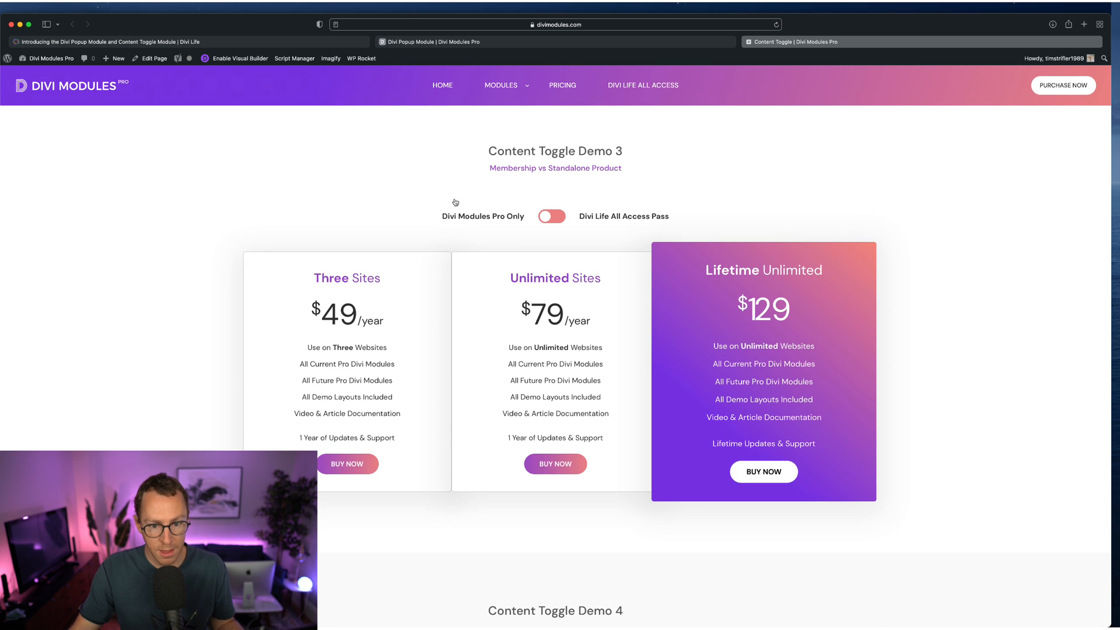
pyautogui.moveTo(602, 208)
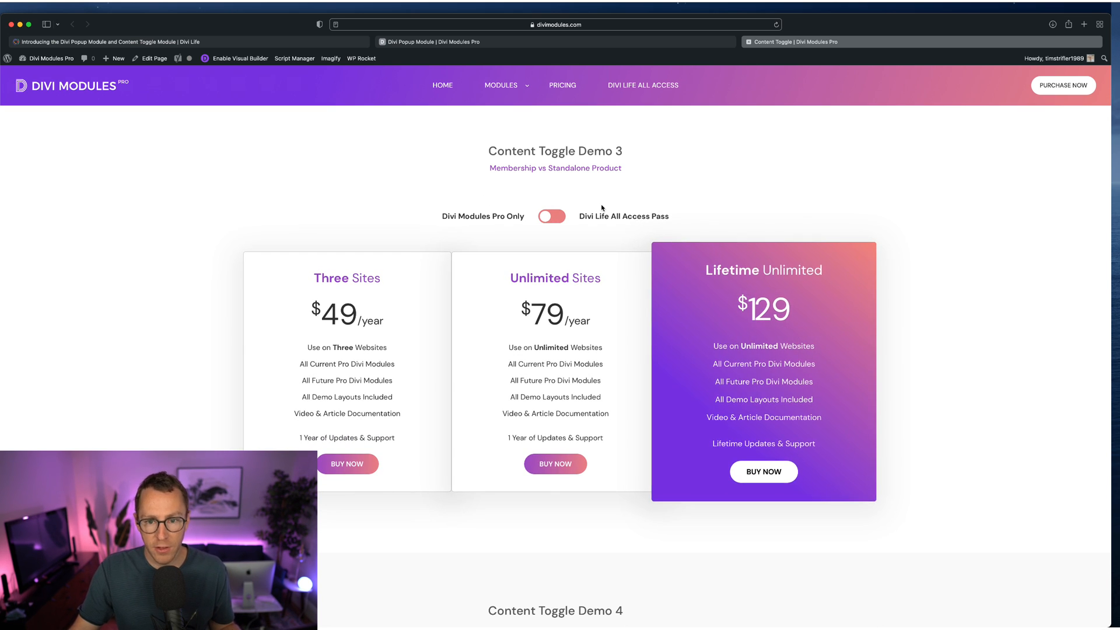
# Flip Demo 3's membership plans again, ending on the All Access Pass view before Demo 4
pyautogui.click(552, 216)
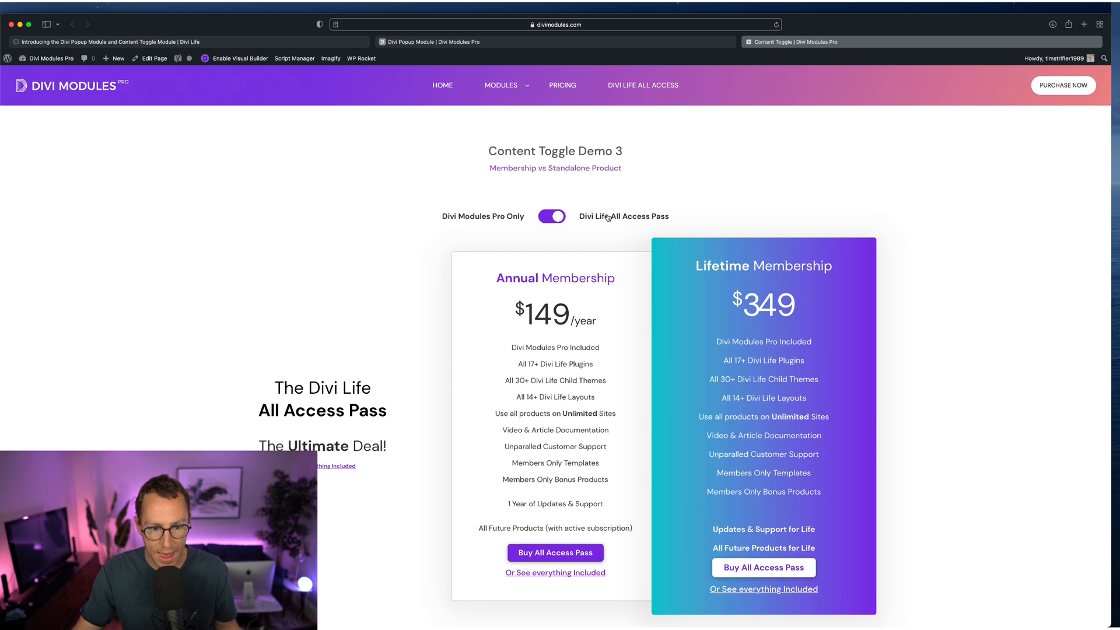
pyautogui.click(551, 216)
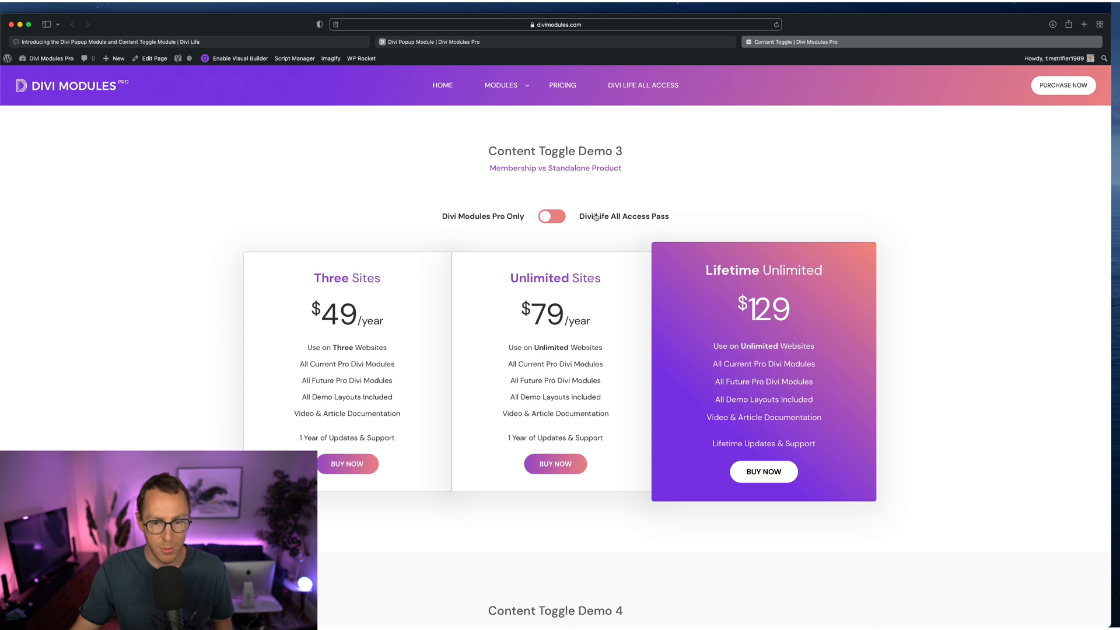
pyautogui.click(551, 216)
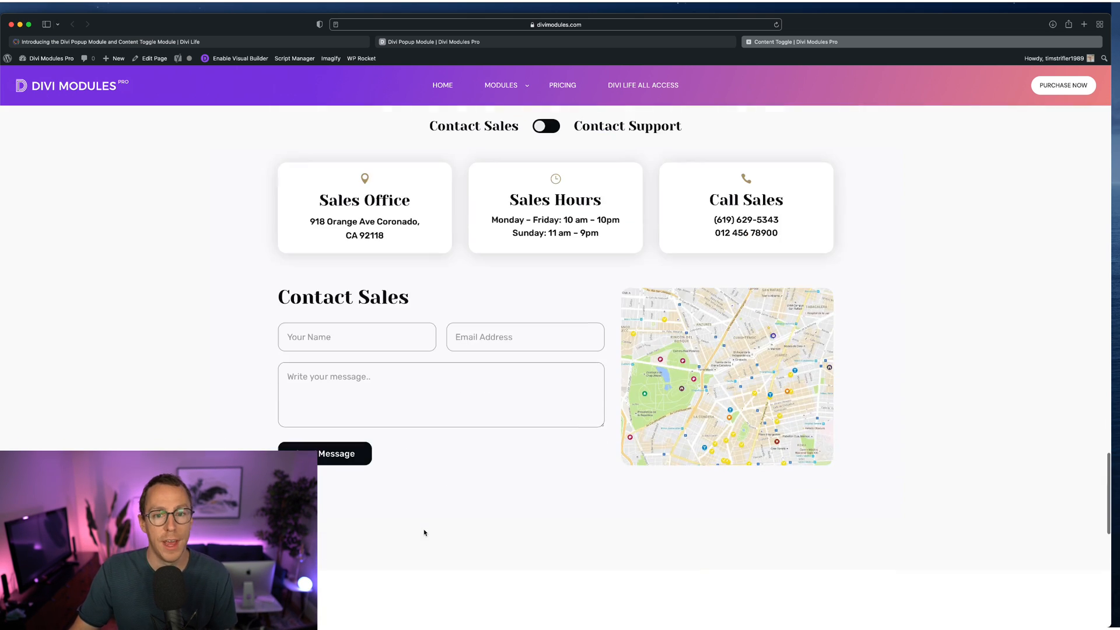
# Flip Demo 4 between Contact Sales and Customer Support details several times, ending on sales
pyautogui.scroll(3)
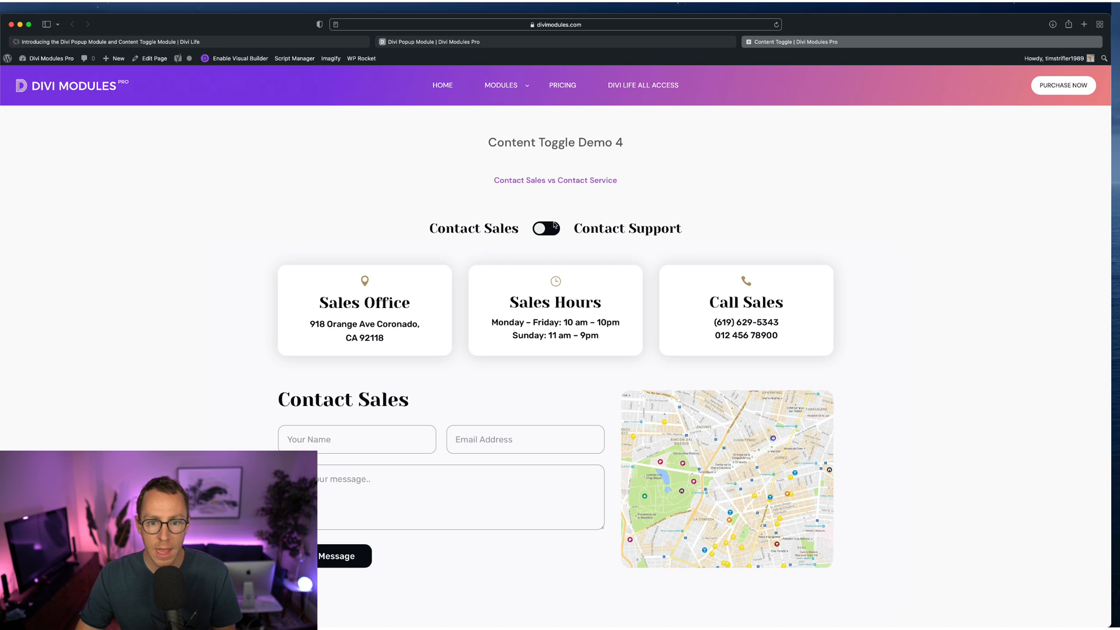
pyautogui.click(545, 227)
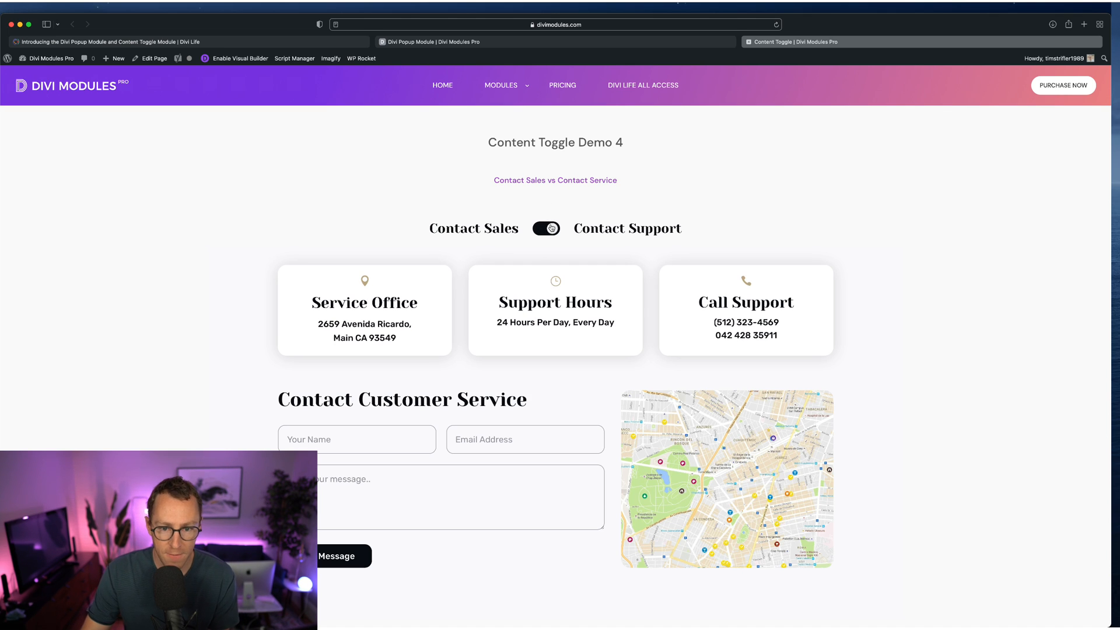
pyautogui.click(546, 229)
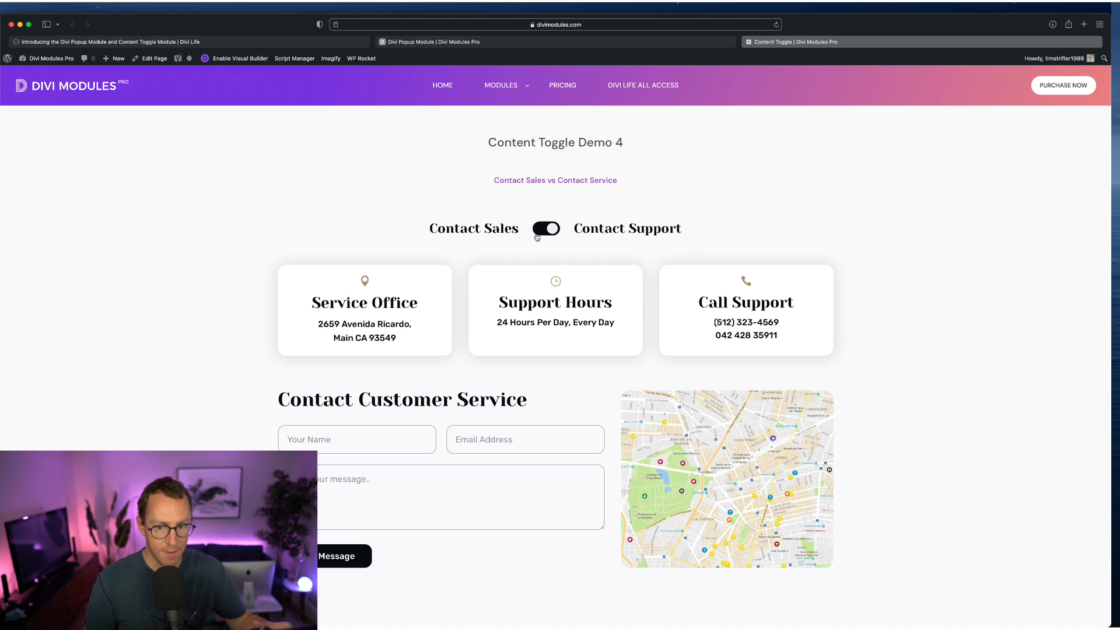
pyautogui.click(546, 228)
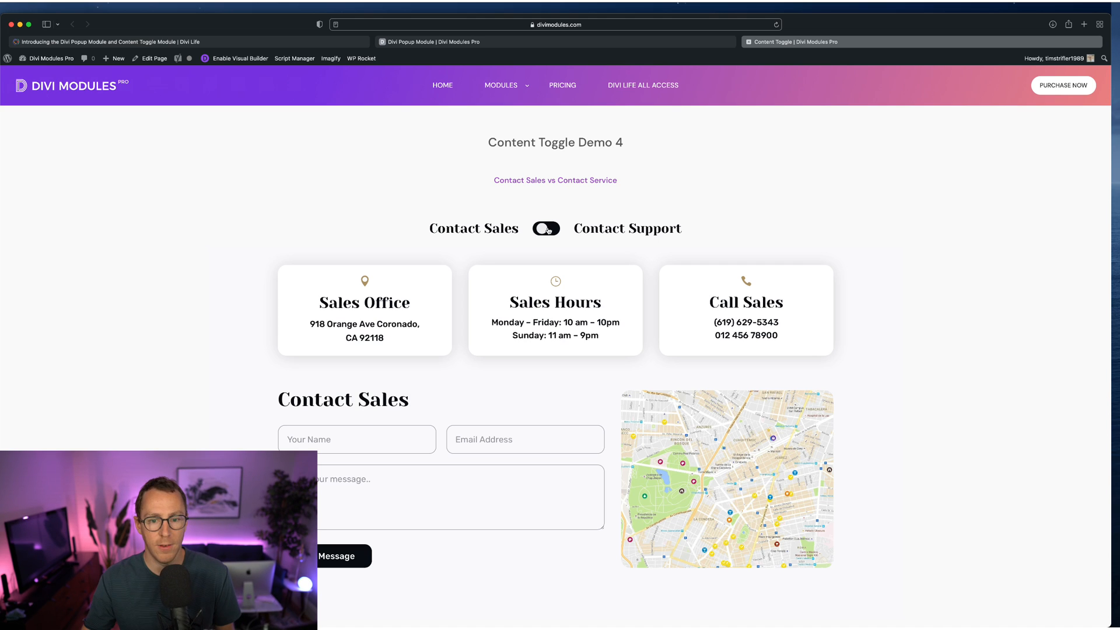
pyautogui.click(546, 229)
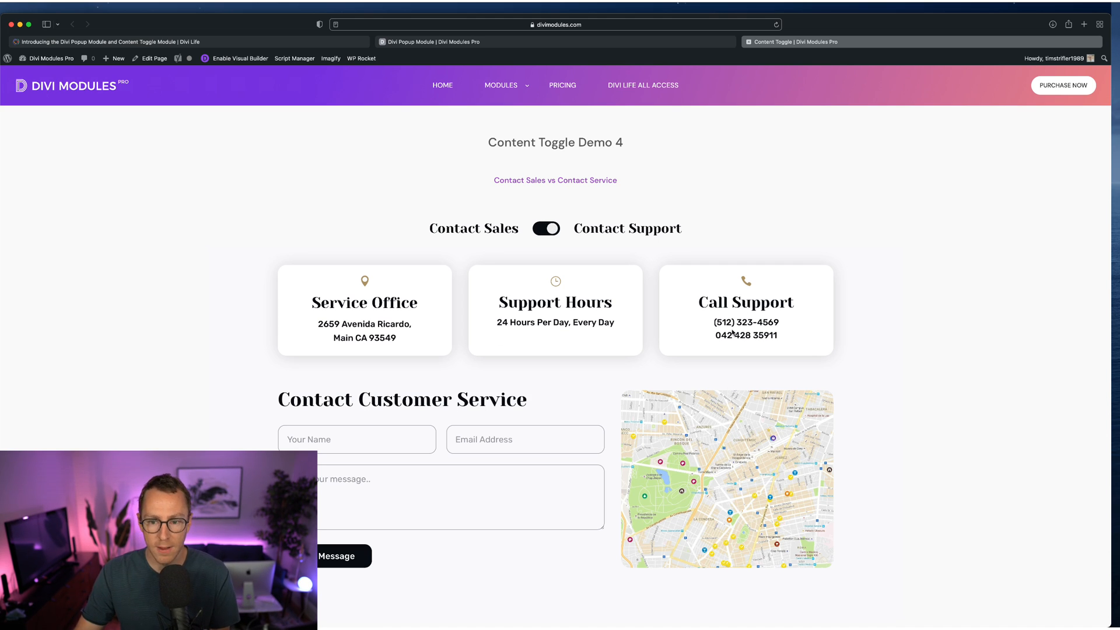
pyautogui.click(546, 229)
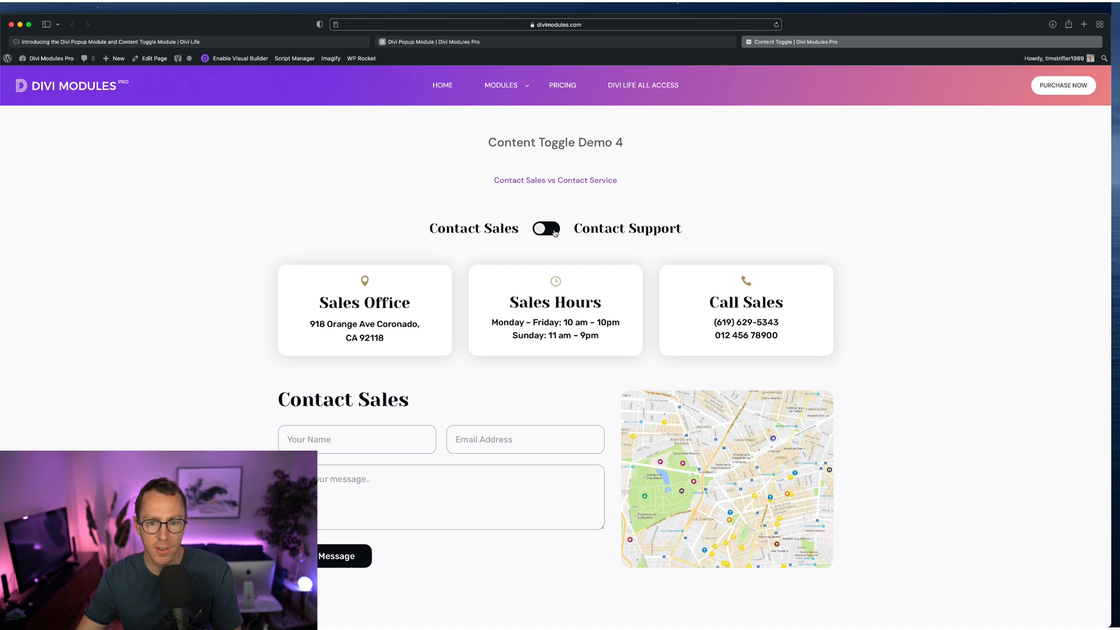
pyautogui.moveTo(720, 247)
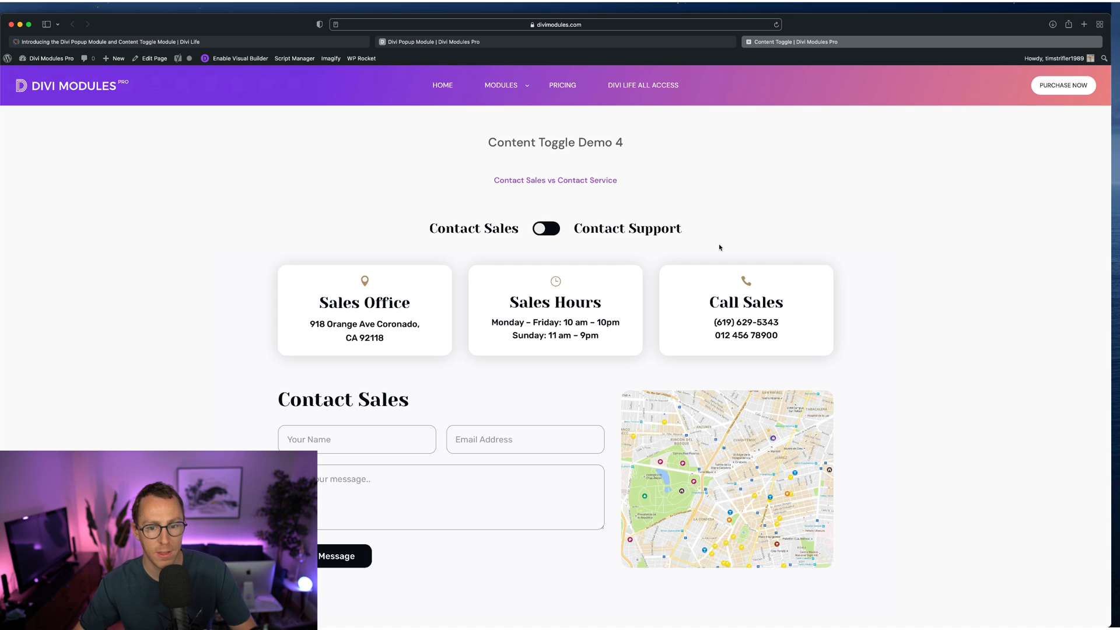
pyautogui.moveTo(612, 165)
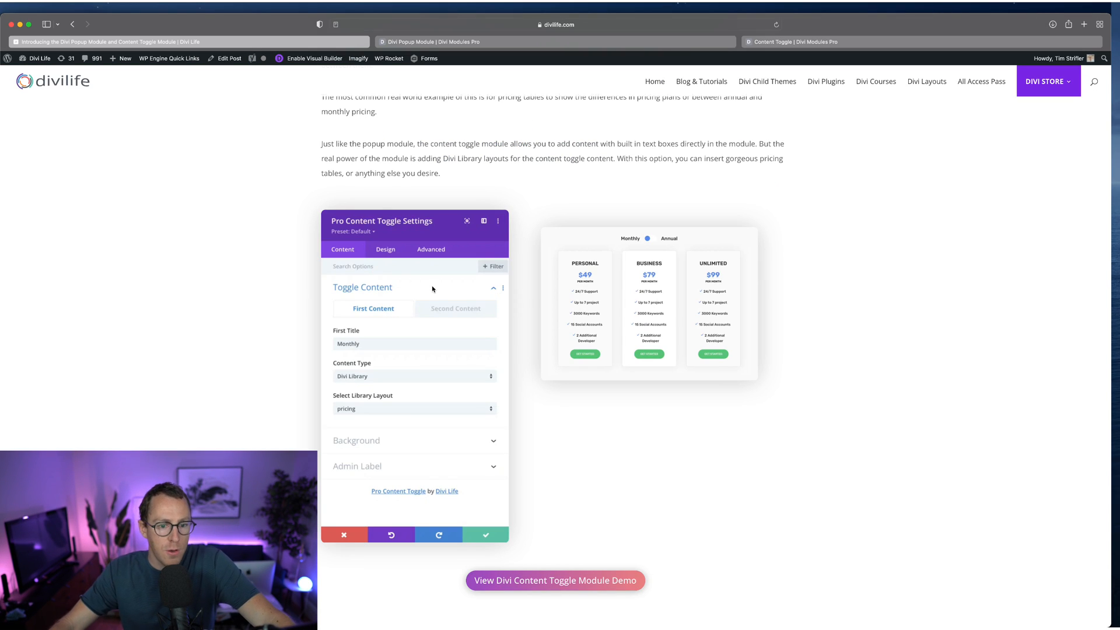
pyautogui.moveTo(473, 206)
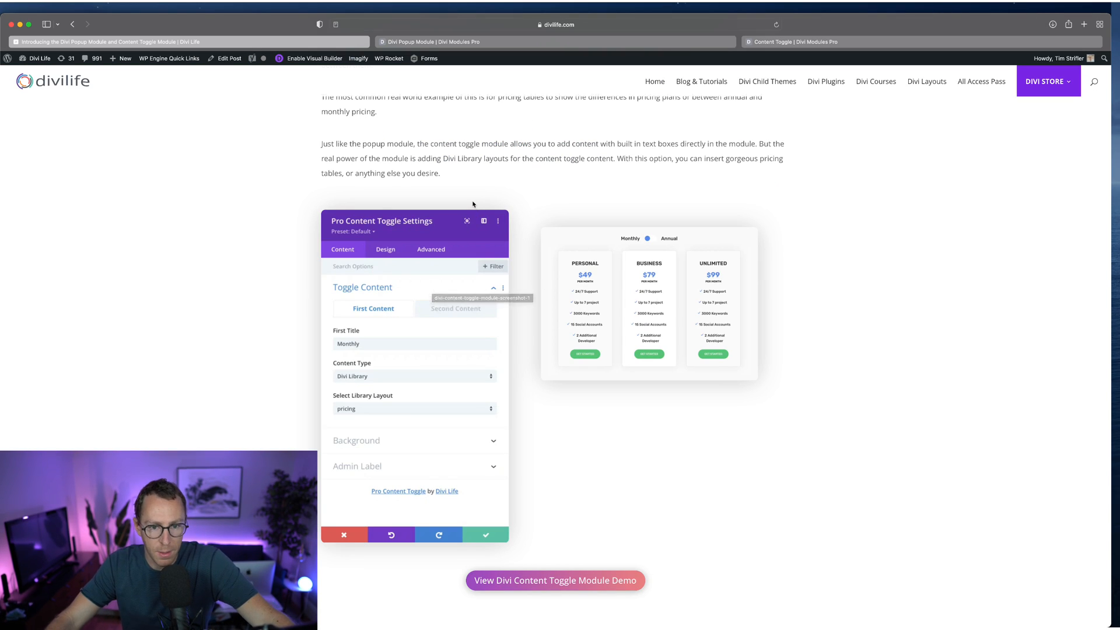
pyautogui.moveTo(333, 322)
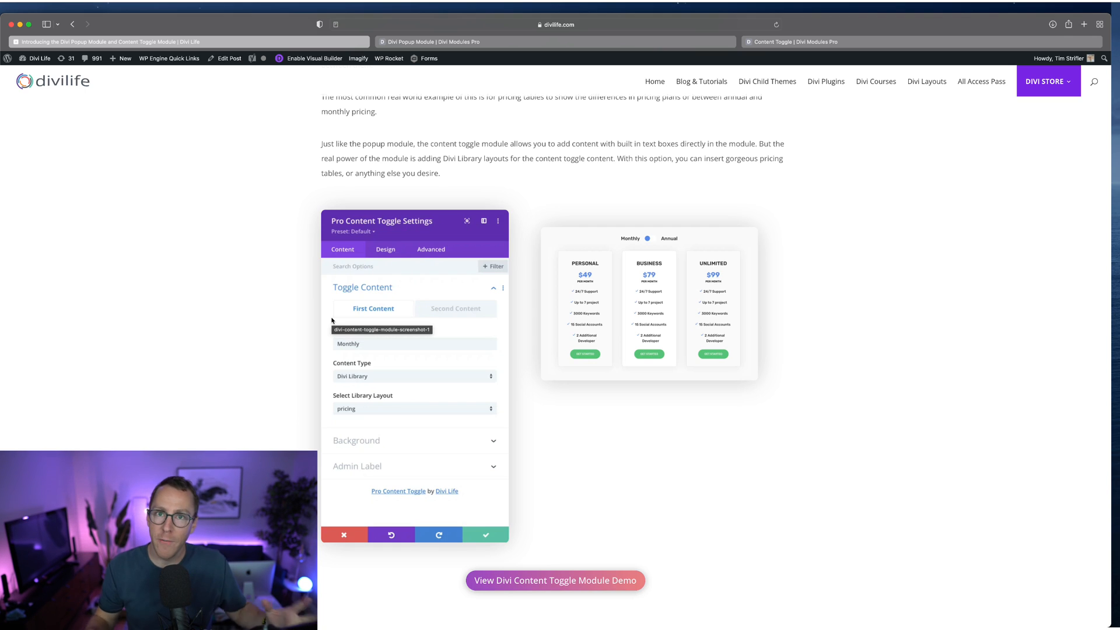
pyautogui.moveTo(420, 264)
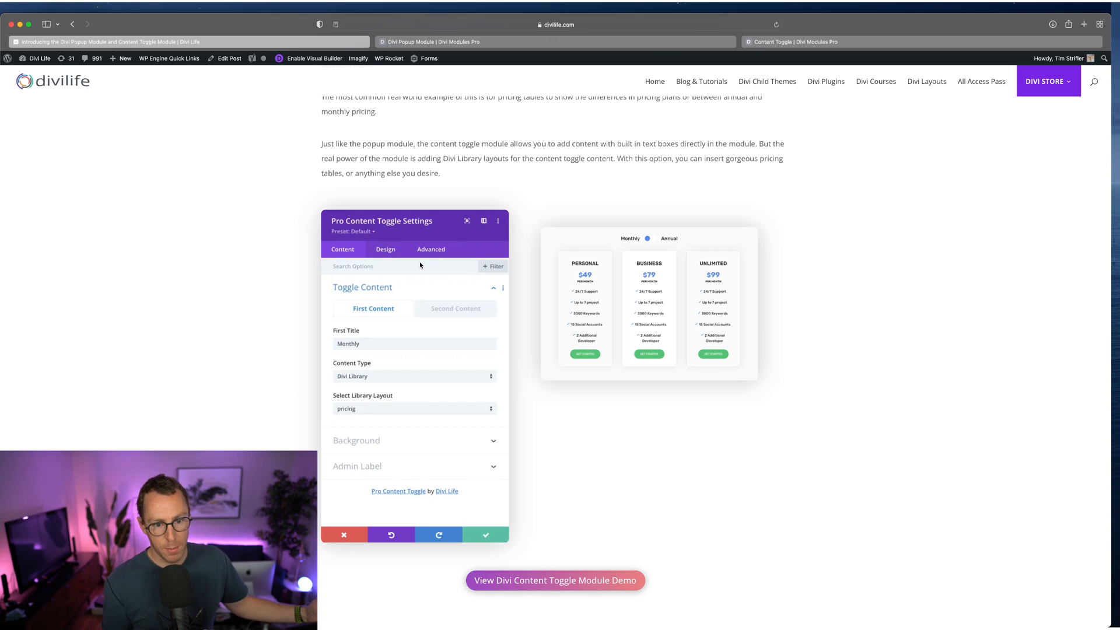
pyautogui.moveTo(360, 383)
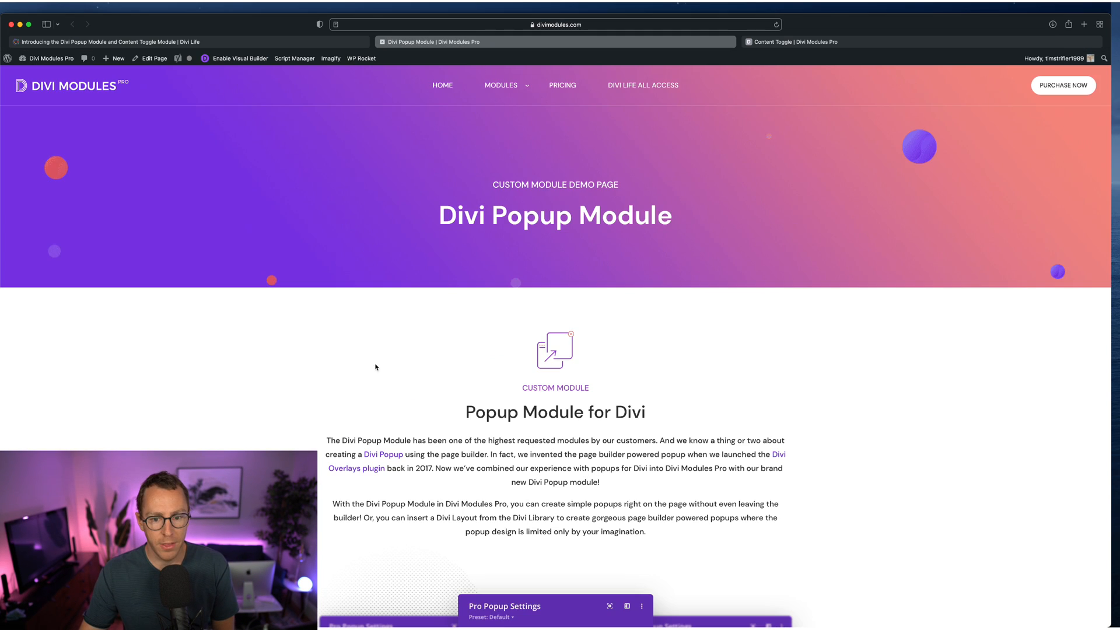
# Switch Demo 1's pricing tables to annual prices and browse Demos 2 and 3
pyautogui.scroll(-3)
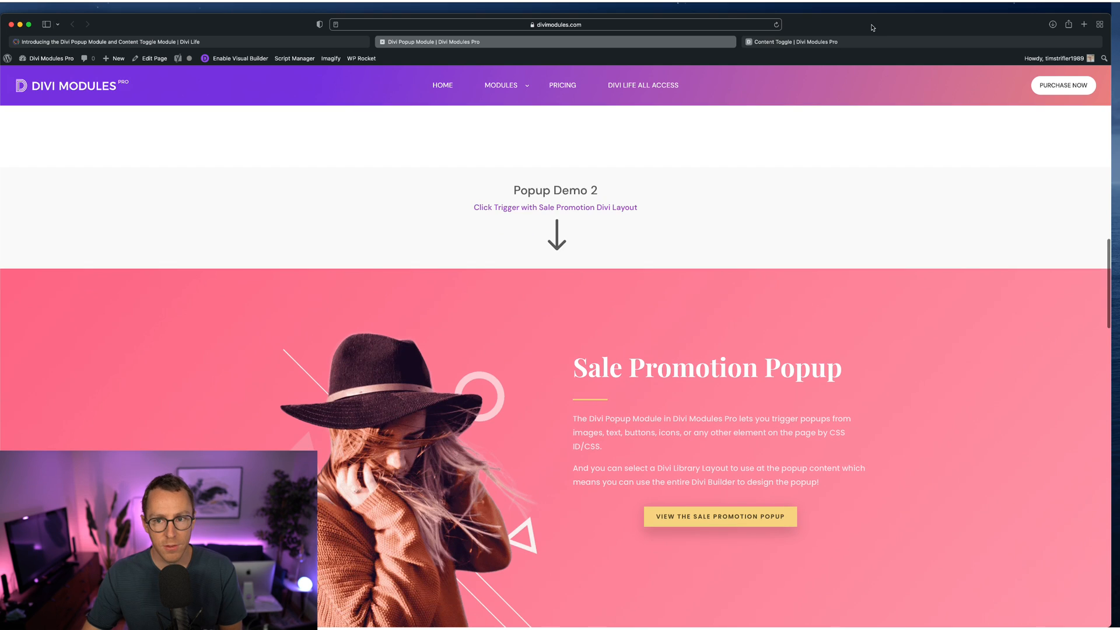
pyautogui.scroll(-3)
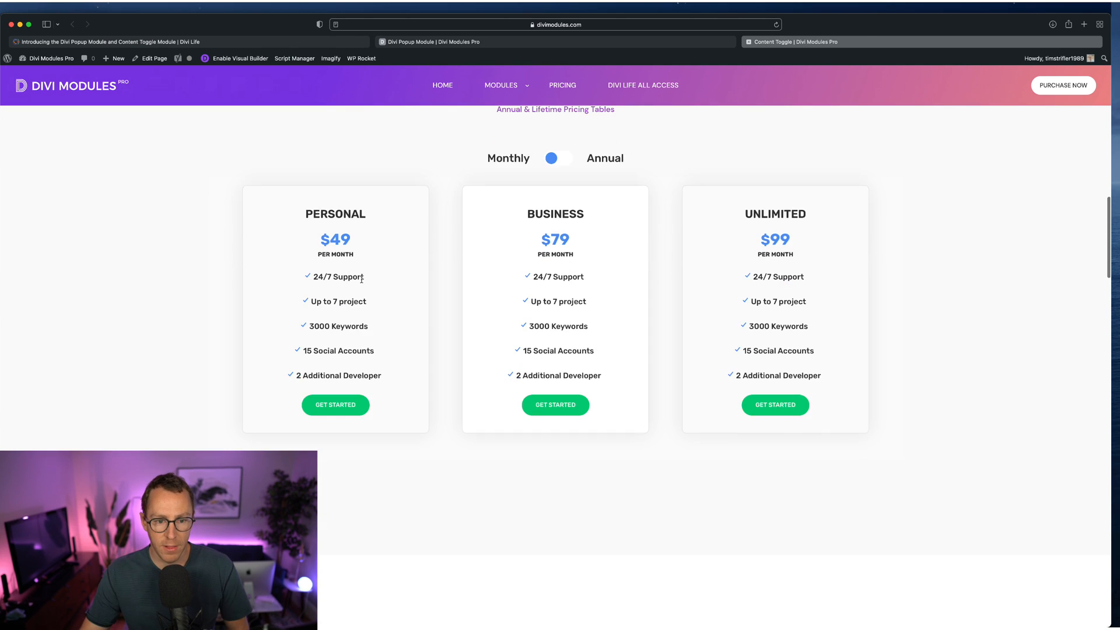
pyautogui.scroll(3)
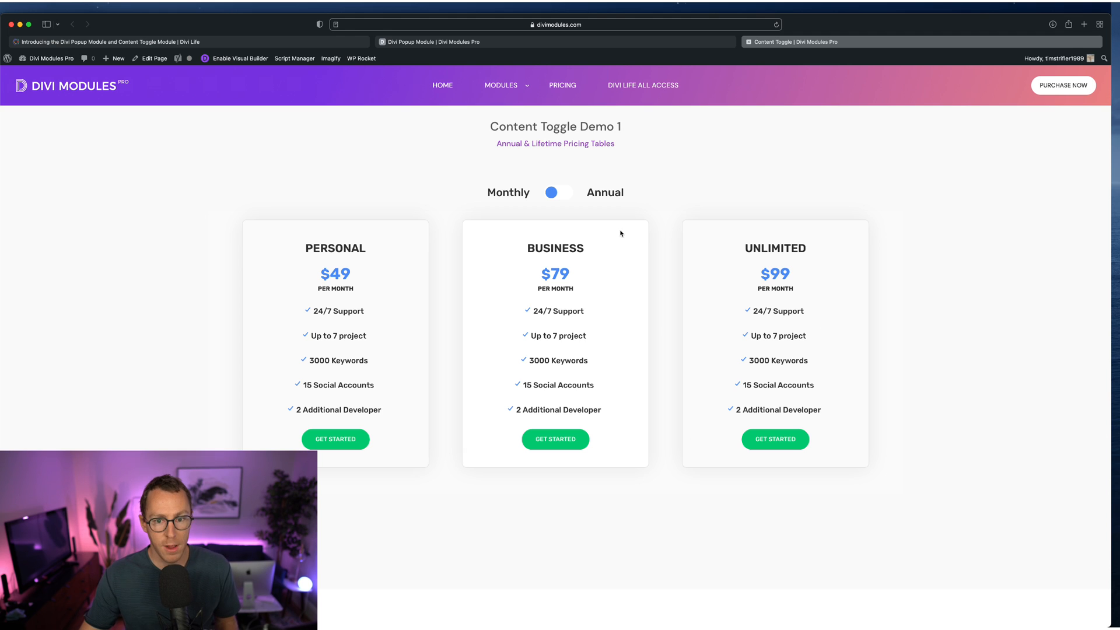
pyautogui.click(558, 192)
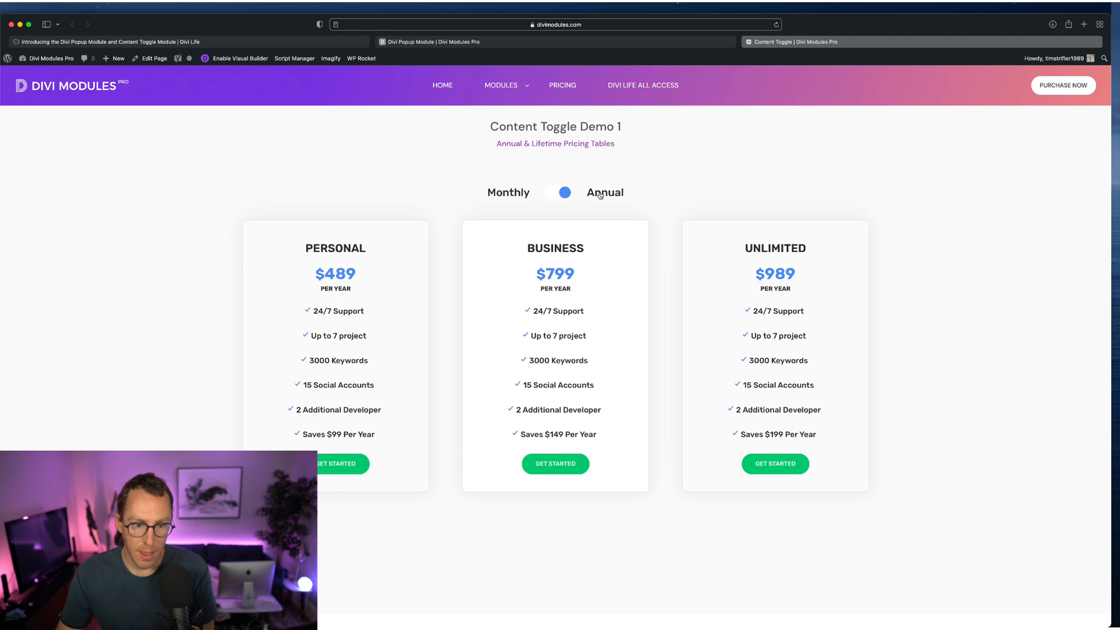
pyautogui.moveTo(813, 554)
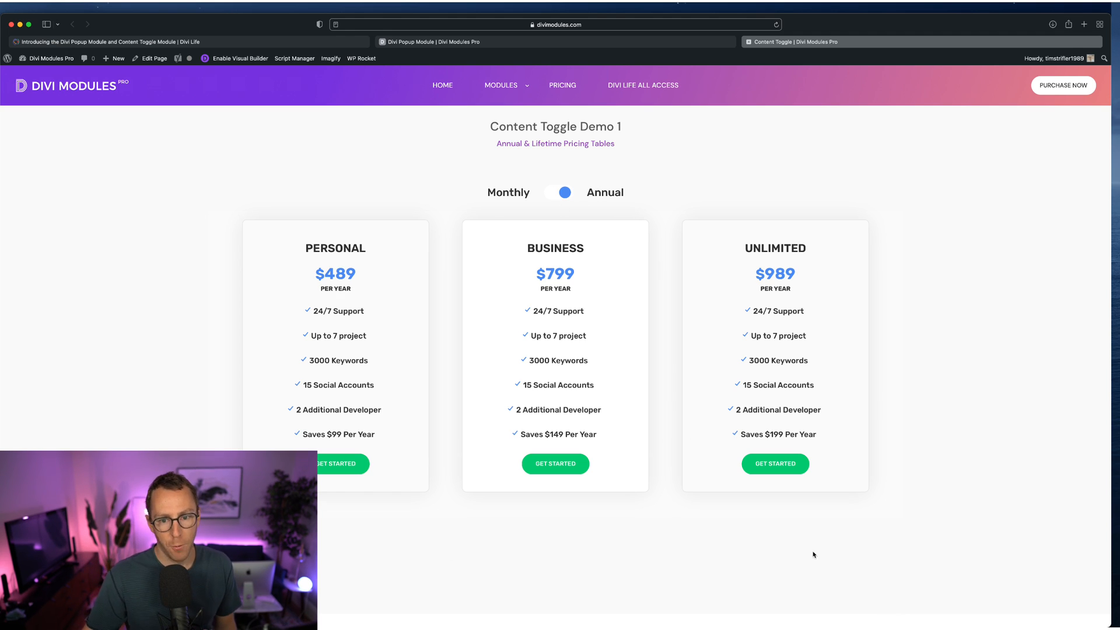
pyautogui.moveTo(851, 368)
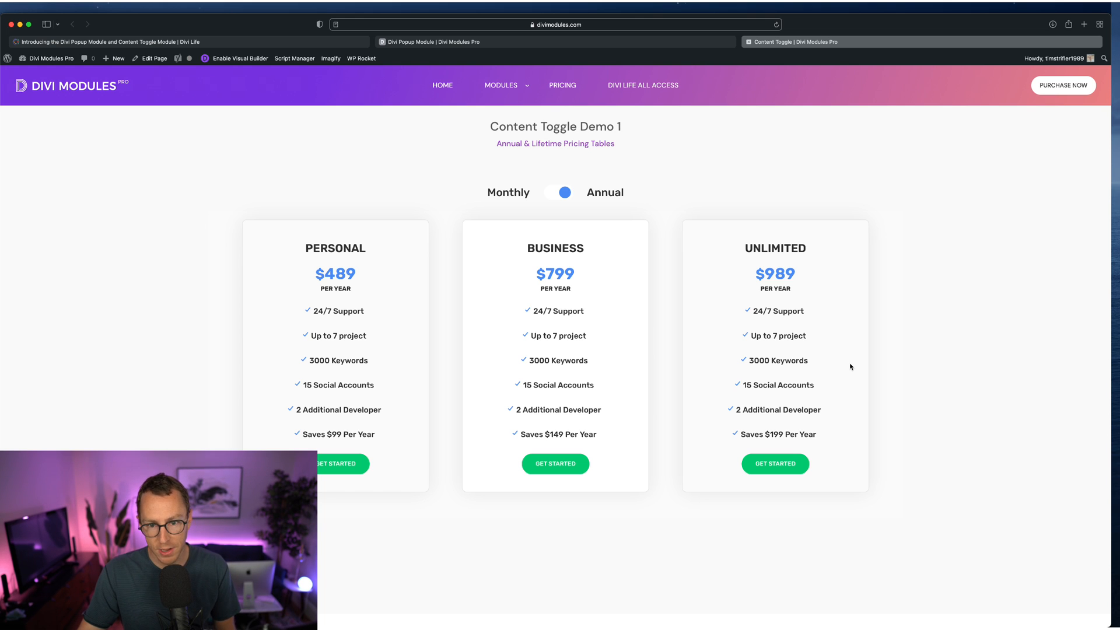
pyautogui.scroll(-3)
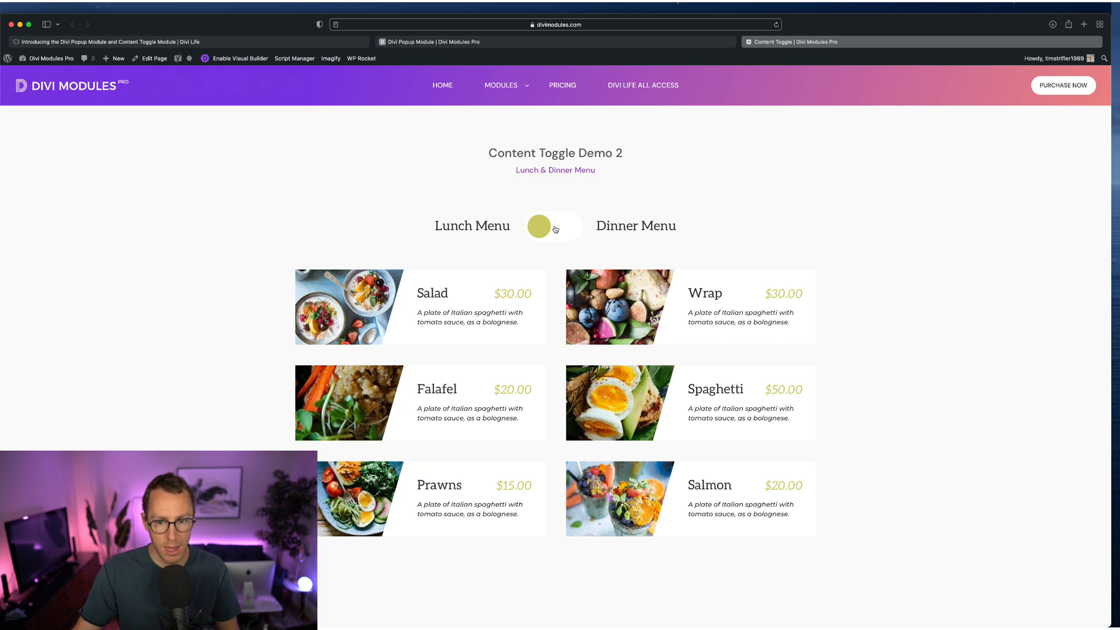
pyautogui.scroll(-3)
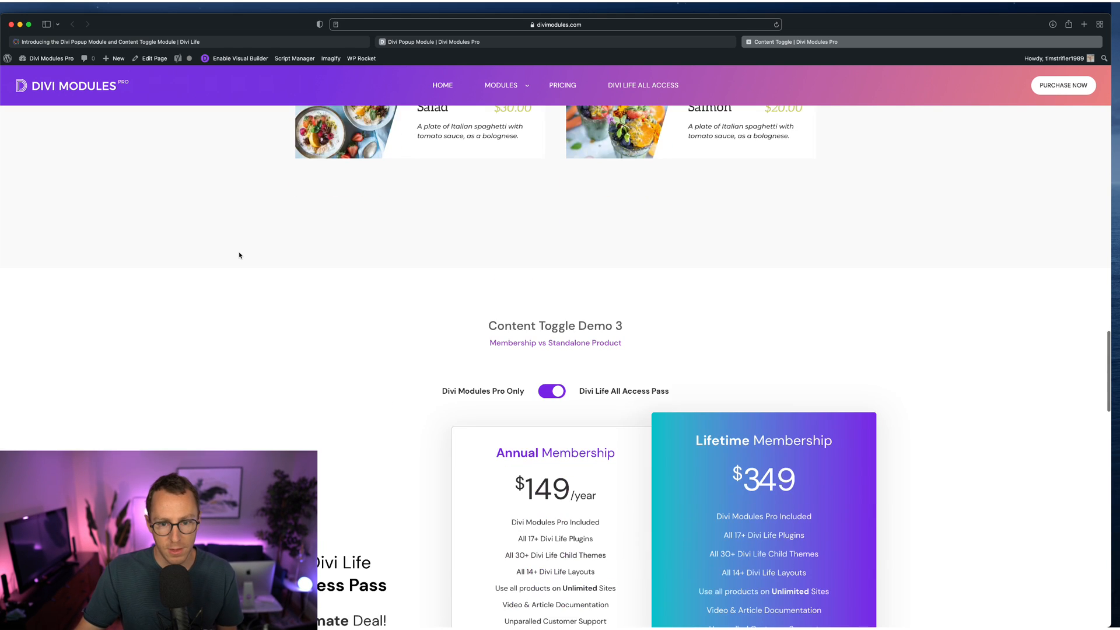
pyautogui.scroll(3)
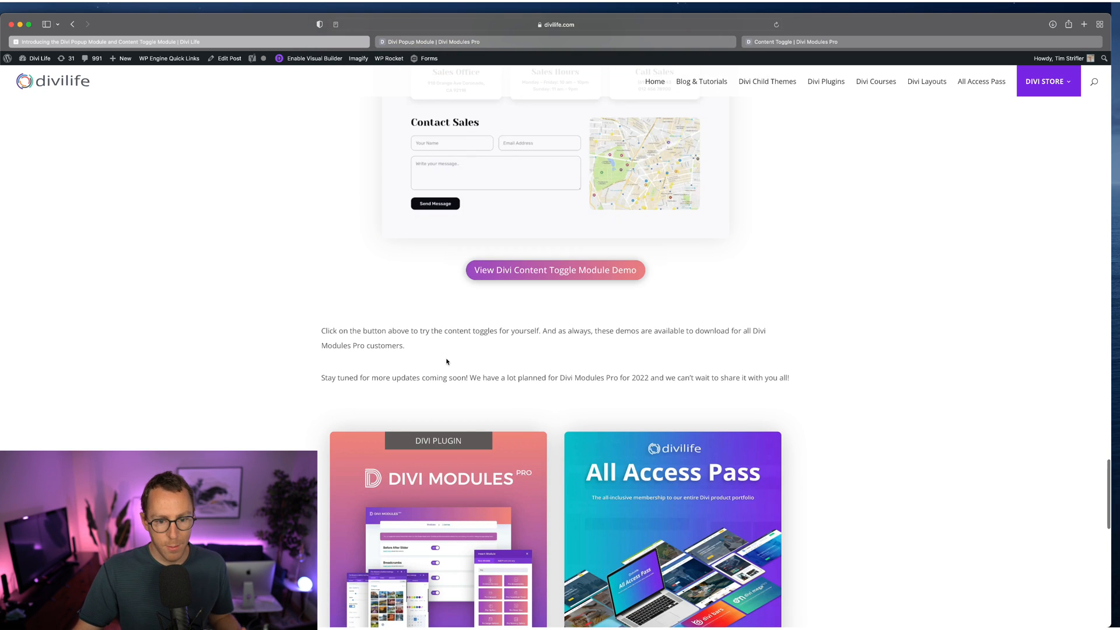
# Glance at the Divi Popup and Content Toggle demo tabs, then return to the post's survey ranking
pyautogui.scroll(-3)
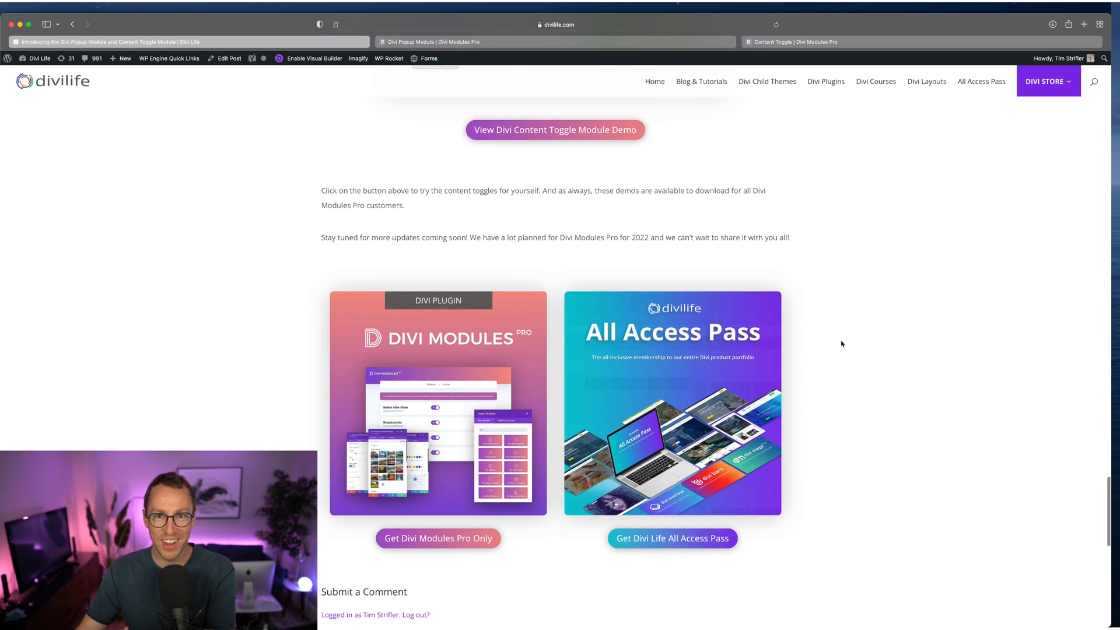
pyautogui.moveTo(484, 343)
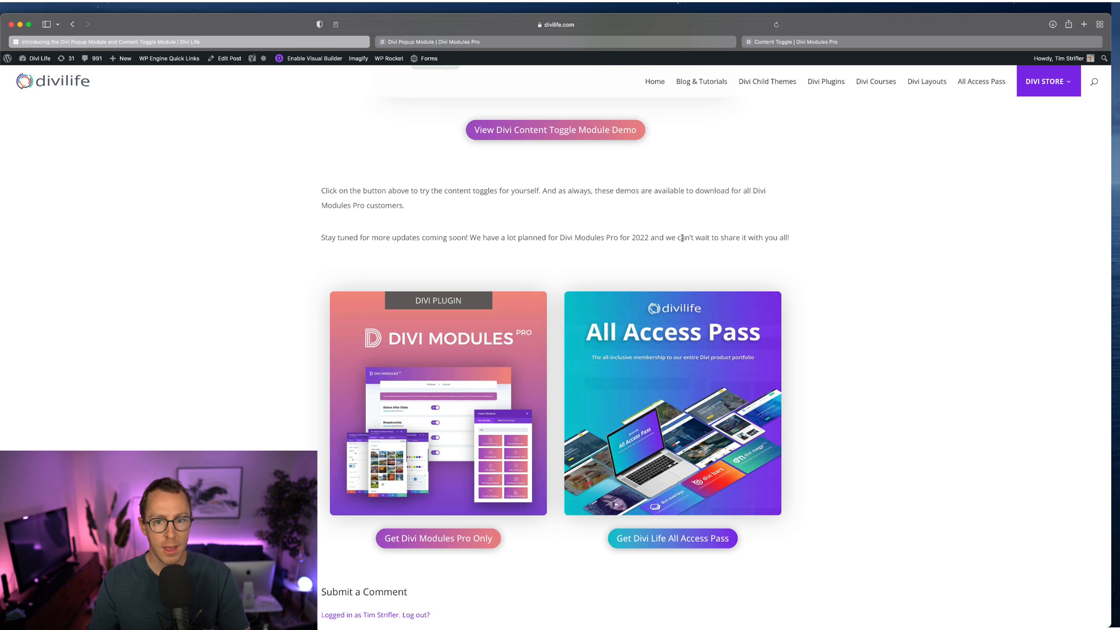
pyautogui.scroll(3)
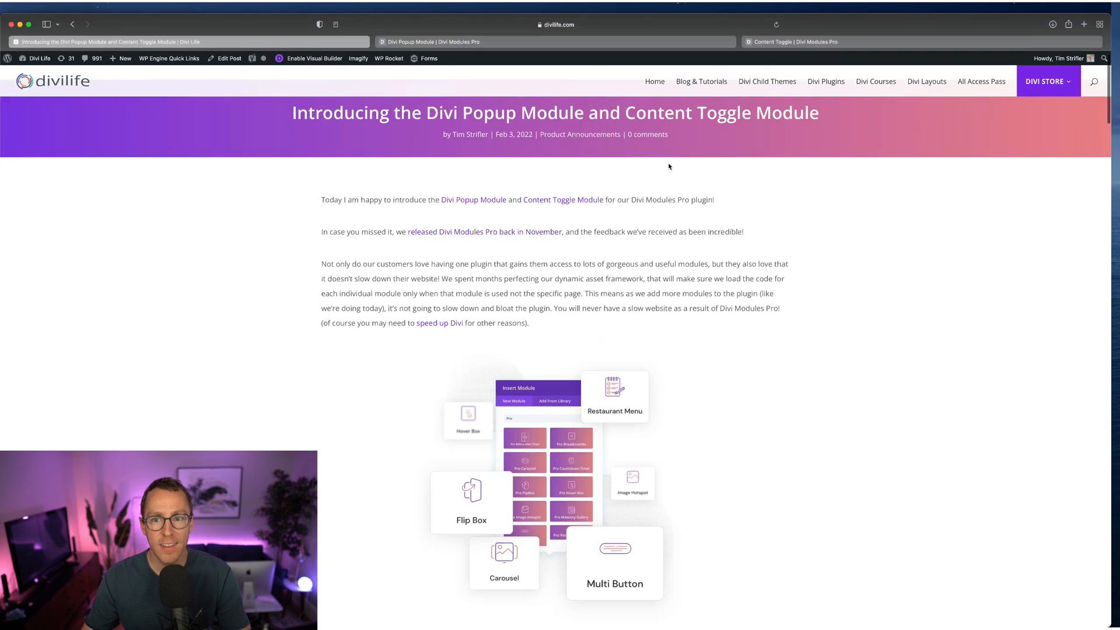
pyautogui.click(428, 42)
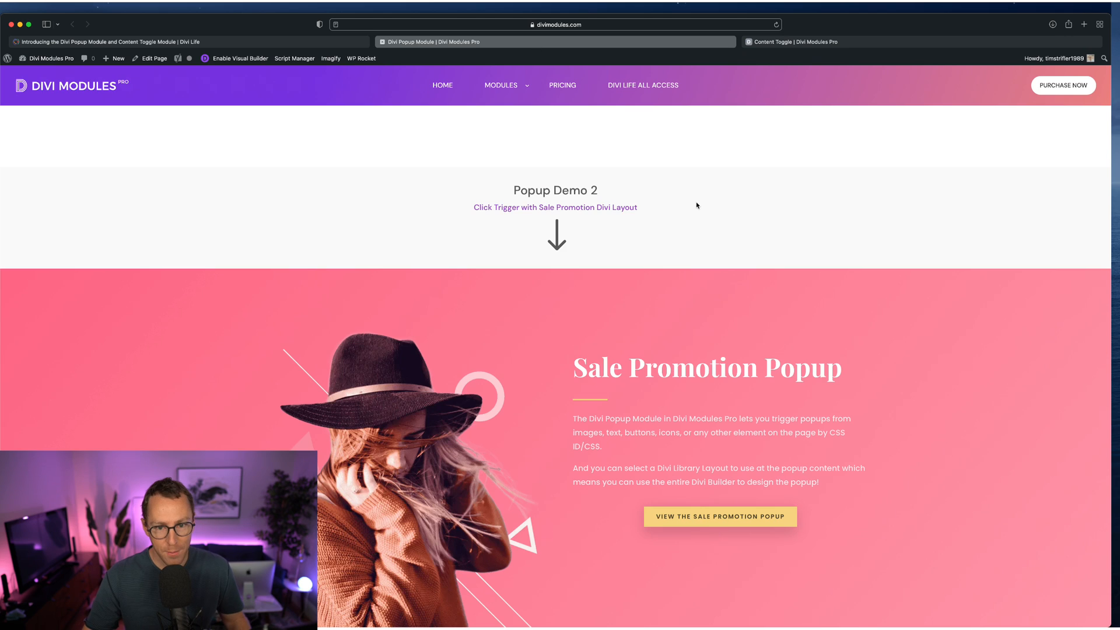
pyautogui.click(798, 42)
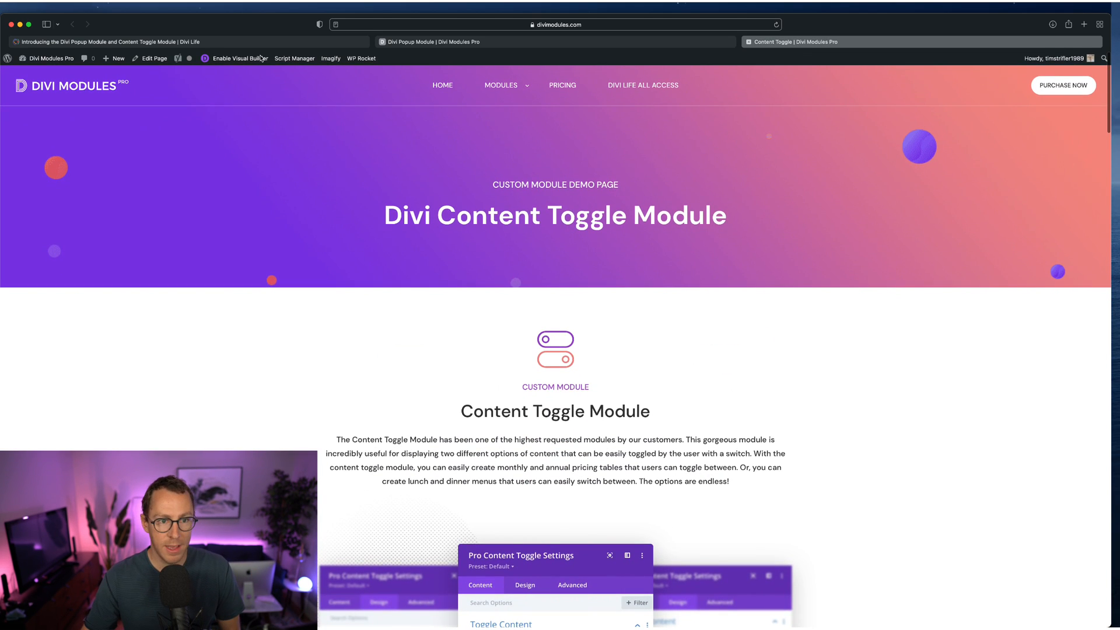
pyautogui.click(107, 42)
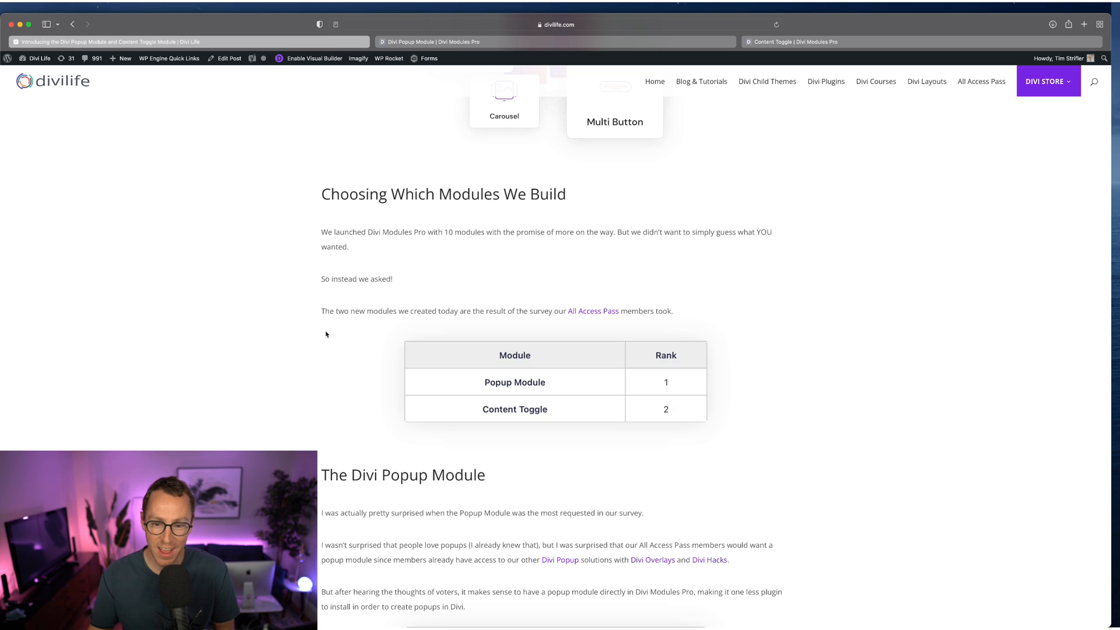
pyautogui.scroll(-3)
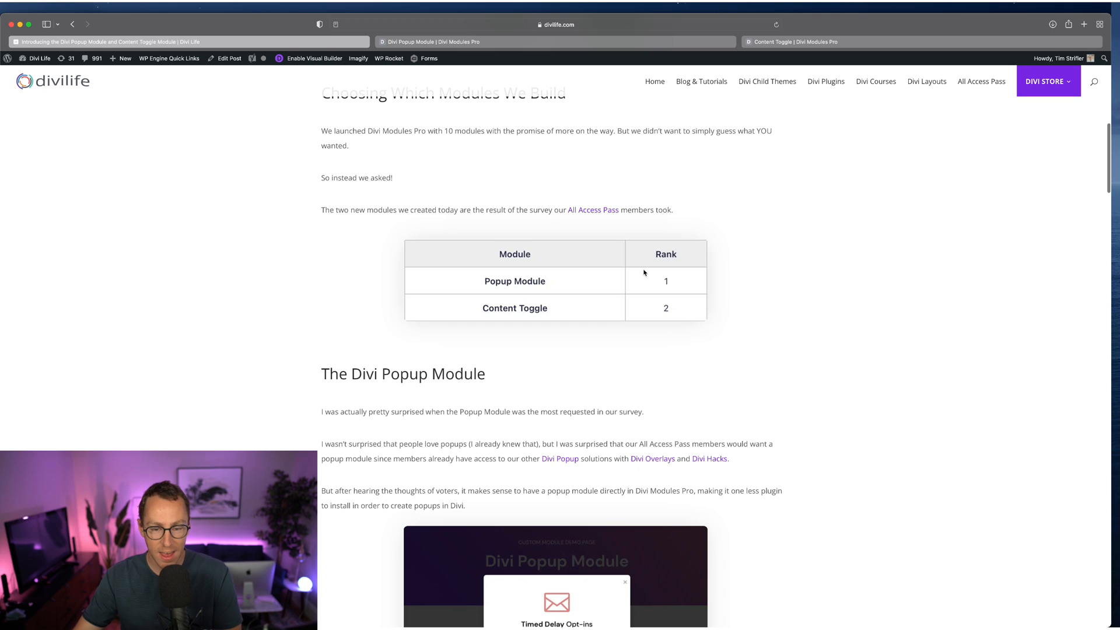
pyautogui.moveTo(677, 393)
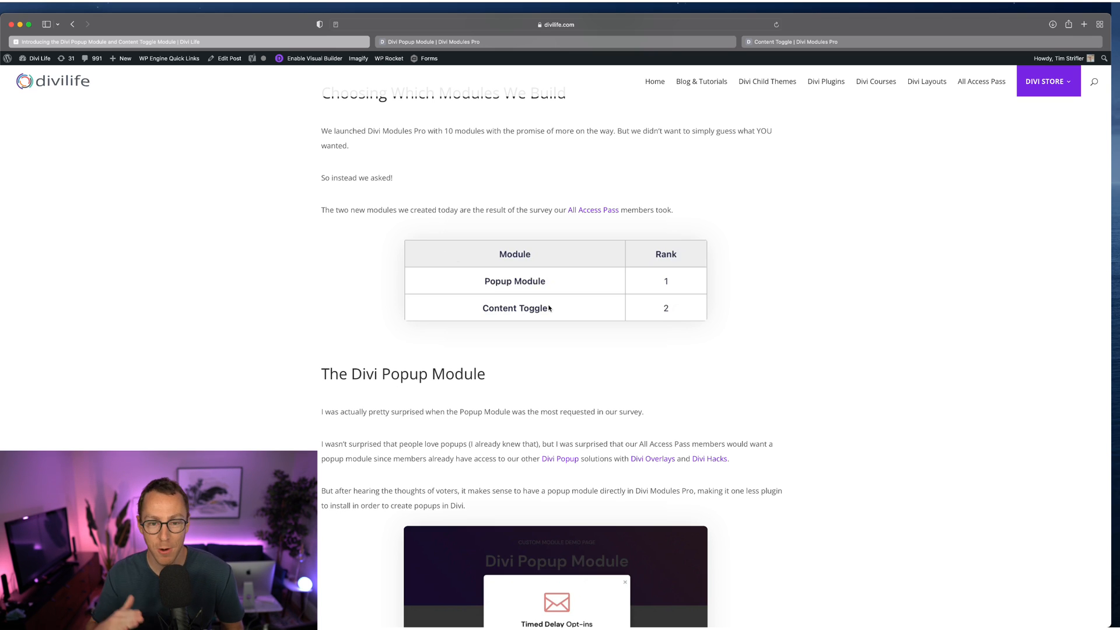
pyautogui.moveTo(568, 390)
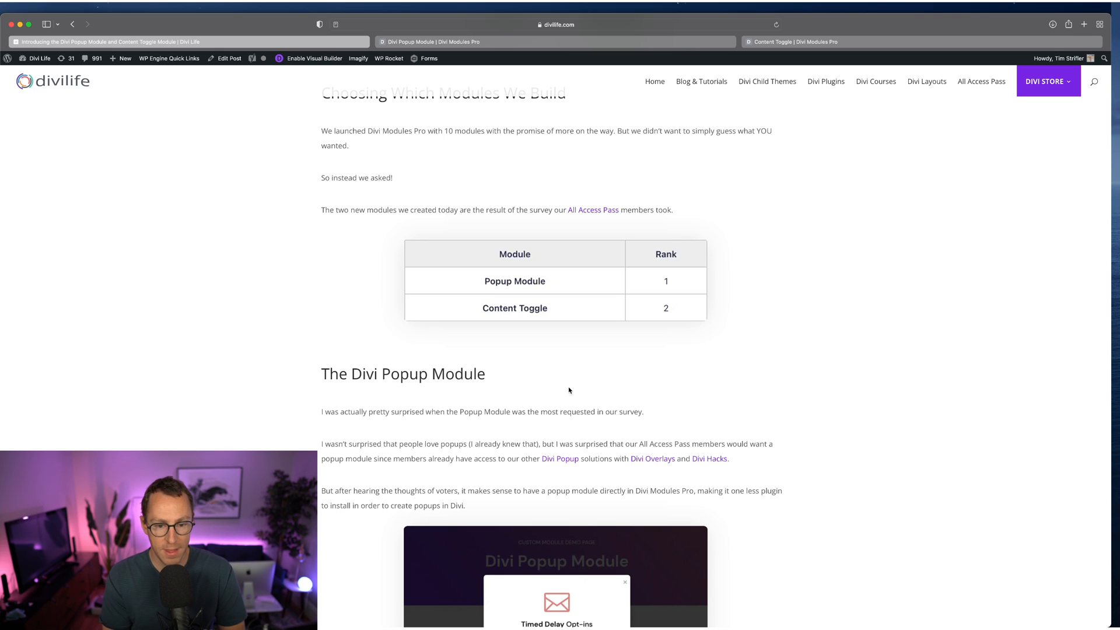
pyautogui.moveTo(849, 290)
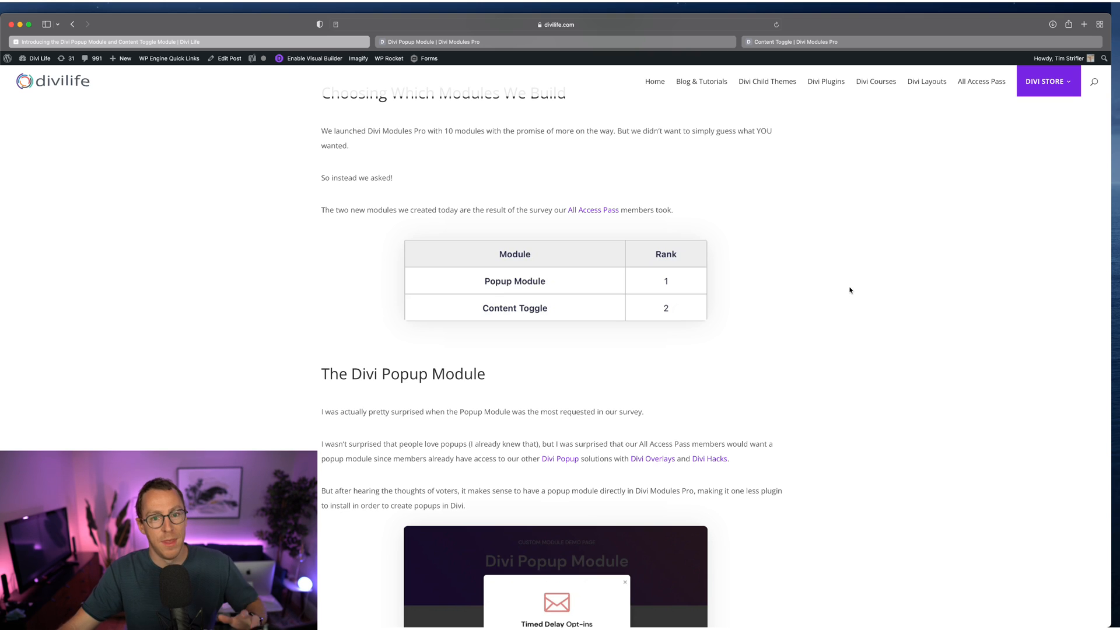
pyautogui.scroll(3)
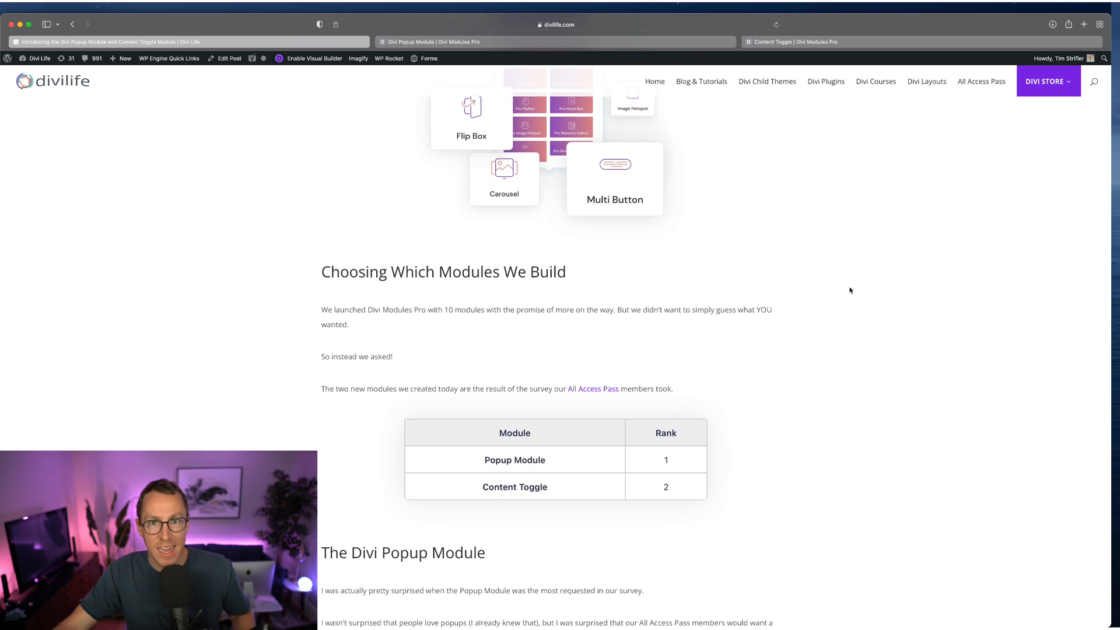